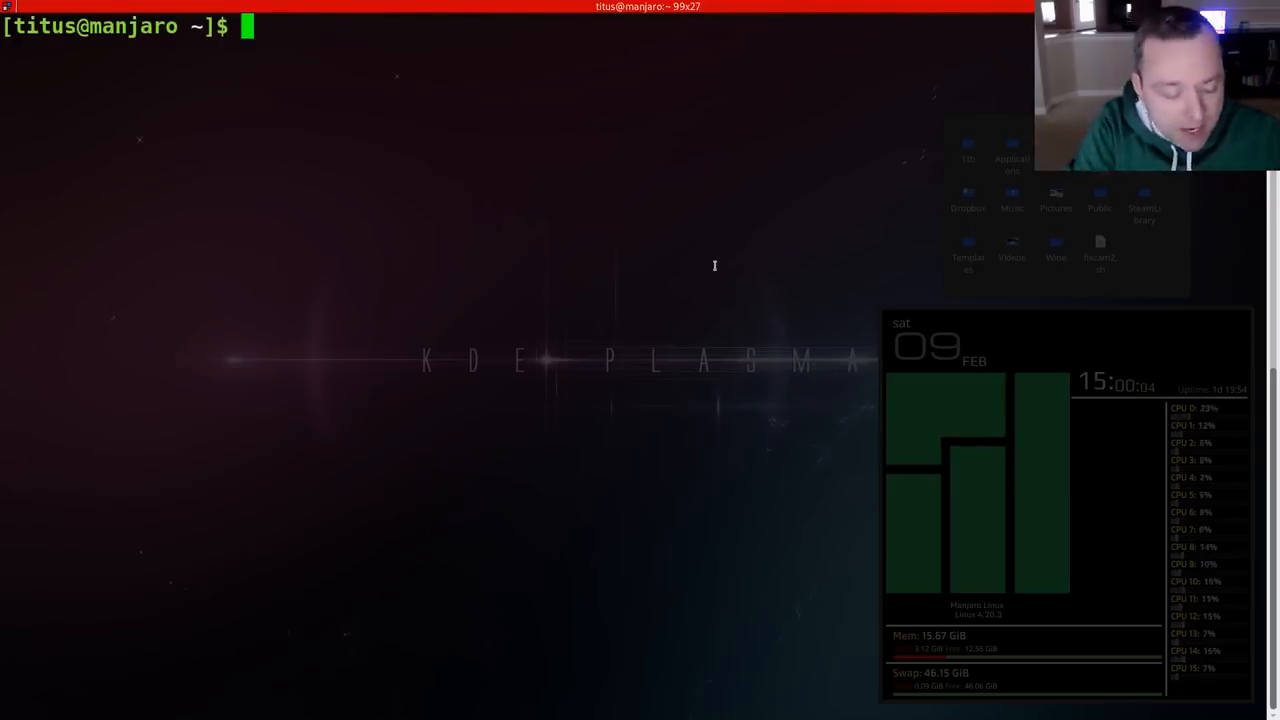
Step: List the home directory, create a Wine folder with mkdir, and cd into Wine/
{"action": "type", "text": "ll"}
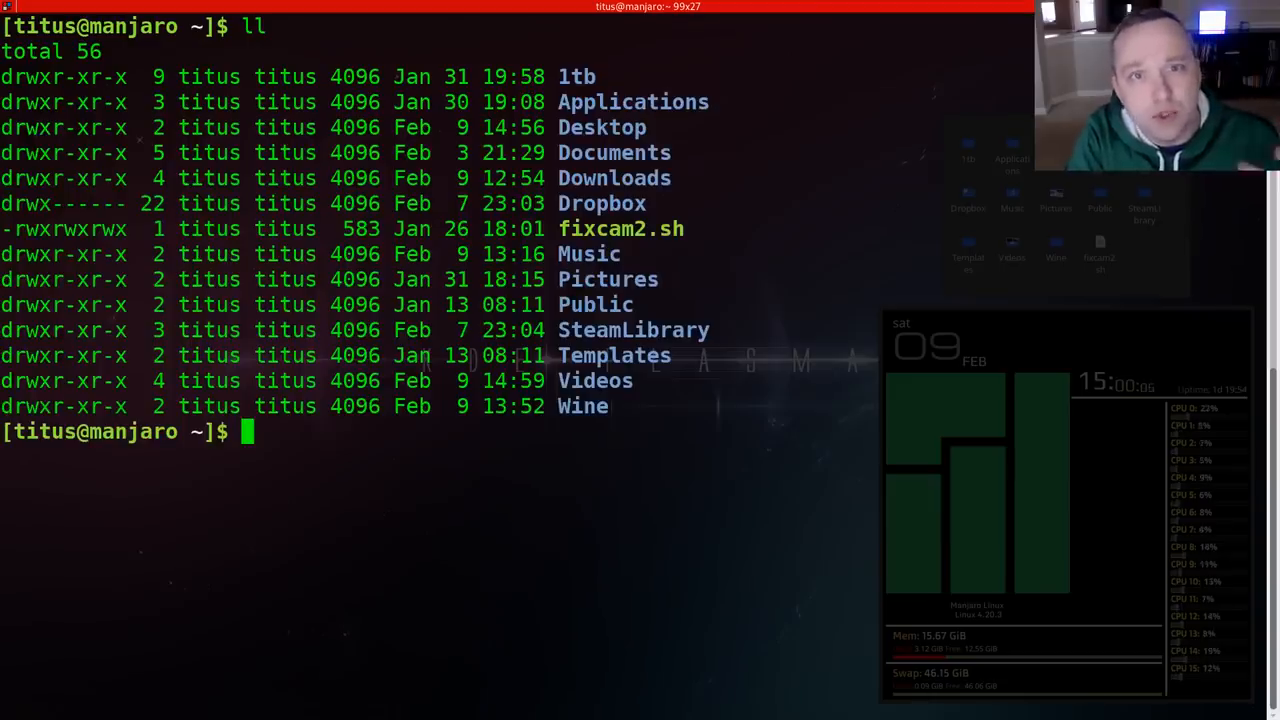
{"action": "type", "text": "m"}
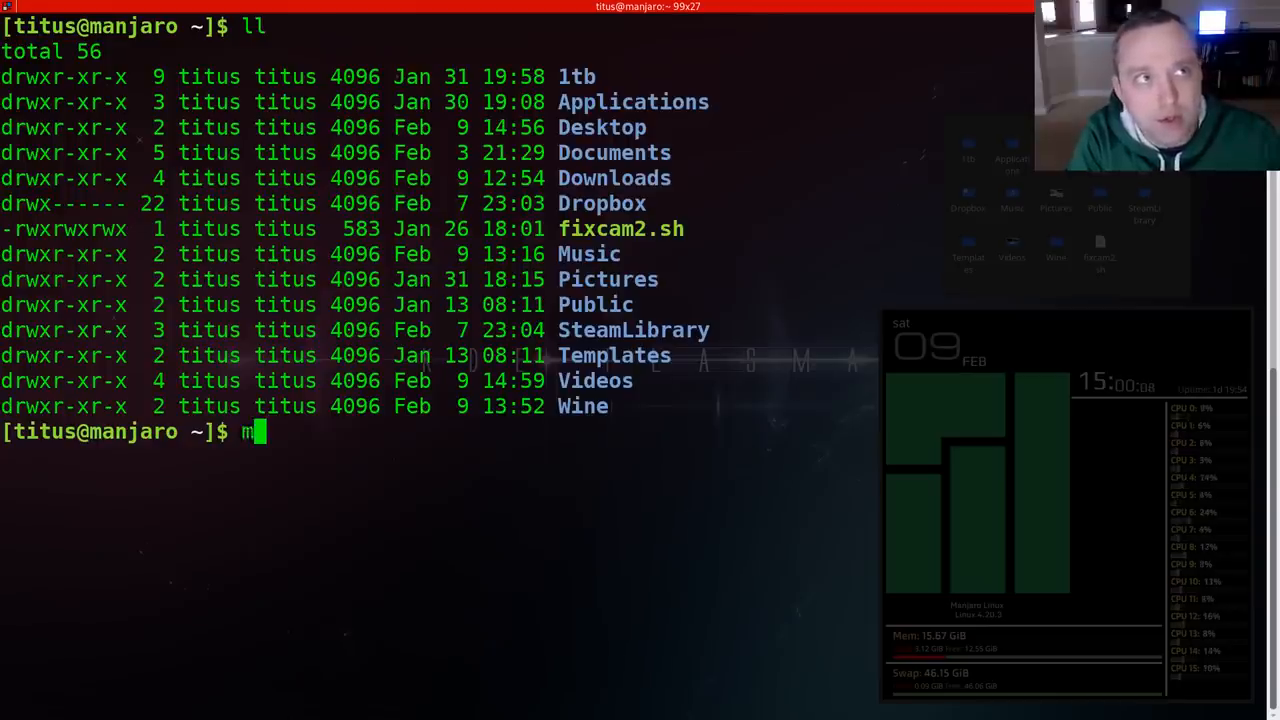
{"action": "type", "text": "kdir Wine"}
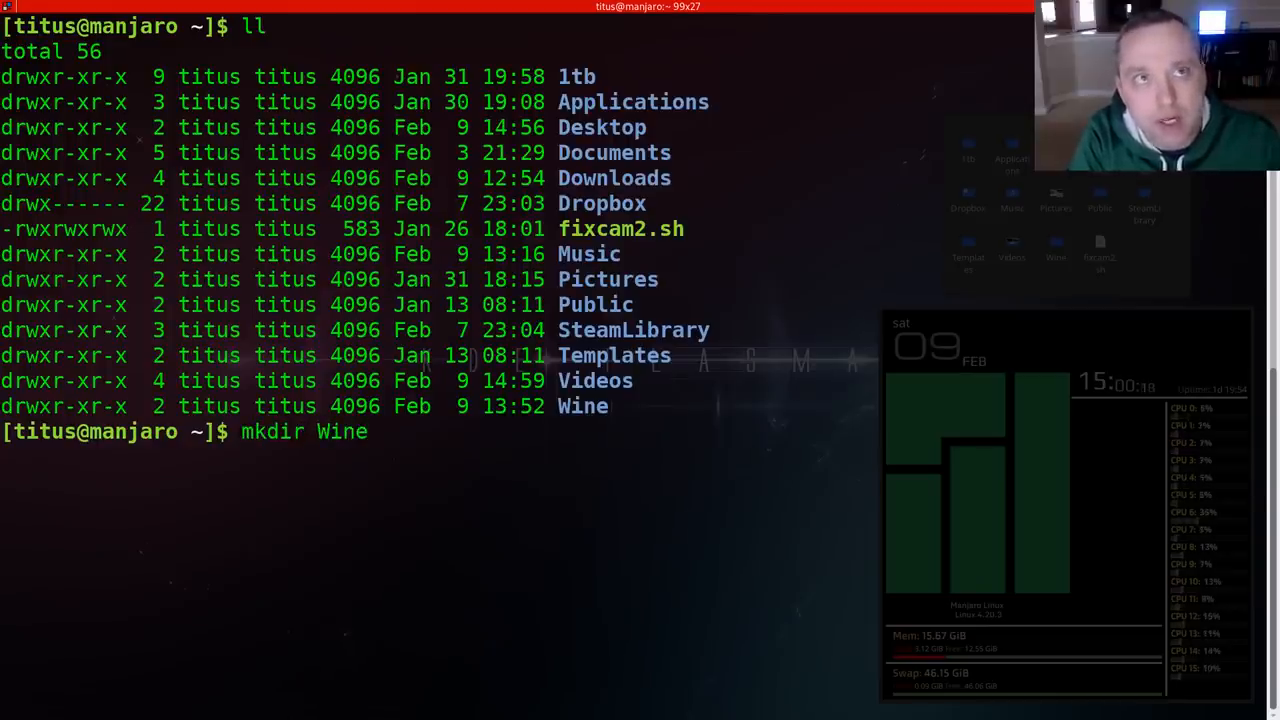
{"action": "type", "text": "cd"}
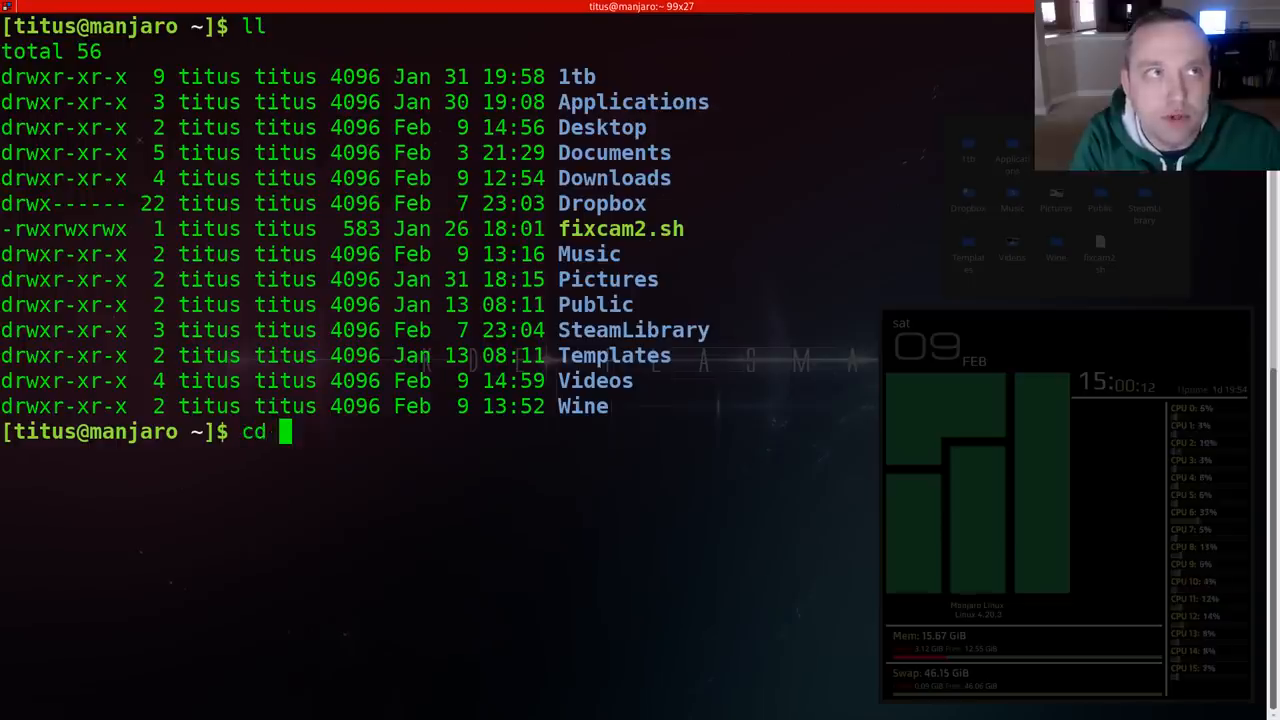
{"action": "type", "text": "Wine/"}
{"action": "type", "text": "ll"}
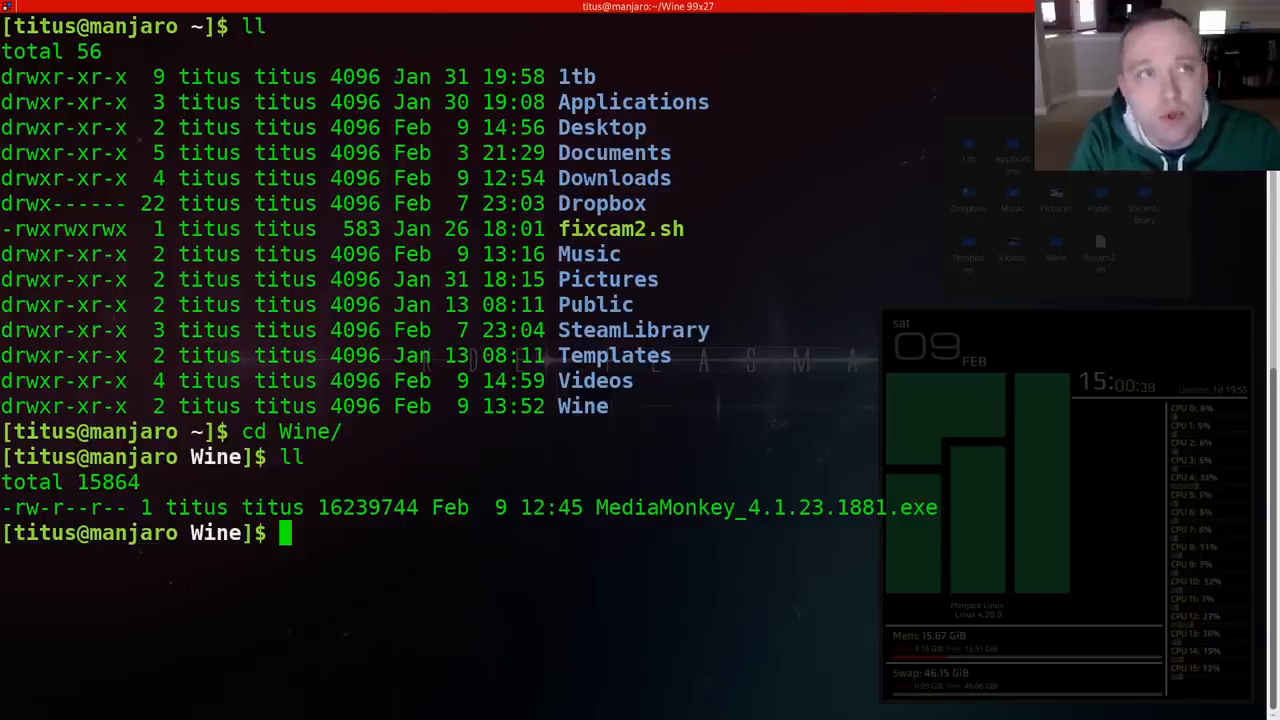
Step: Run winecfg with WINEARCH=win32 and WINEPREFIX=/home/titus/Wine/MediaMonkey
{"action": "type", "text": "WINEARCH"}
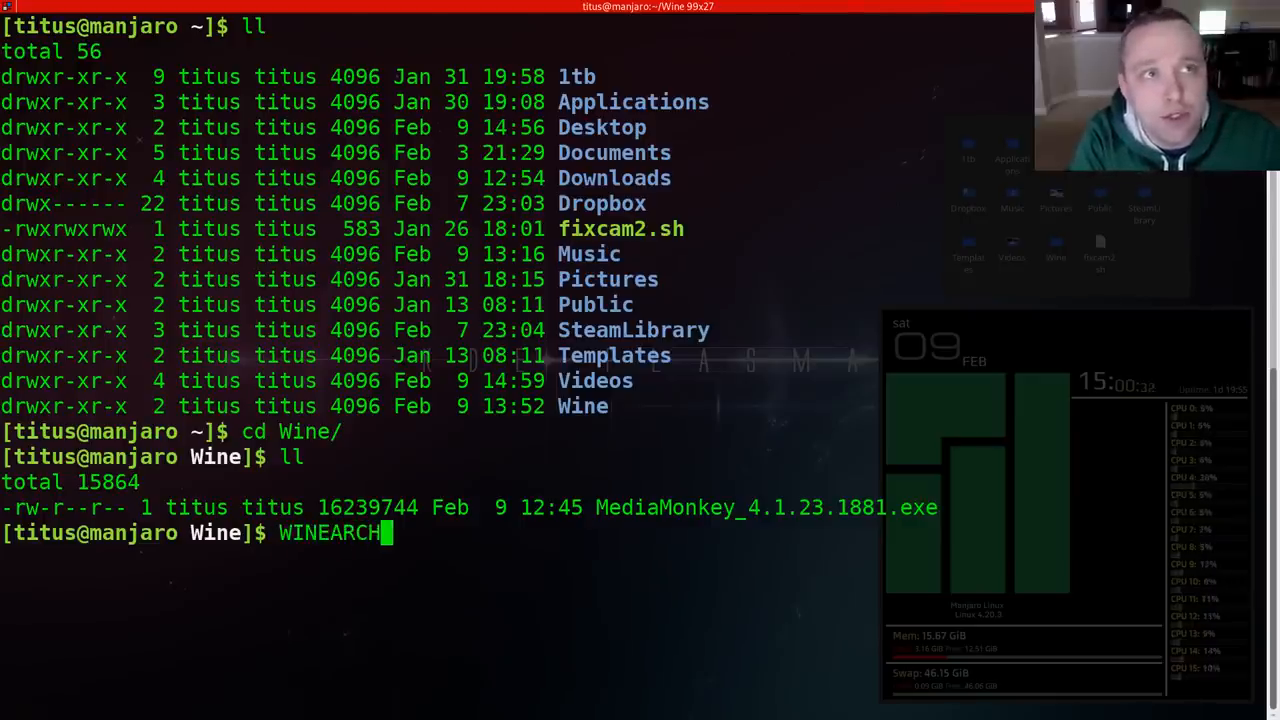
{"action": "type", "text": "=win32"}
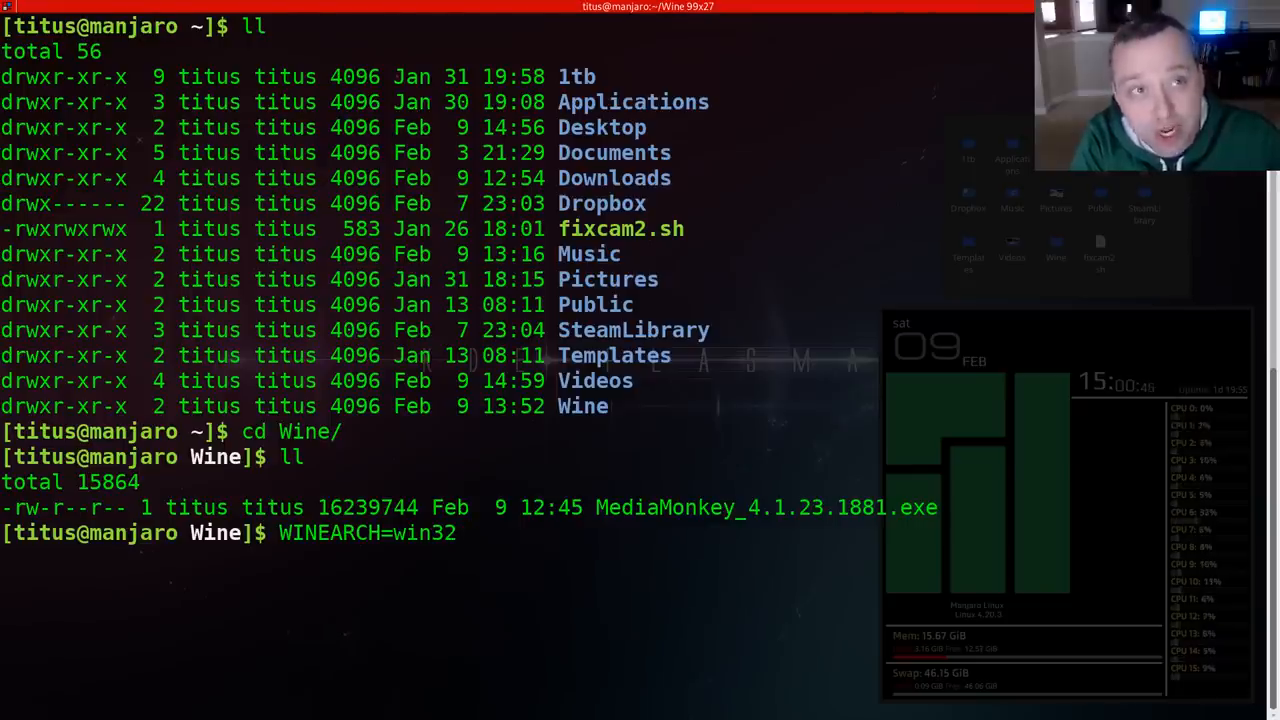
{"action": "type", "text": "WINEP"}
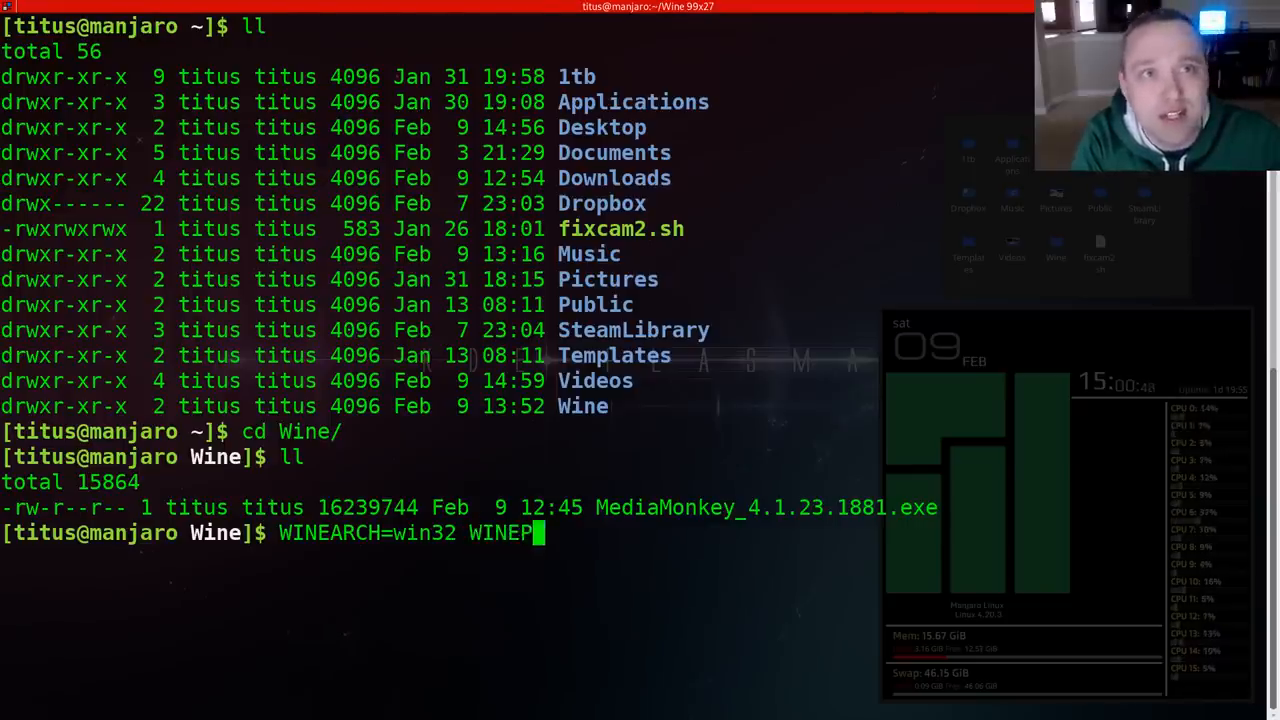
{"action": "type", "text": "REFIX="}
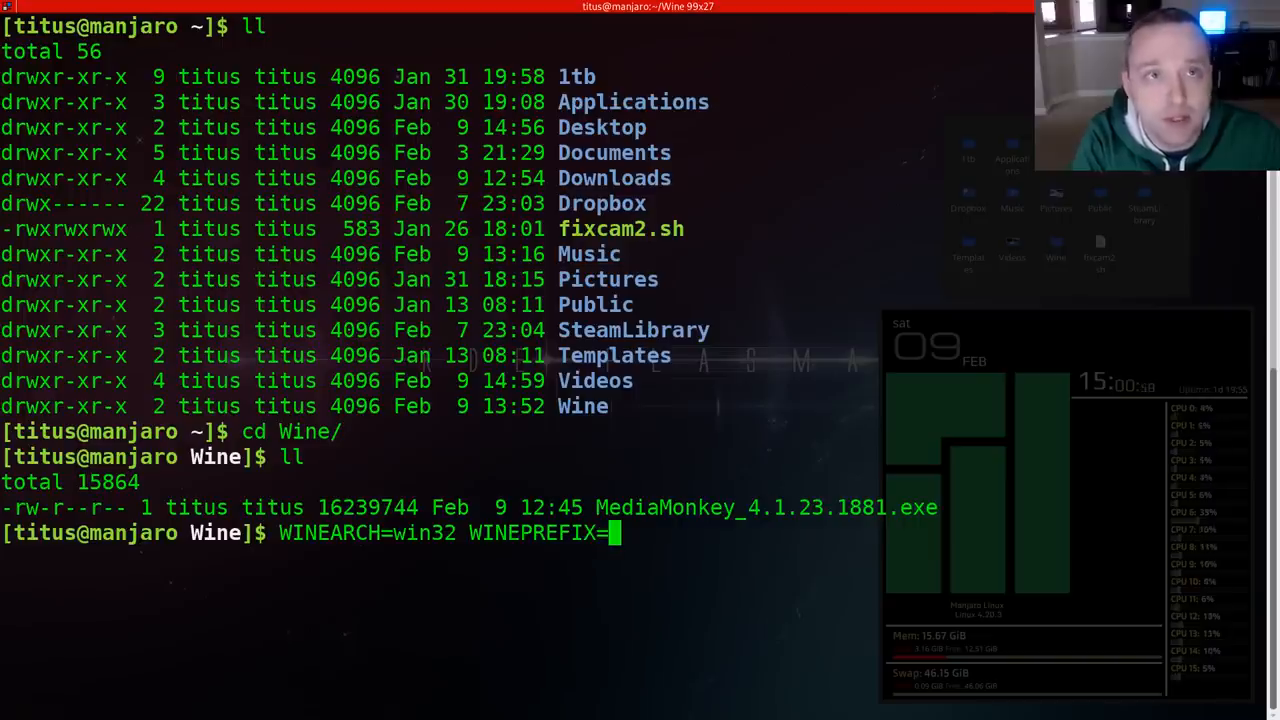
{"action": "type", "text": "/home/"}
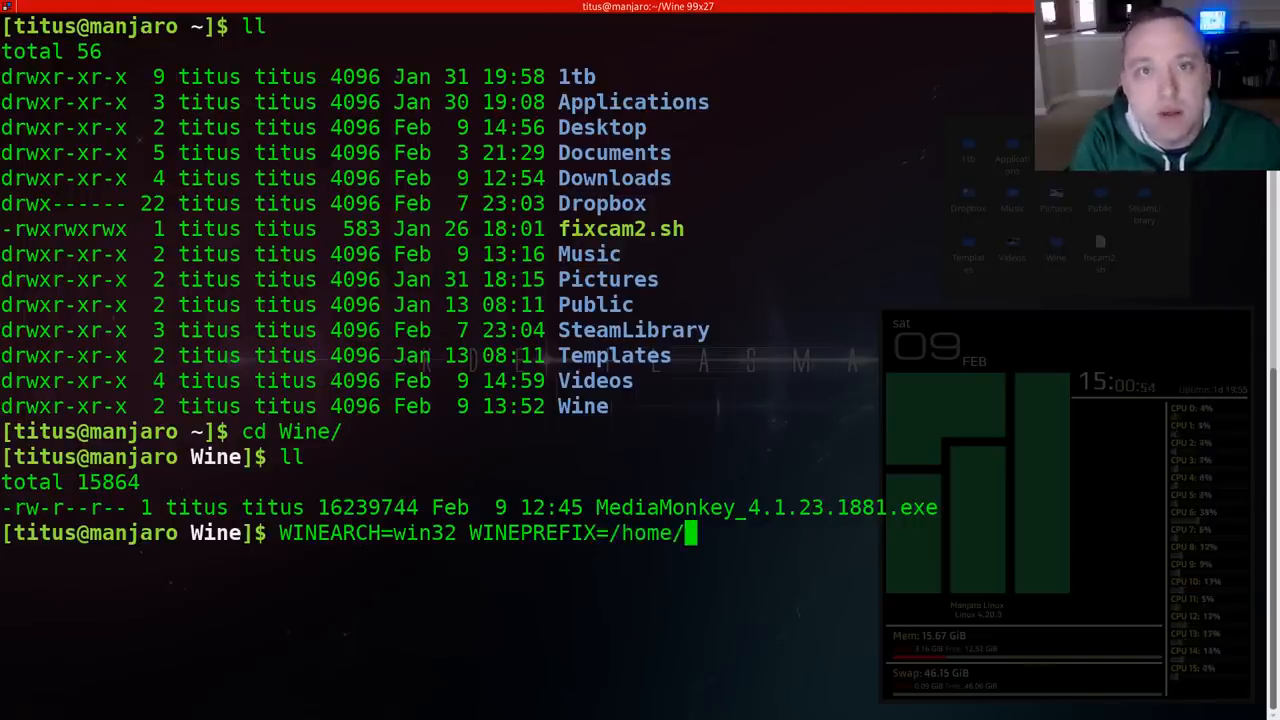
{"action": "type", "text": "titus/"}
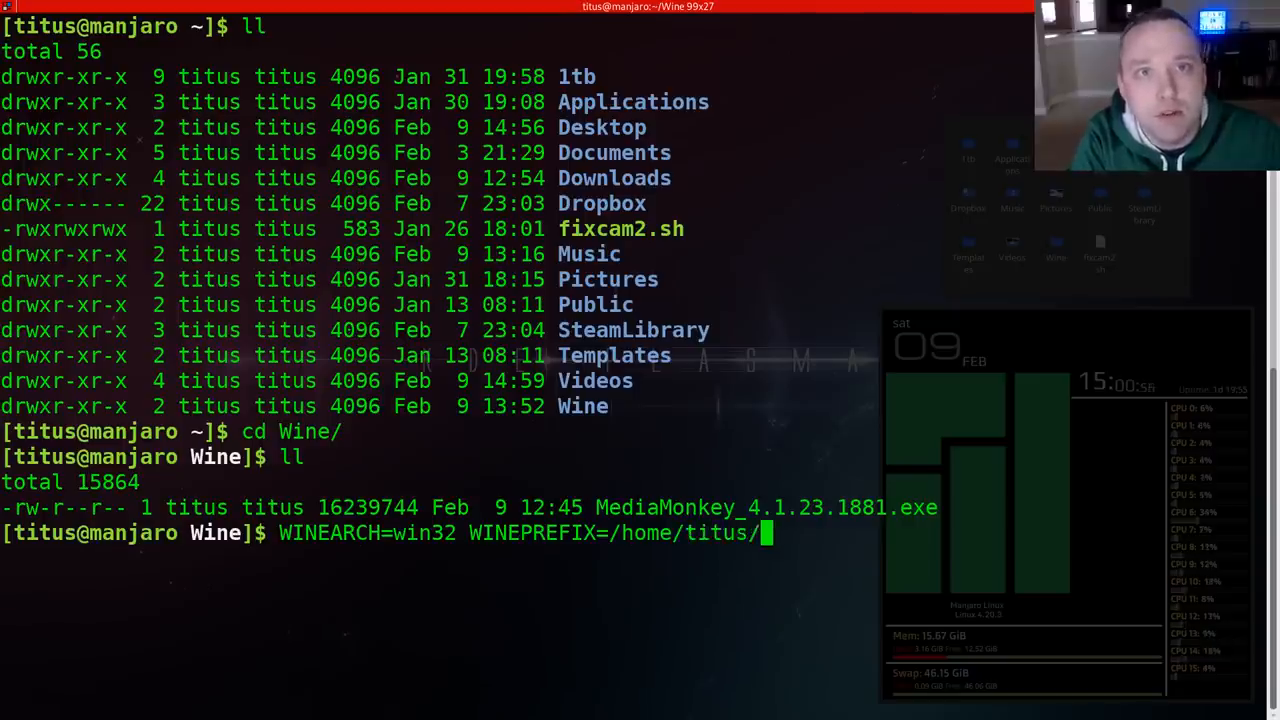
{"action": "type", "text": "WIN"}
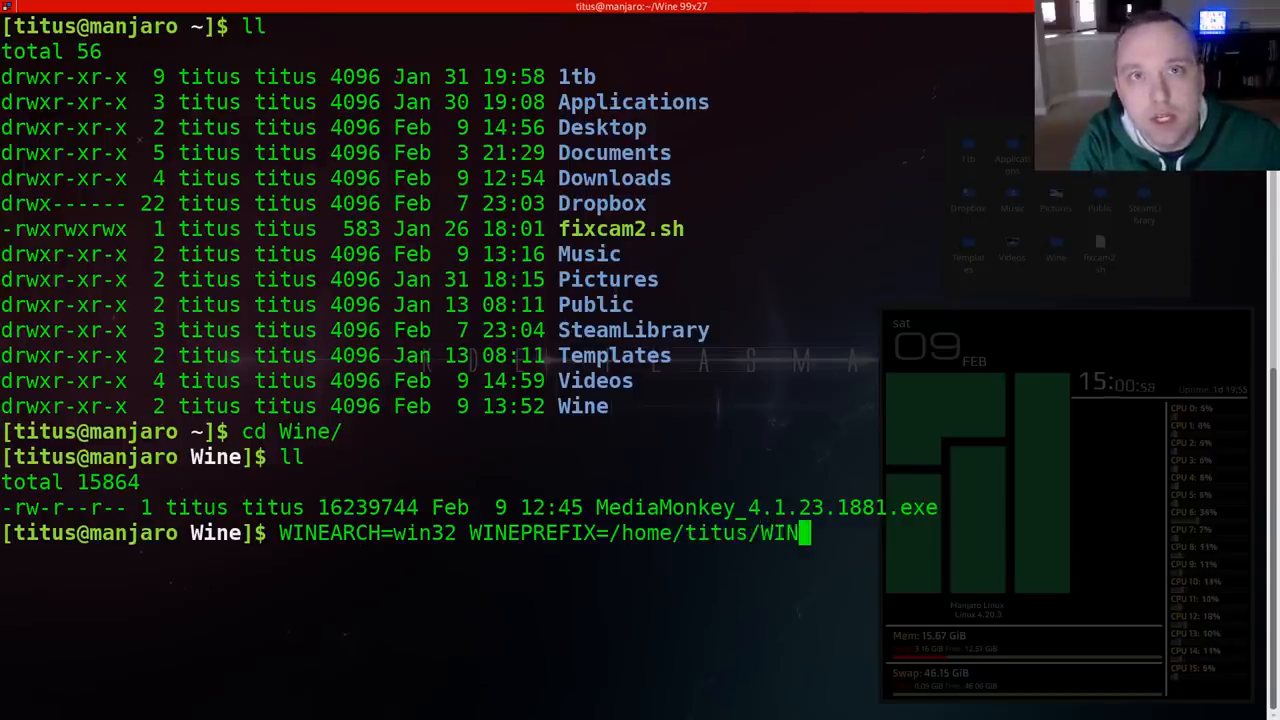
{"action": "type", "text": "e/MediaMon"}
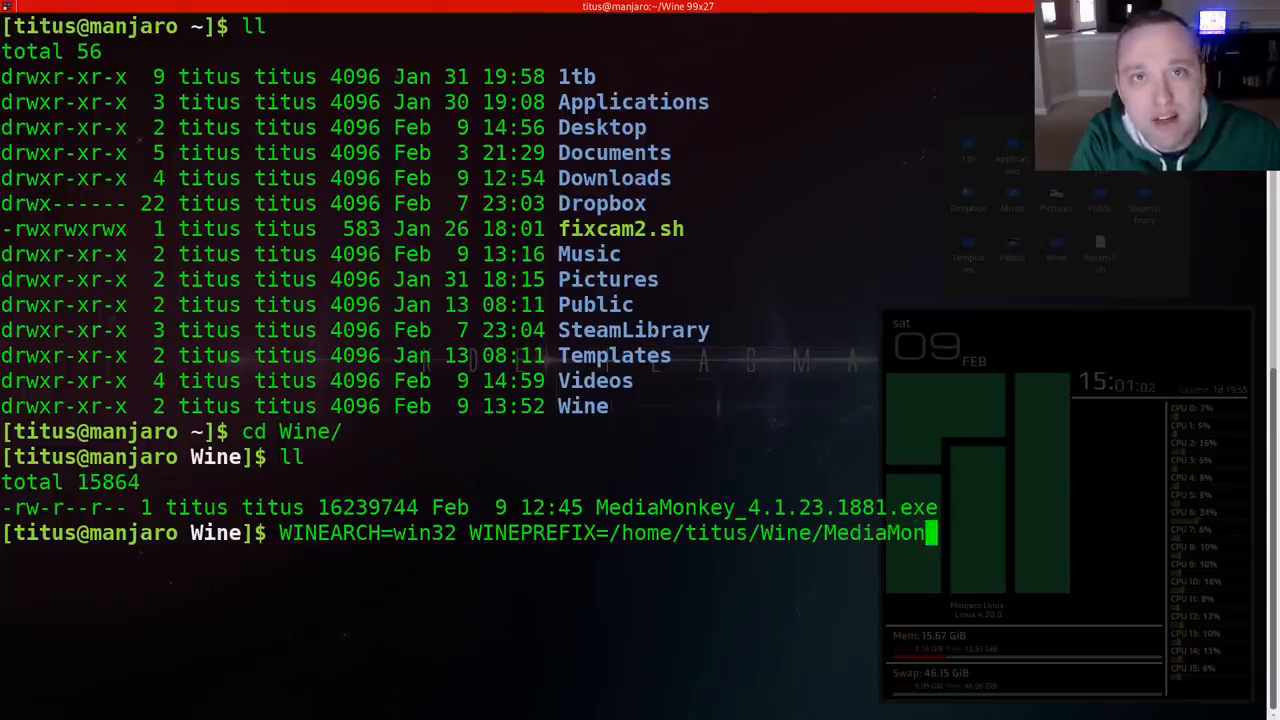
{"action": "type", "text": "key"}
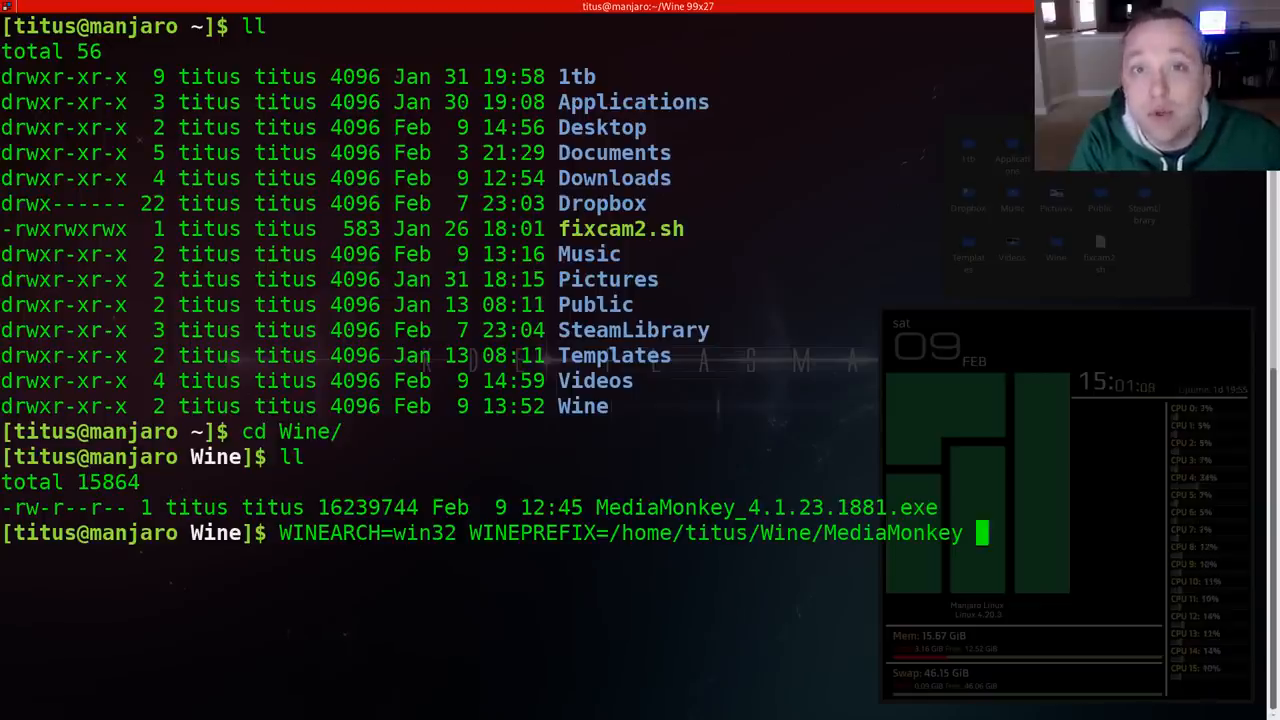
{"action": "type", "text": "winec"}
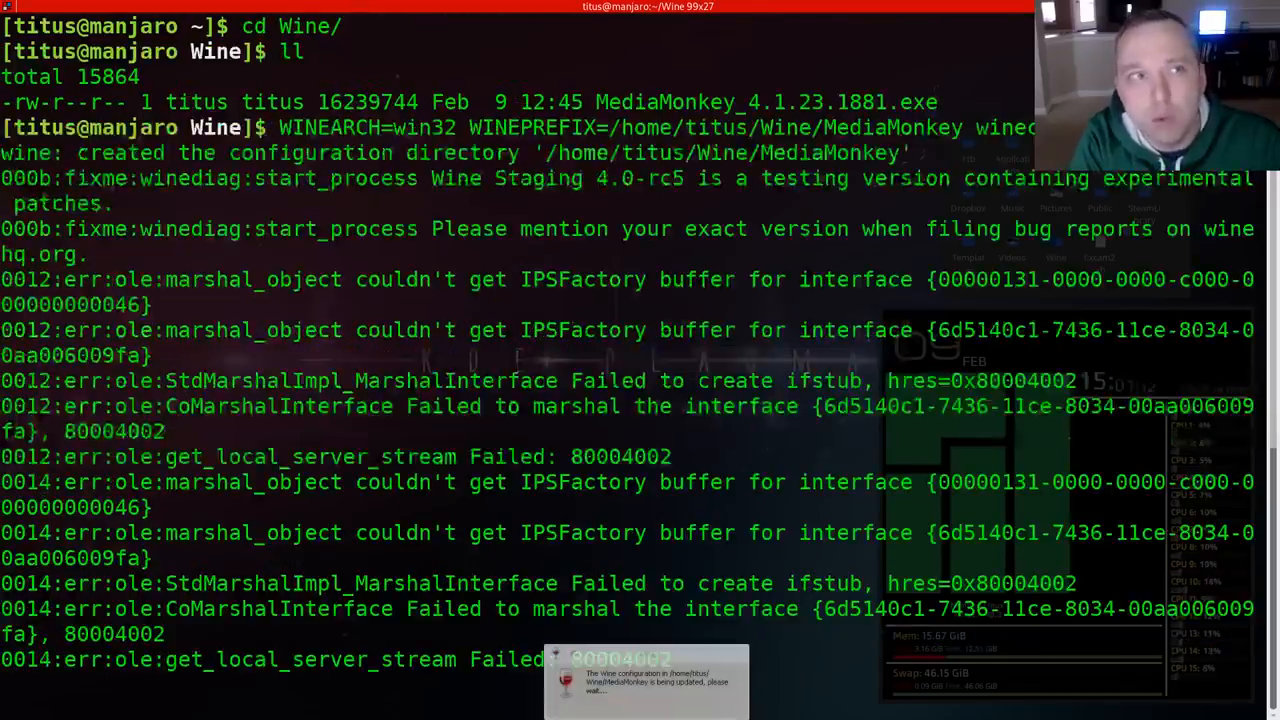
Step: Review the winecfg Applications tab, leaving Windows Version at Windows 7
{"action": "scroll", "scroll_direction": "down", "scroll_amount": 3}
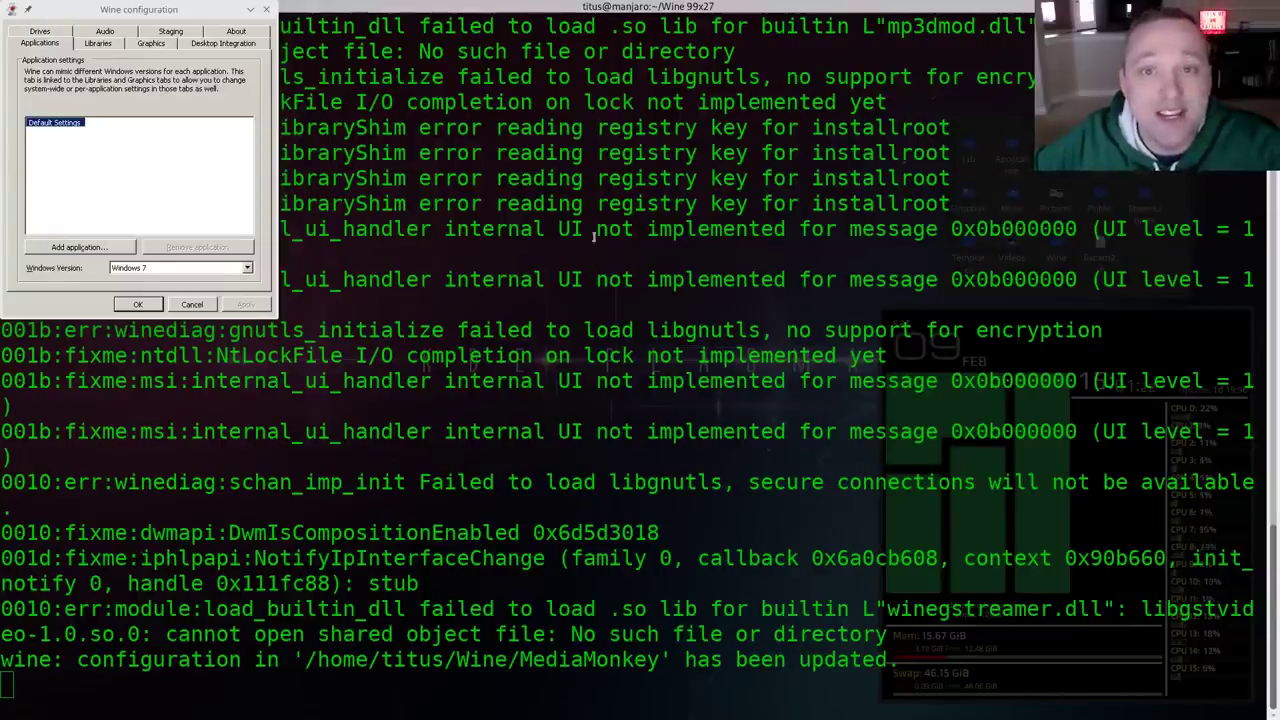
{"action": "left_click", "coordinate": [138, 304]}
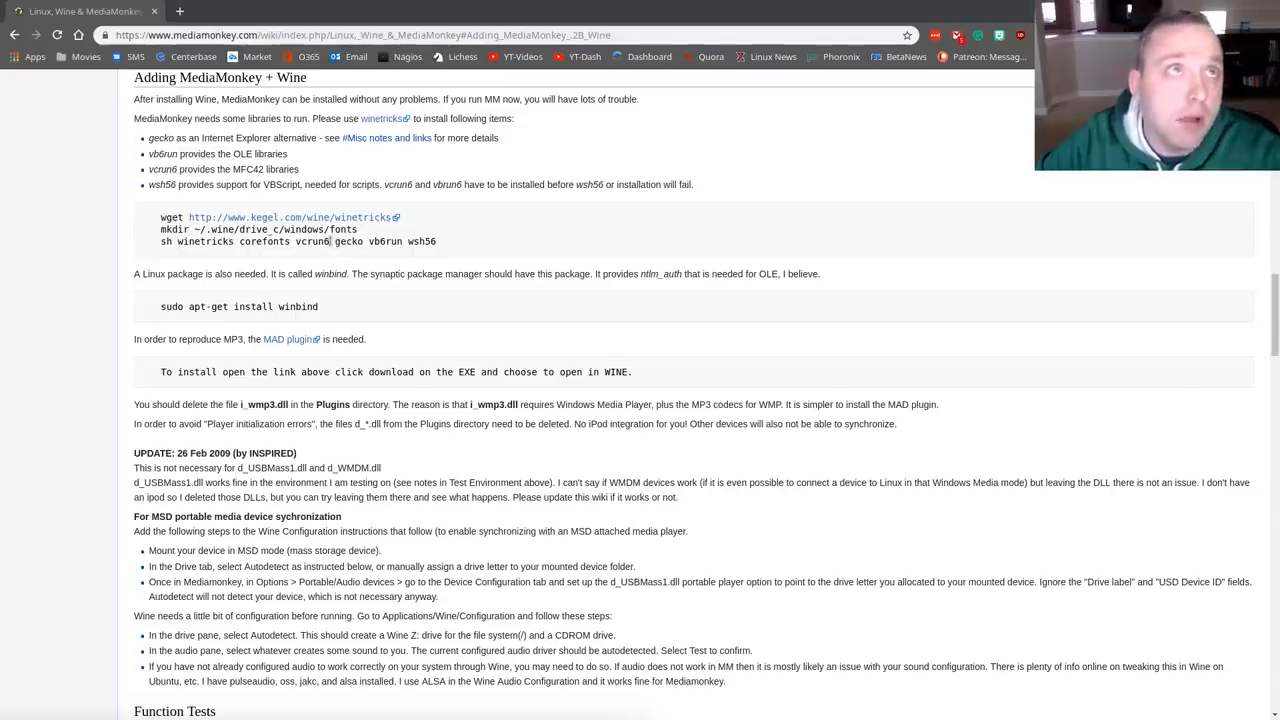
{"action": "mouse_move", "coordinate": [360, 241]}
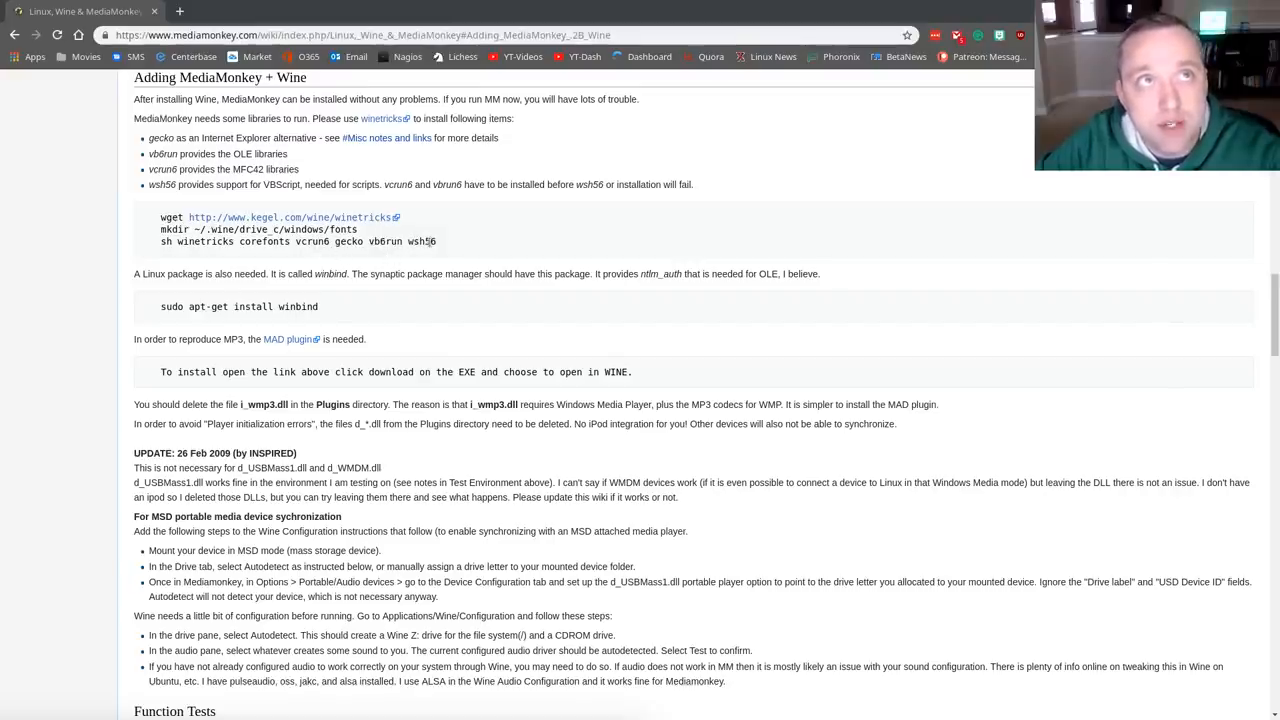
{"action": "mouse_move", "coordinate": [410, 264]}
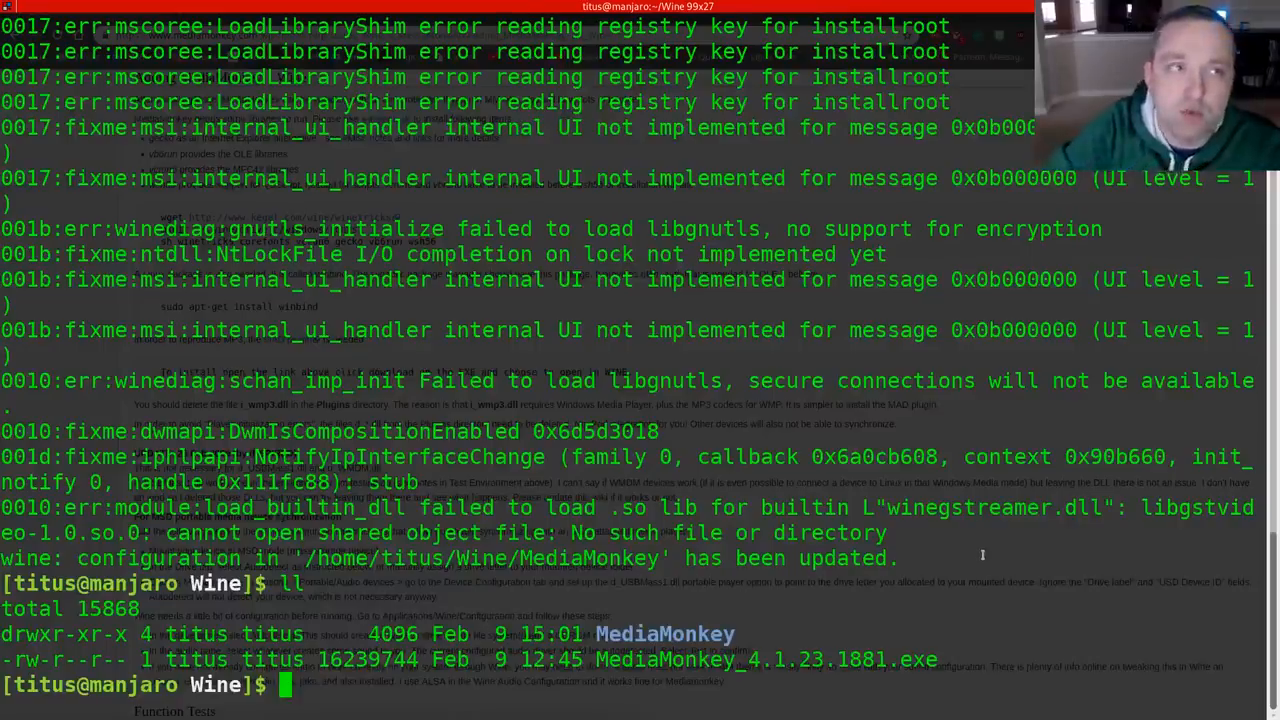
Step: Run Winetricks with WINEARCH=win32 and WINEPREFIX=/home/titus/Wine/MediaMonkey
{"action": "type", "text": "WINEARCH=win32 WINEPREFIX=/home/titus/Wine/MediaMonkey wined"}
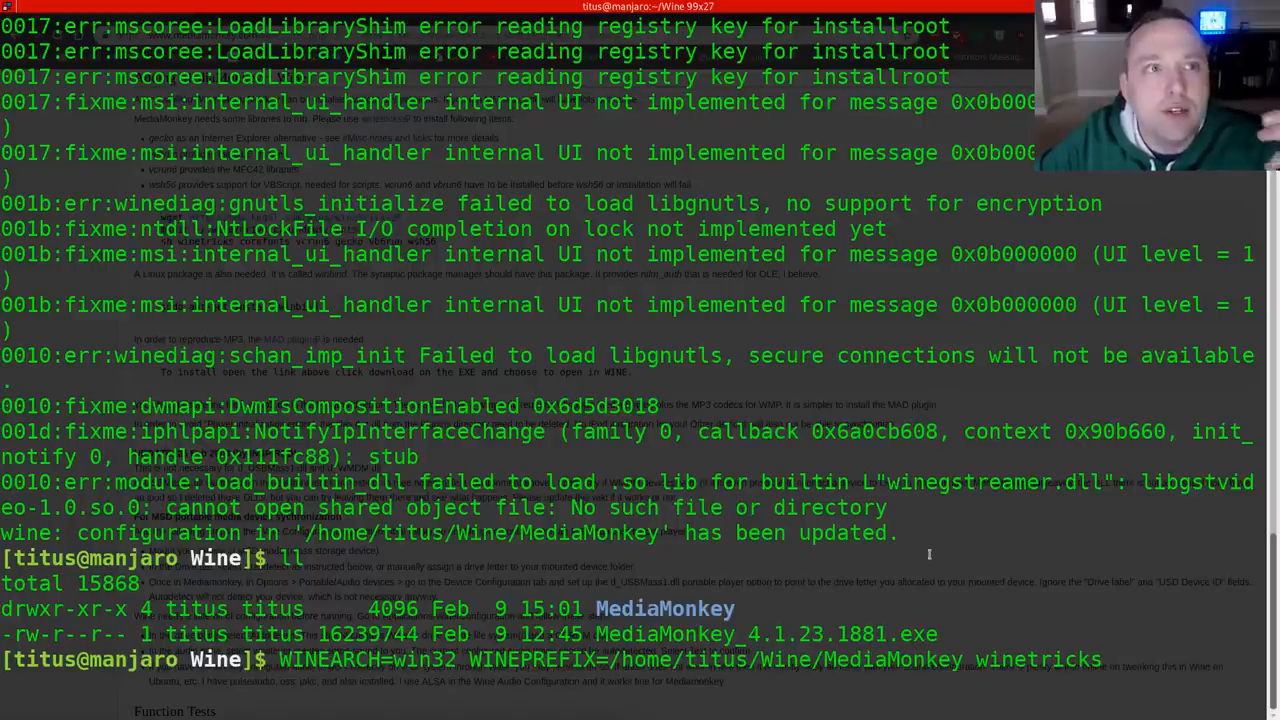
{"action": "key", "text": "Return"}
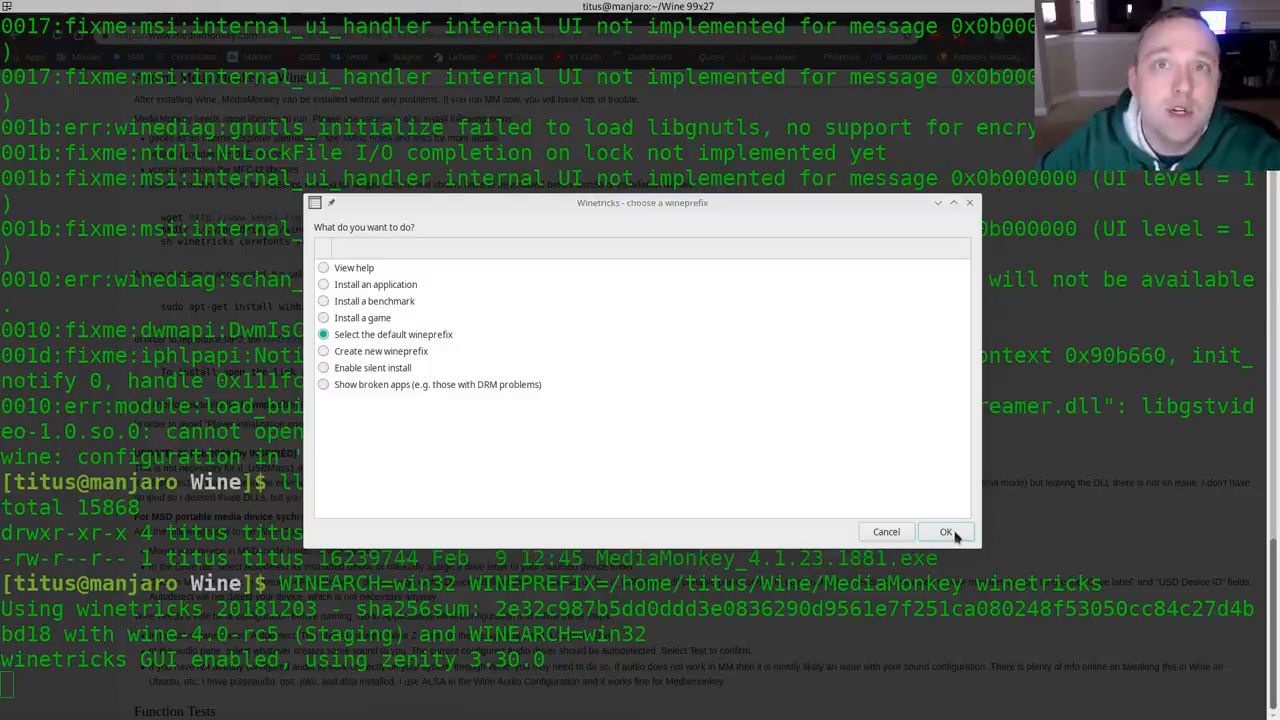
Step: Confirm the default wineprefix and scroll through the Winetricks package list
{"action": "left_click", "coordinate": [945, 531]}
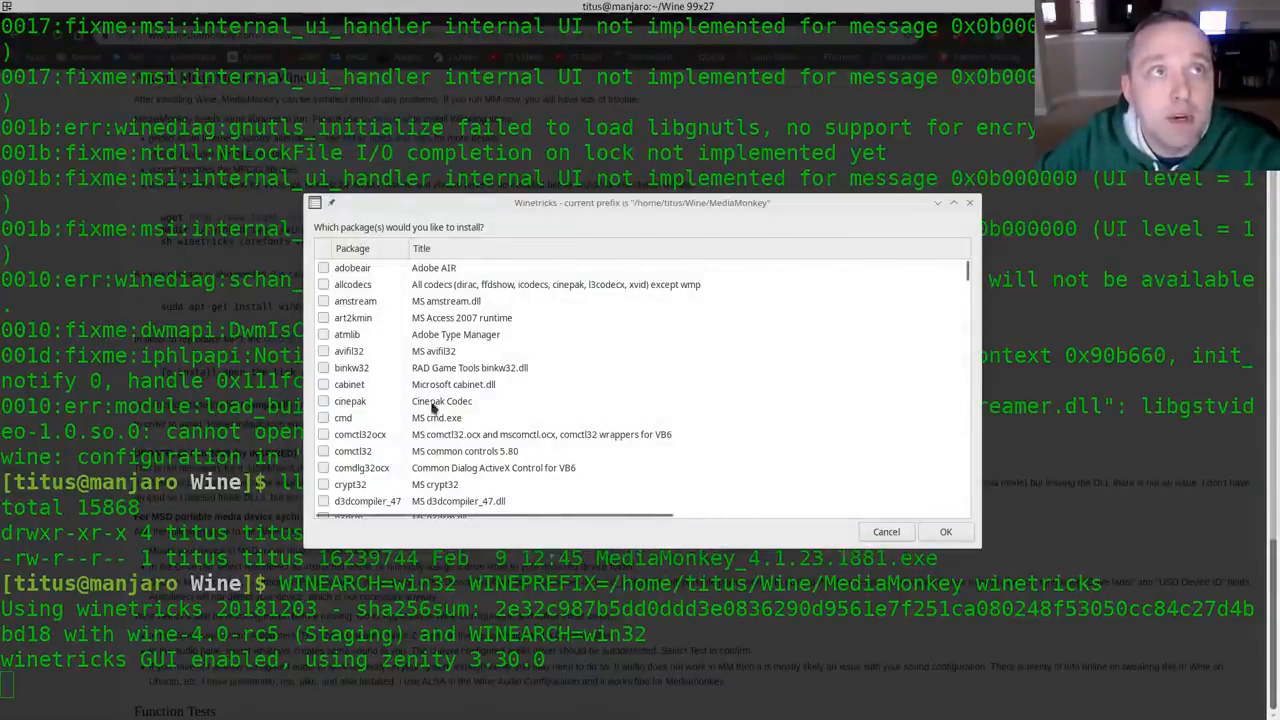
{"action": "scroll", "scroll_direction": "down", "scroll_amount": 3}
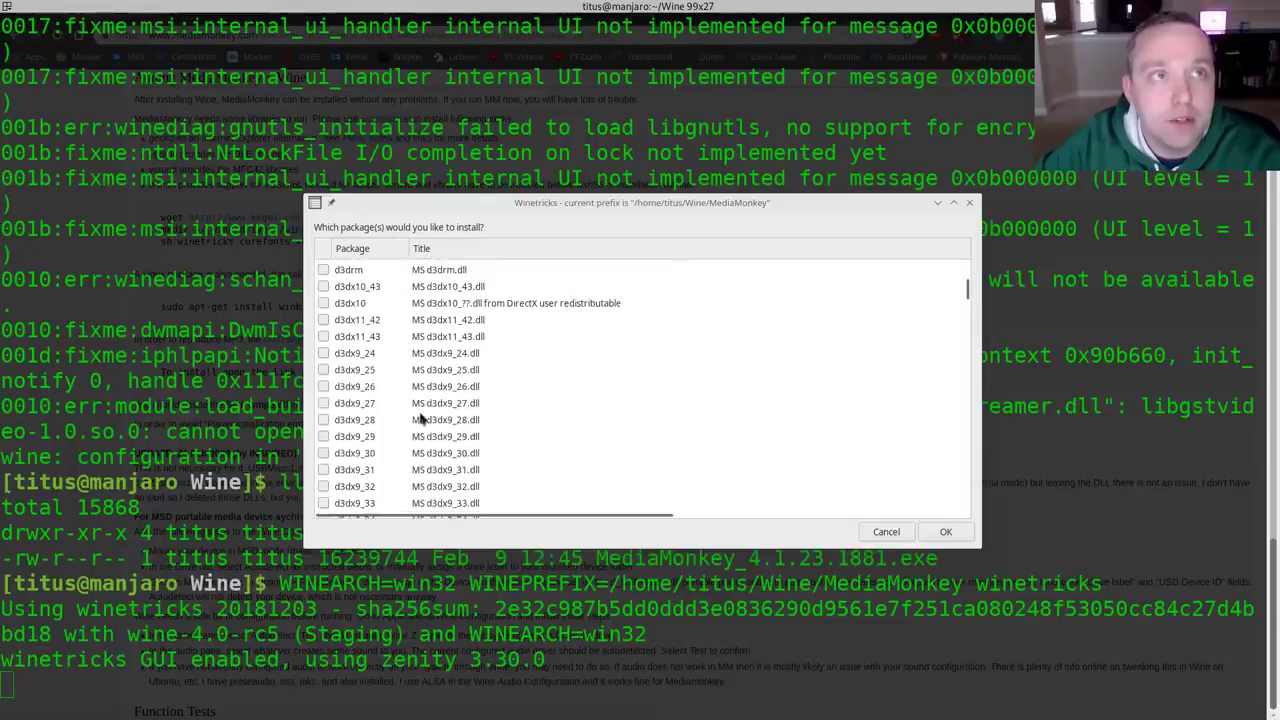
{"action": "scroll", "scroll_direction": "down", "scroll_amount": 3}
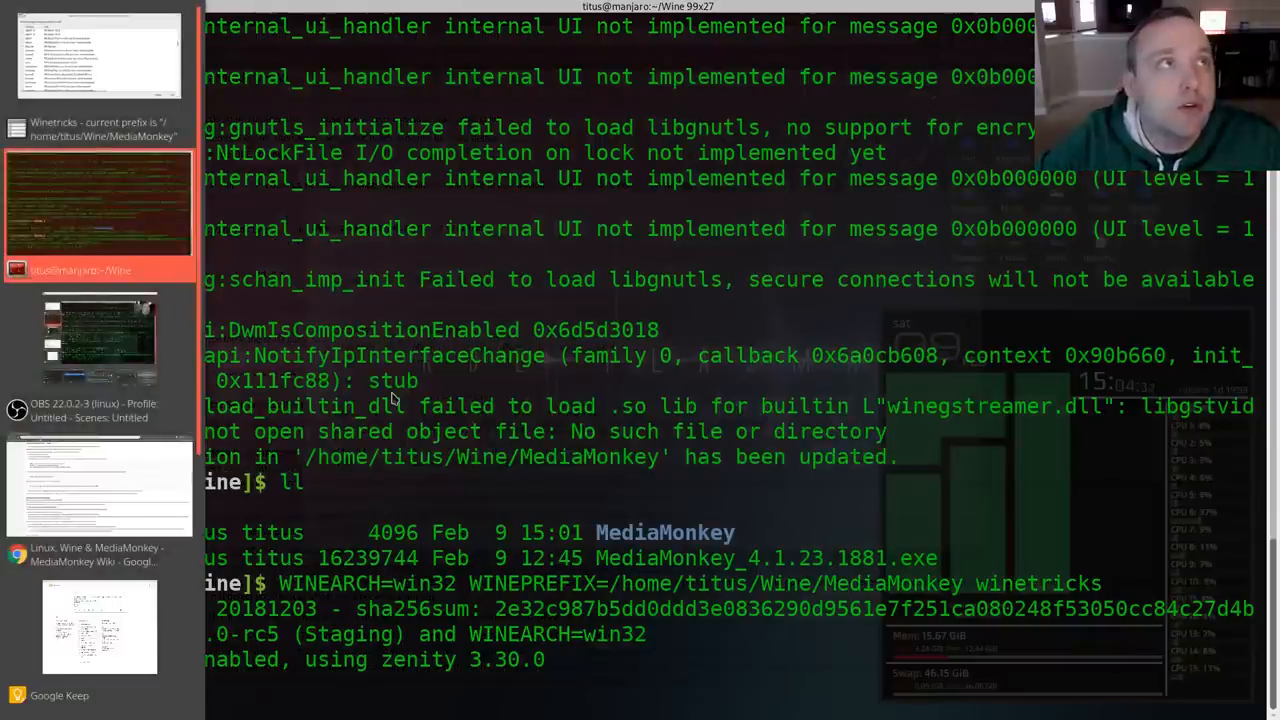
Step: Switch back to the MediaMonkey wiki page listing the required libraries
{"action": "left_click", "coordinate": [90, 503]}
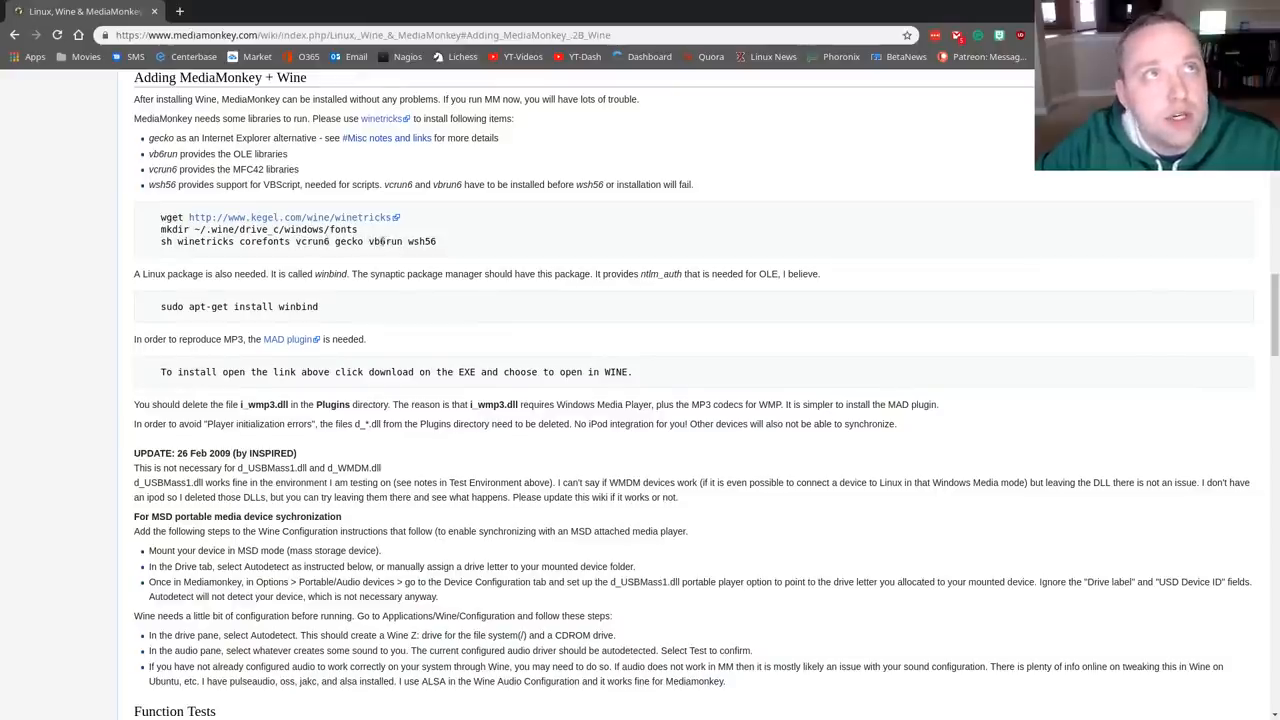
{"action": "mouse_move", "coordinate": [464, 296]}
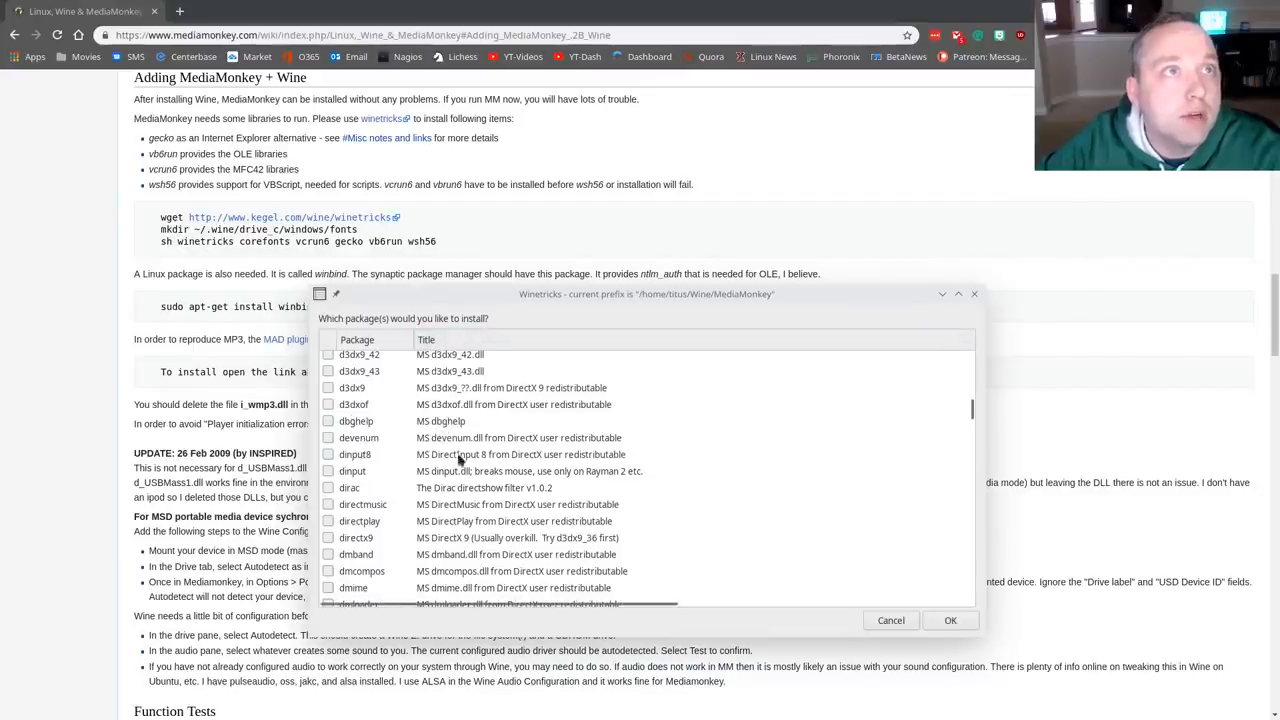
Step: Tick vb6run, vcrun6 and wsh57 in the Winetricks DLL package list
{"action": "scroll", "scroll_direction": "down", "scroll_amount": 3}
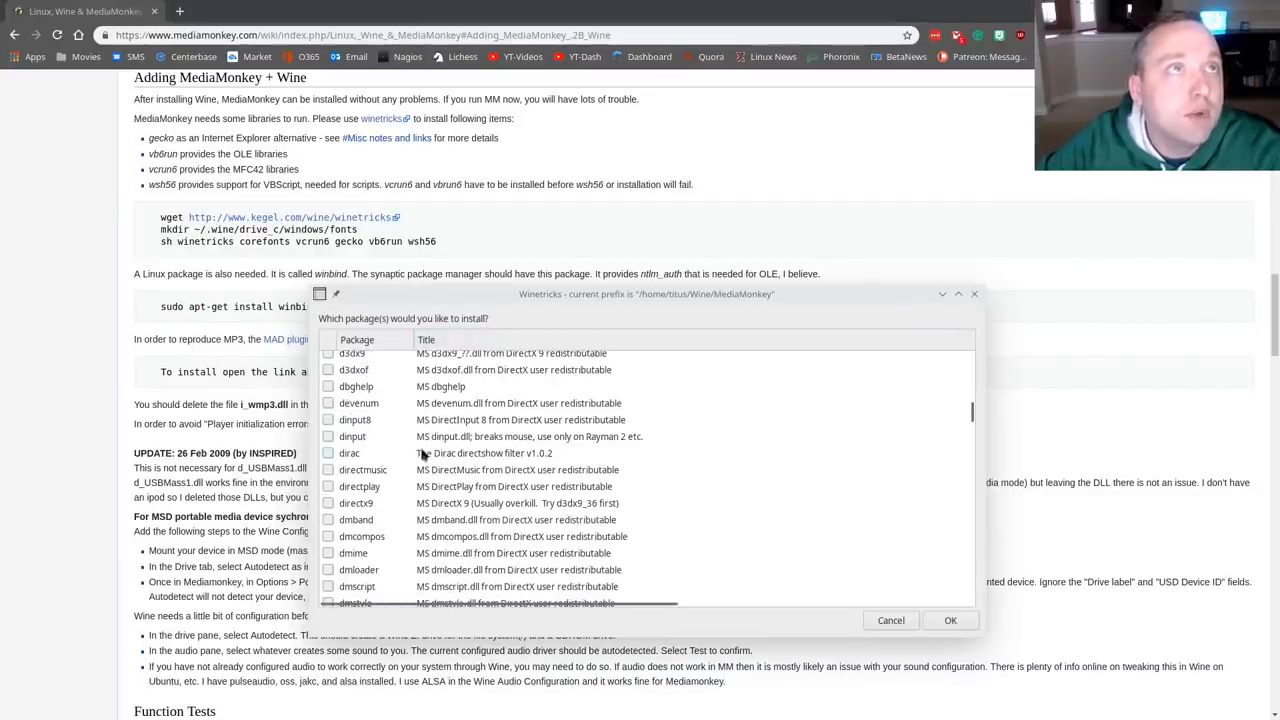
{"action": "mouse_move", "coordinate": [413, 453]}
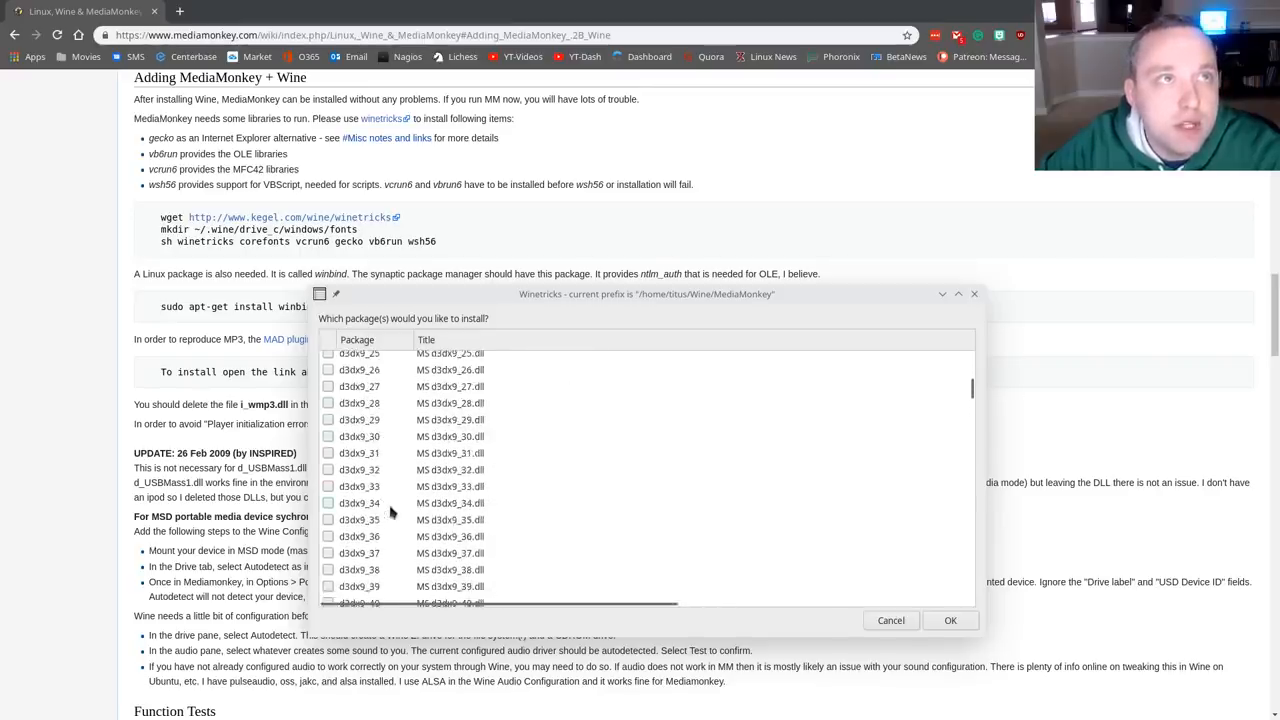
{"action": "scroll", "scroll_direction": "down", "scroll_amount": 3}
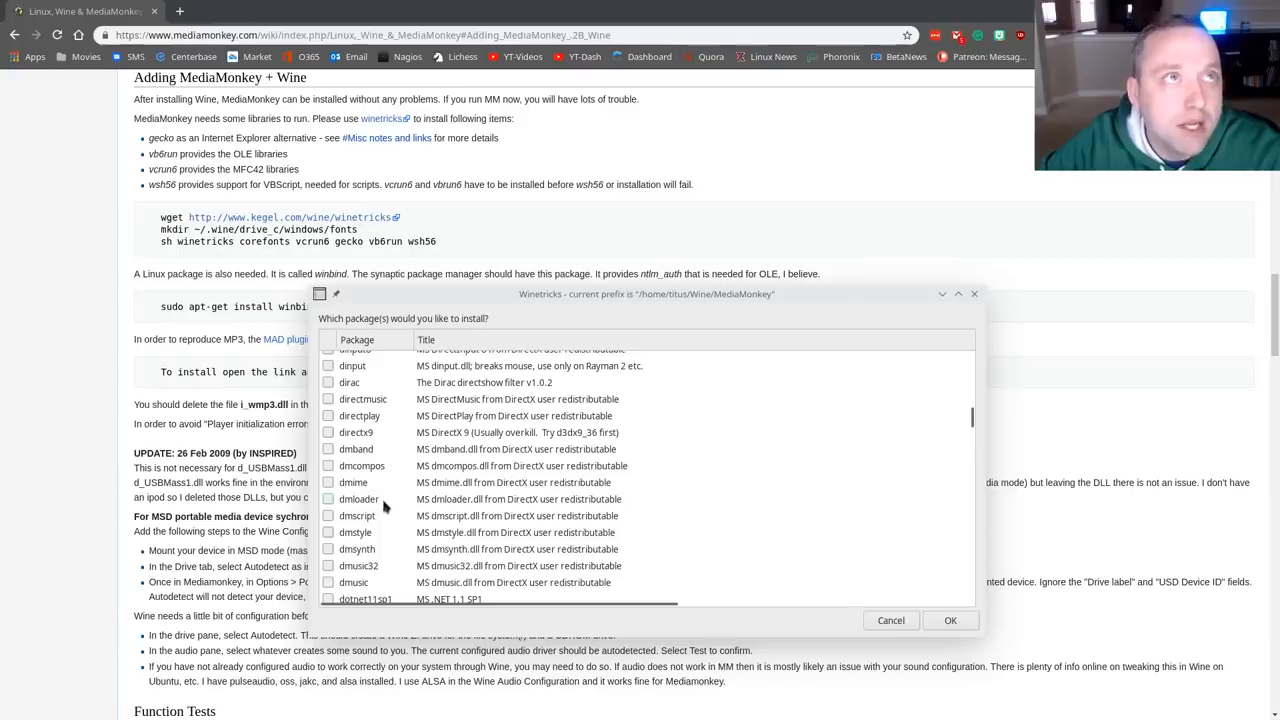
{"action": "scroll", "scroll_direction": "down", "scroll_amount": 3}
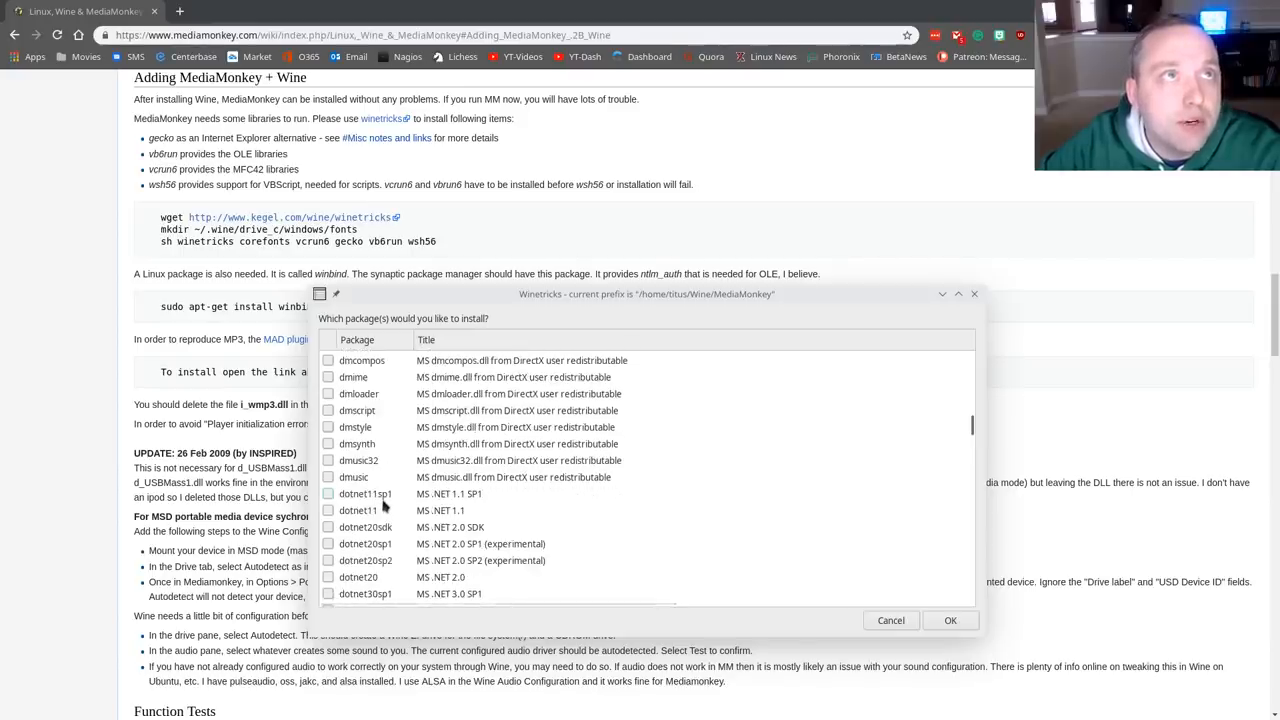
{"action": "scroll", "scroll_direction": "down", "scroll_amount": 3}
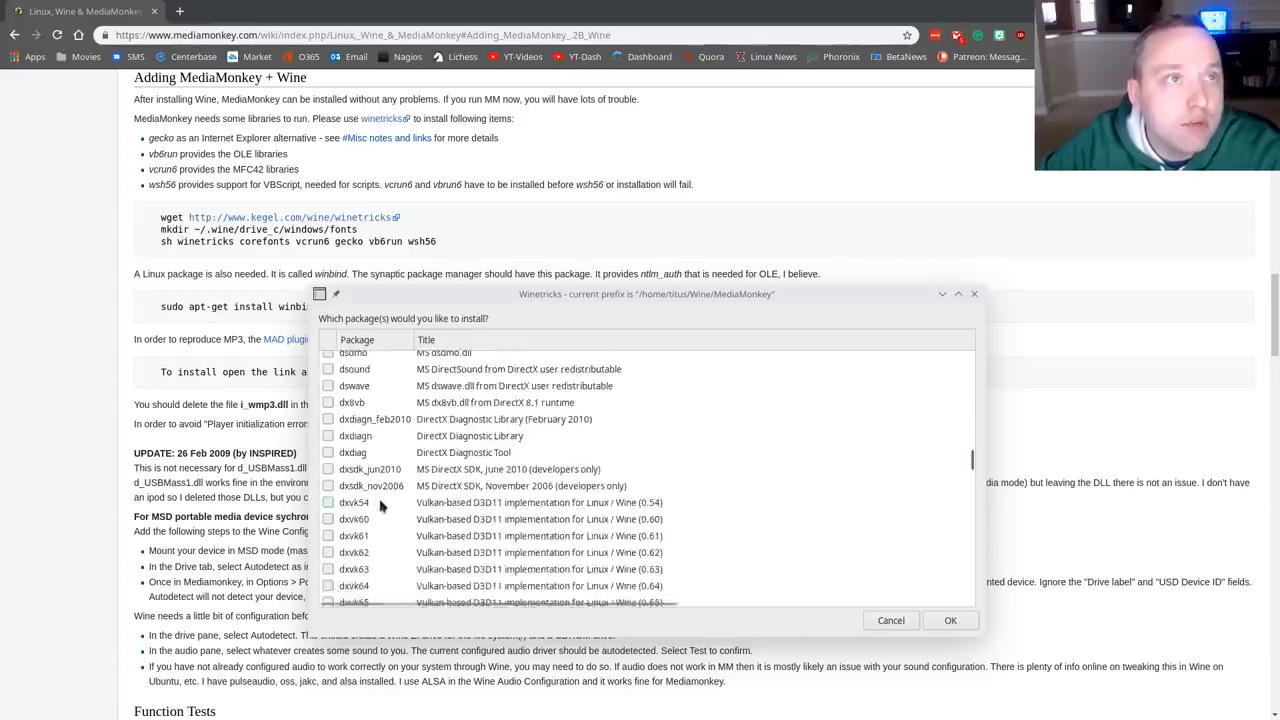
{"action": "scroll", "scroll_direction": "down", "scroll_amount": 3}
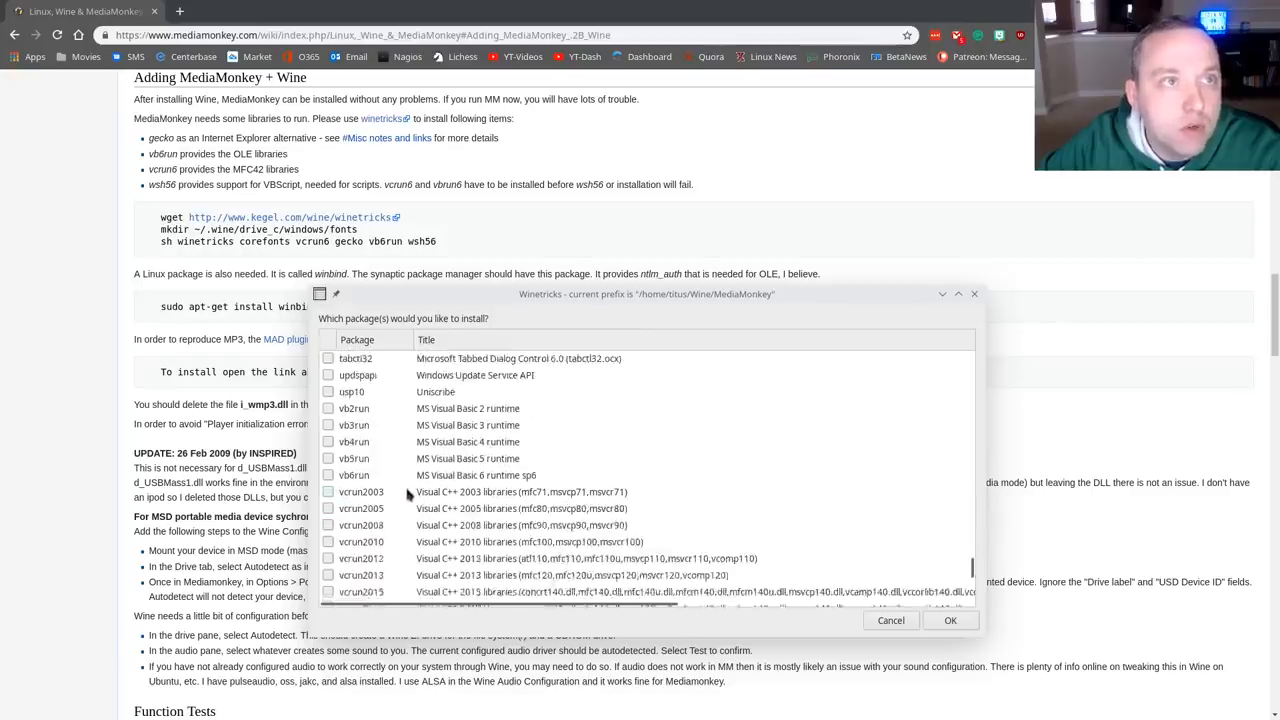
{"action": "scroll", "scroll_direction": "down", "scroll_amount": 3}
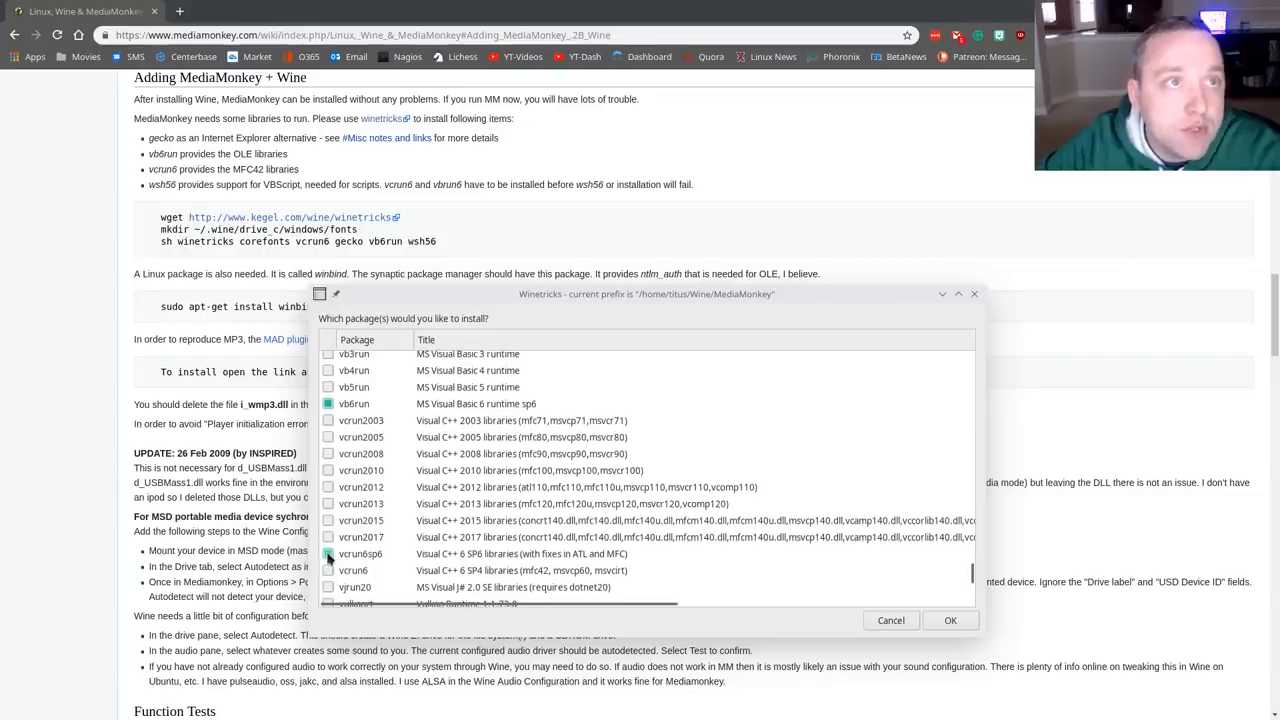
{"action": "left_click", "coordinate": [329, 554]}
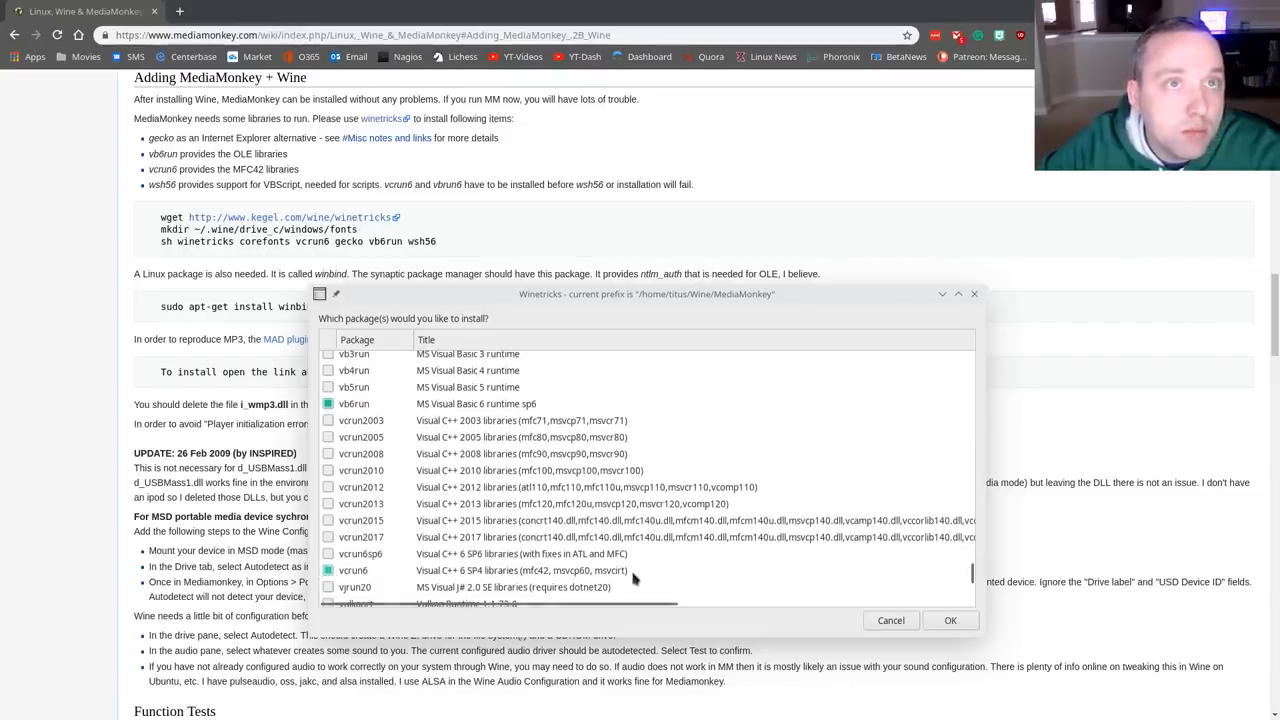
{"action": "scroll", "scroll_direction": "down", "scroll_amount": 3}
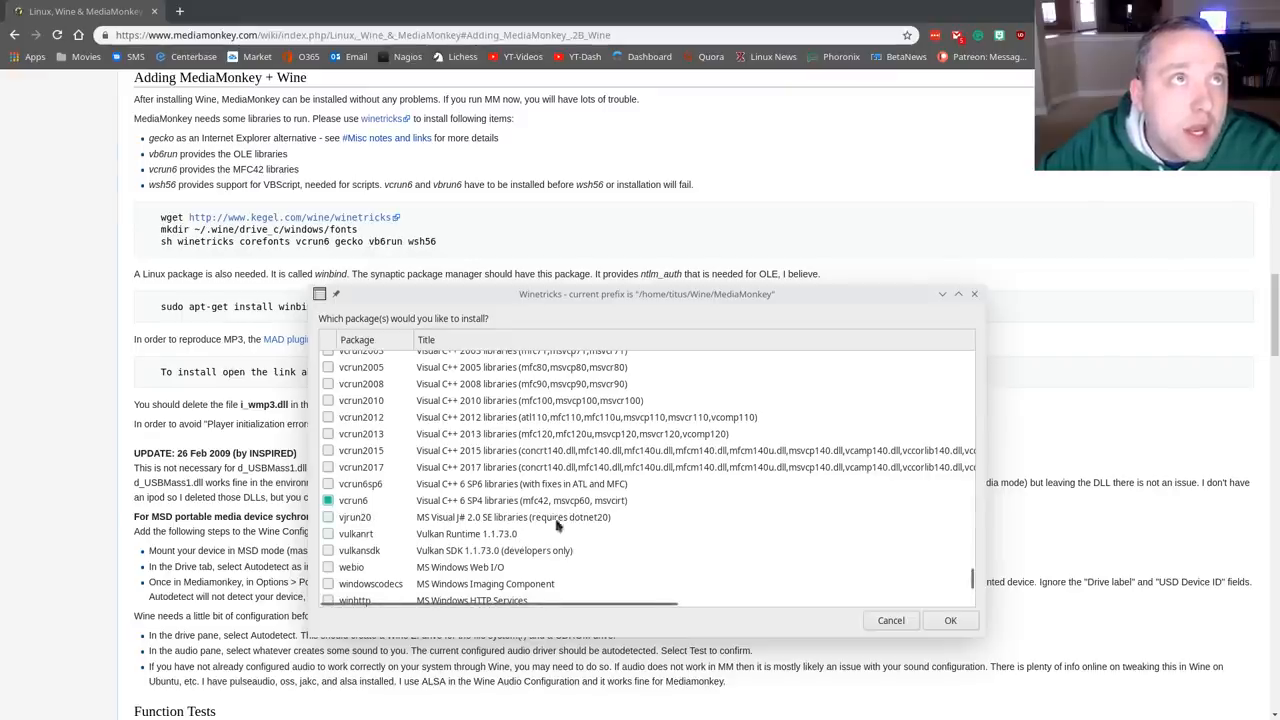
{"action": "mouse_move", "coordinate": [581, 511]}
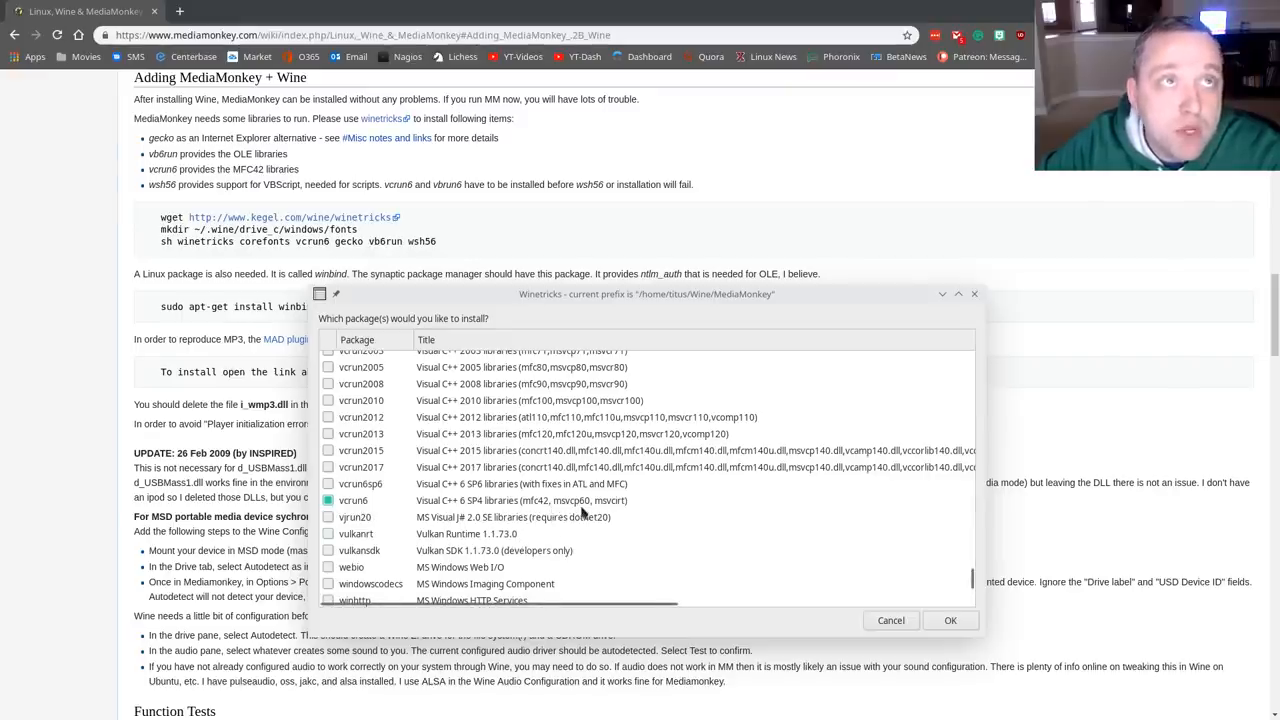
{"action": "scroll", "scroll_direction": "down", "scroll_amount": 3}
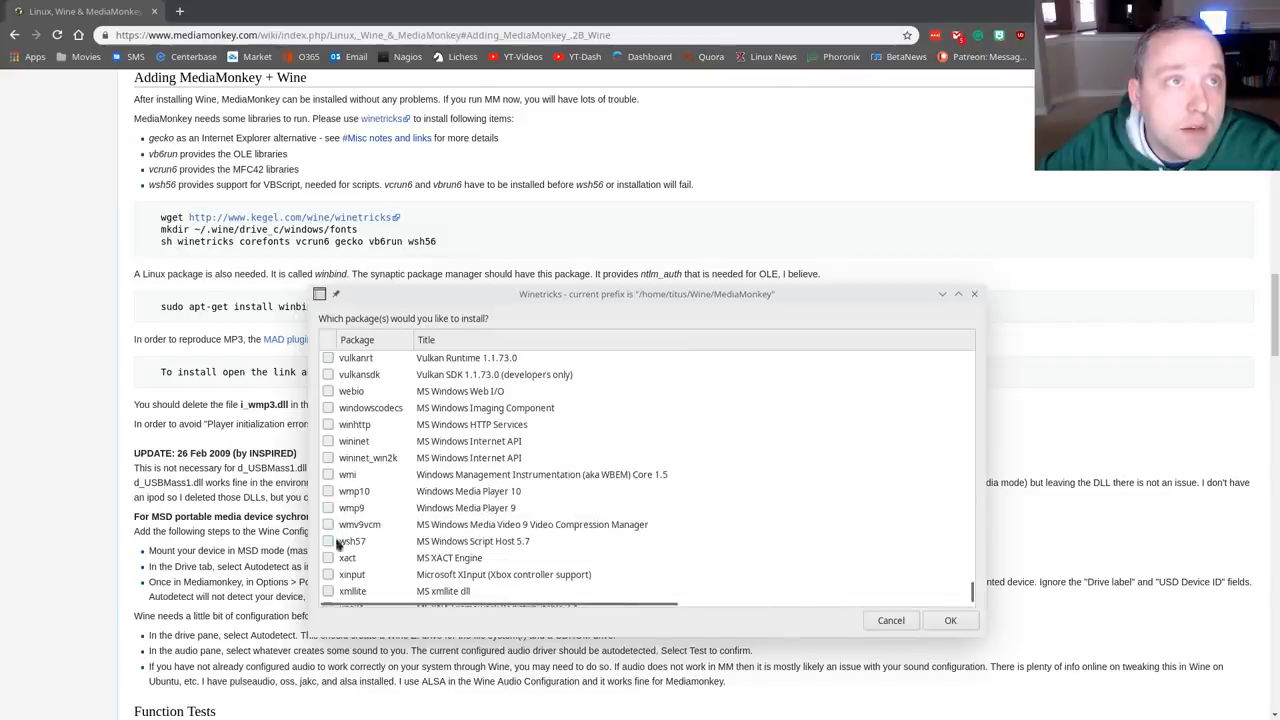
{"action": "left_click", "coordinate": [333, 541]}
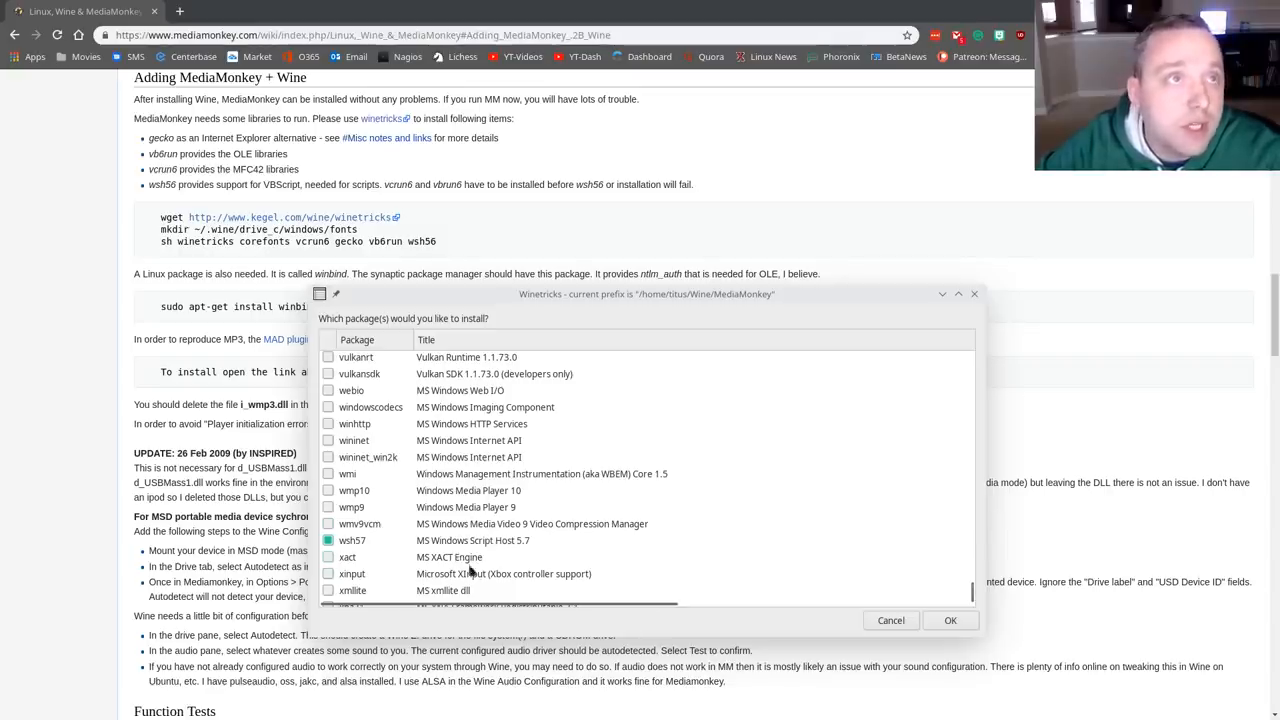
{"action": "mouse_move", "coordinate": [569, 570]}
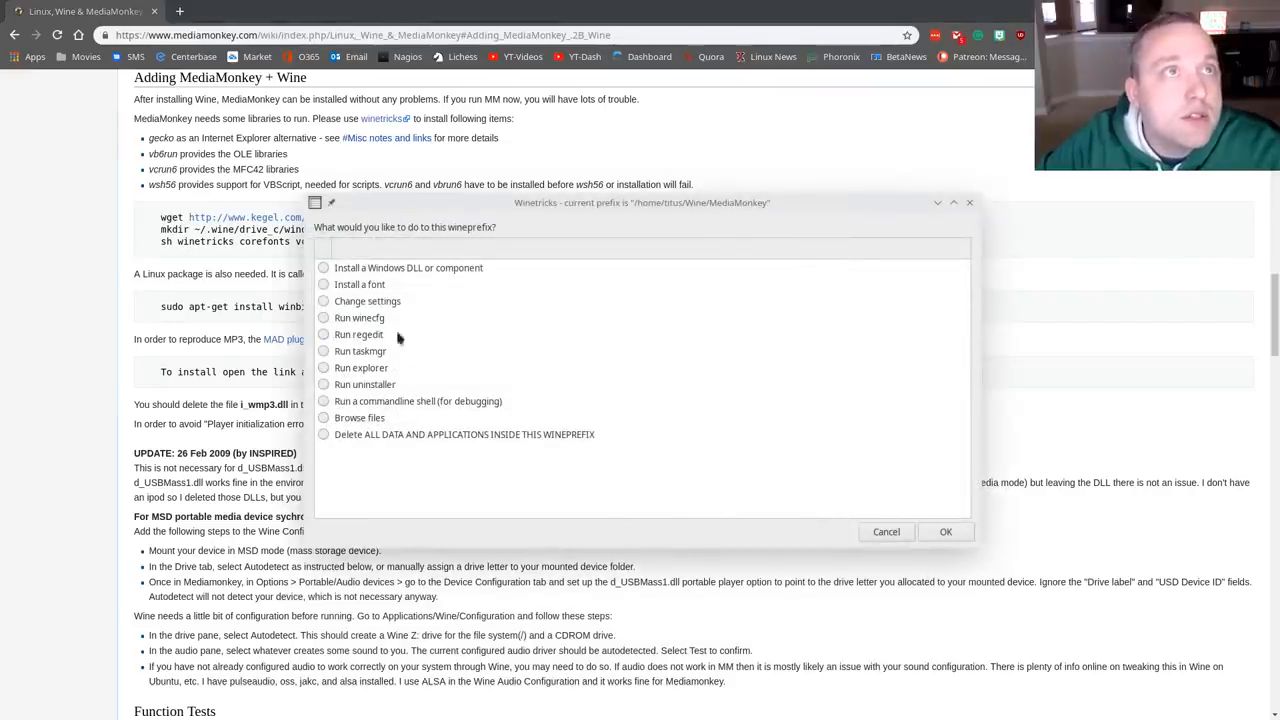
Step: Install the corefonts package through 'Install a font', dismissing both wineserver warnings
{"action": "left_click", "coordinate": [324, 284]}
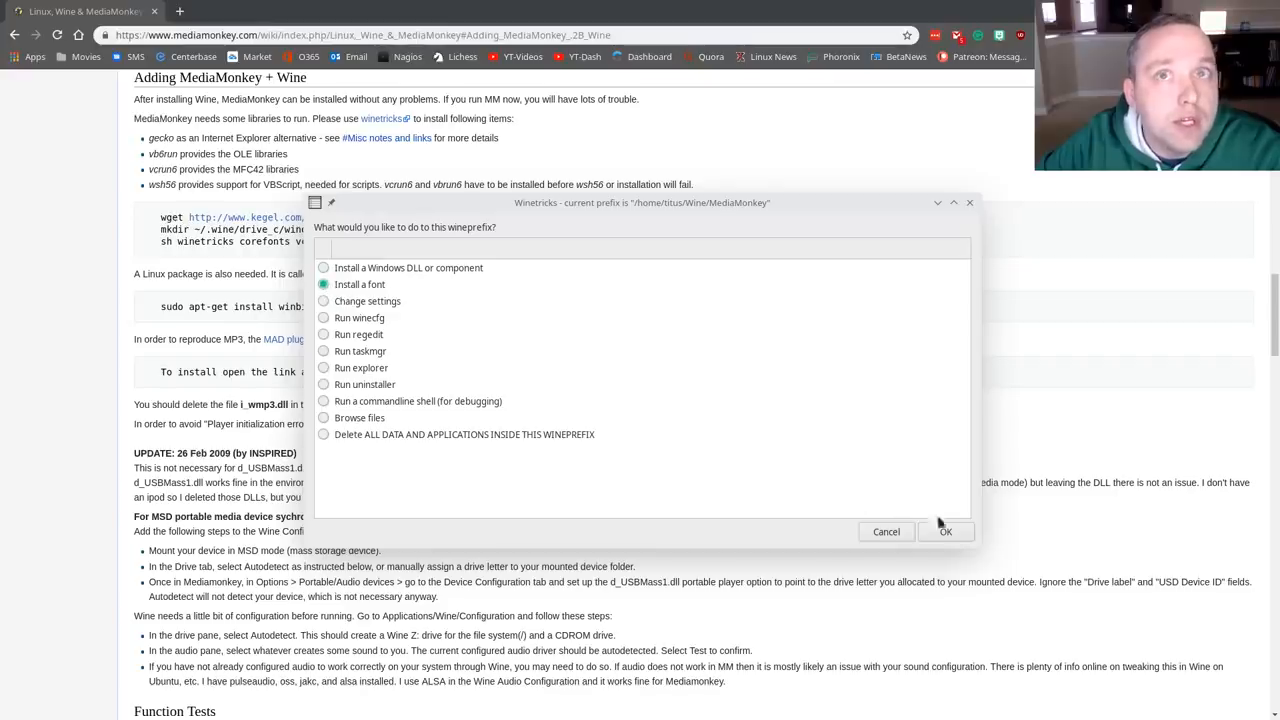
{"action": "left_click", "coordinate": [946, 531]}
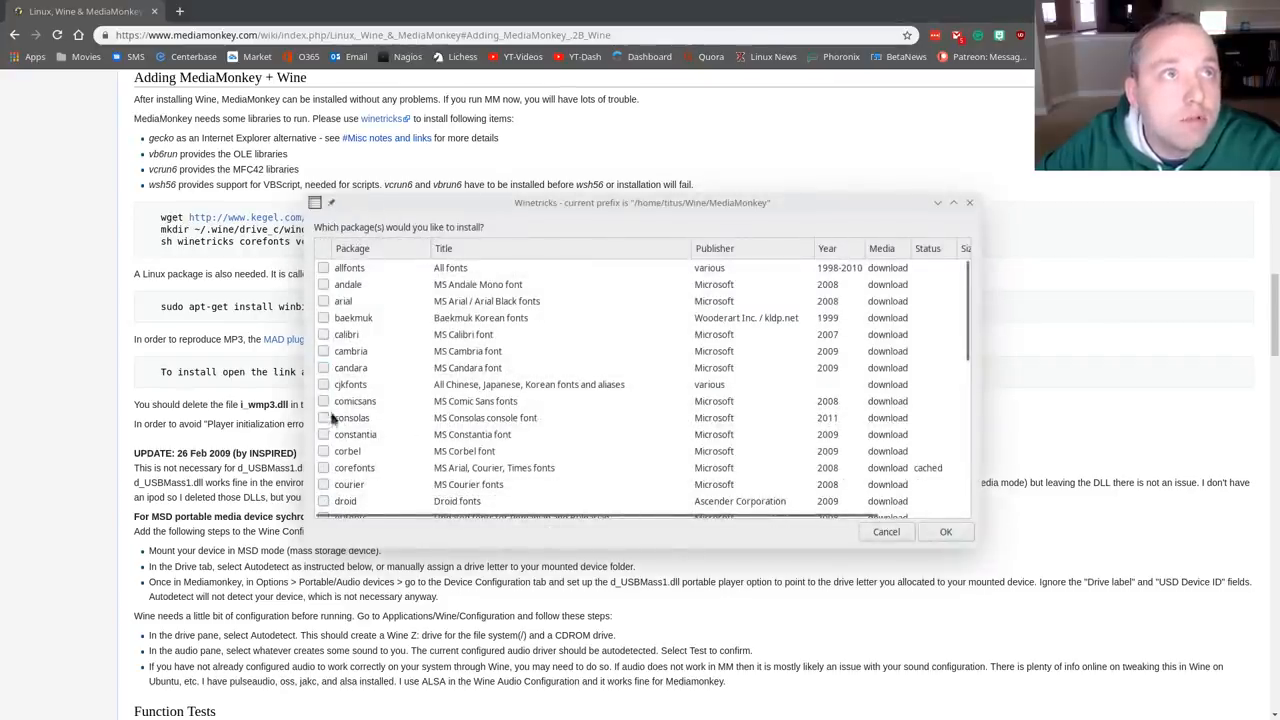
{"action": "left_click", "coordinate": [945, 531]}
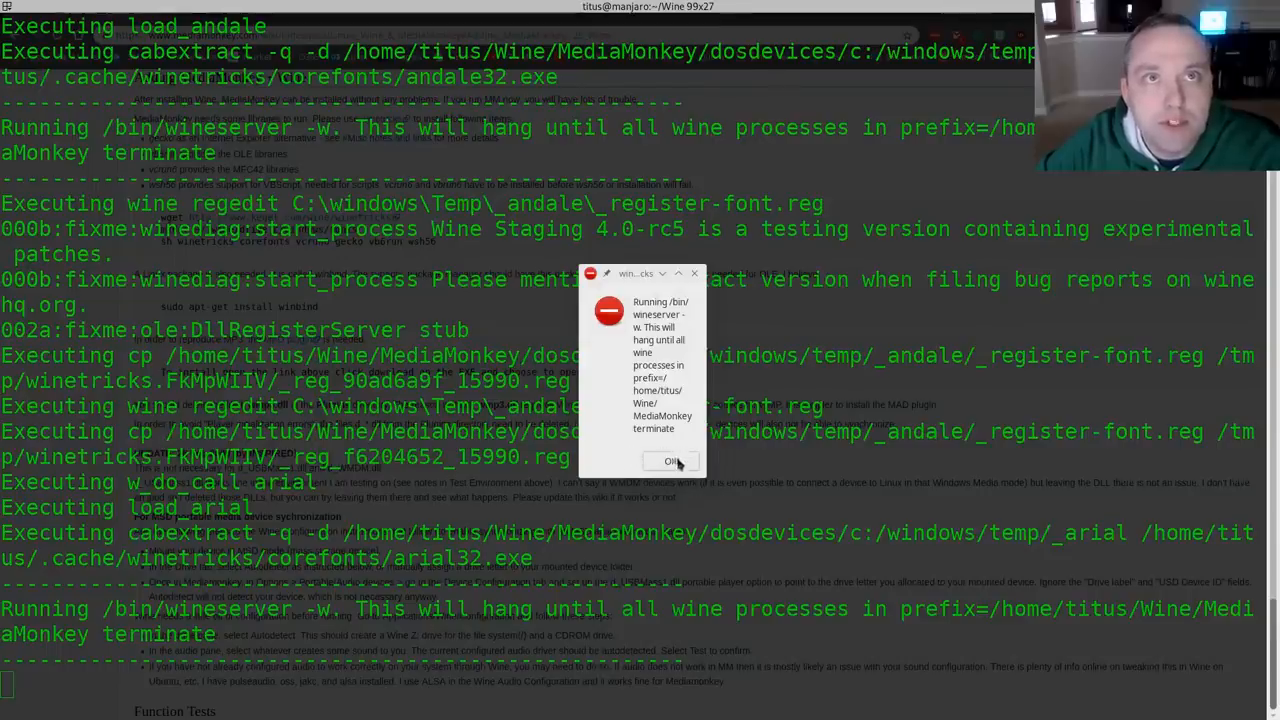
{"action": "left_click", "coordinate": [670, 461]}
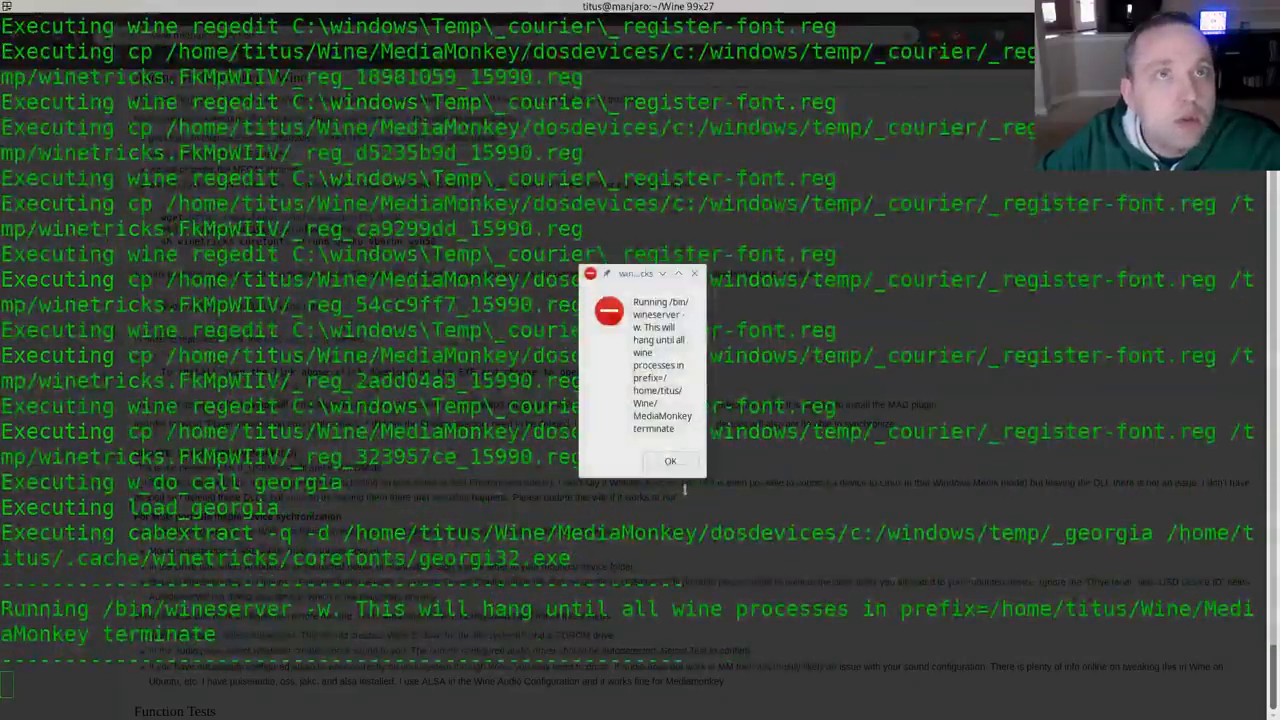
{"action": "left_click", "coordinate": [673, 461]}
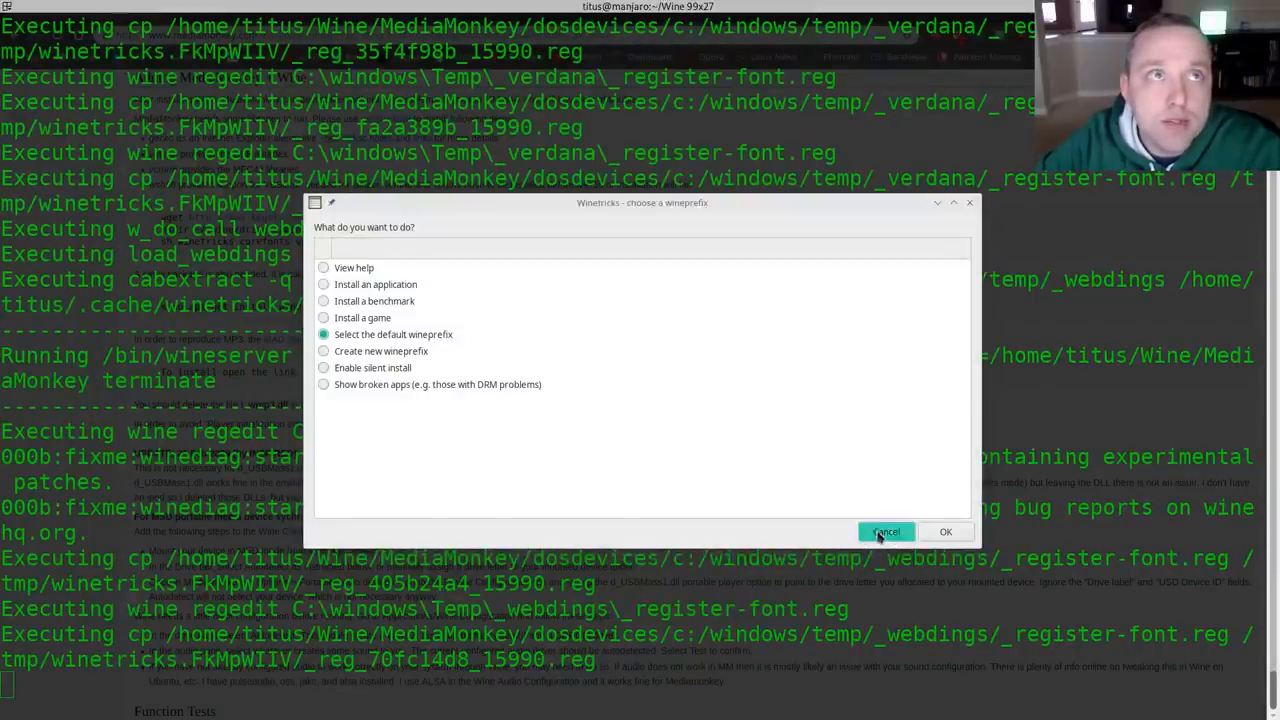
Step: Close Winetricks and run MediaMonkey_4.1.23.1881.exe with wine in the 32-bit MediaMonkey prefix
{"action": "left_click", "coordinate": [886, 531]}
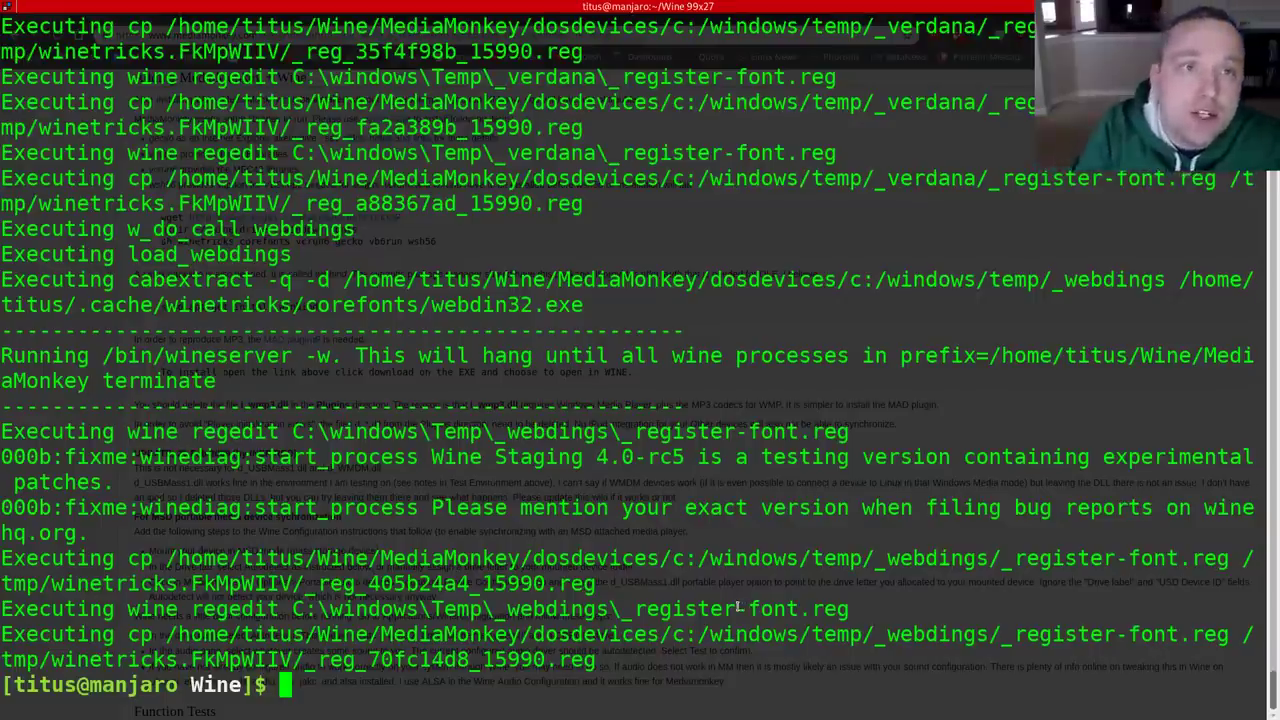
{"action": "type", "text": "WINEARCH=win32 WINEPREFIX=/home/titus/Wine/MediaMonkey winetricks"}
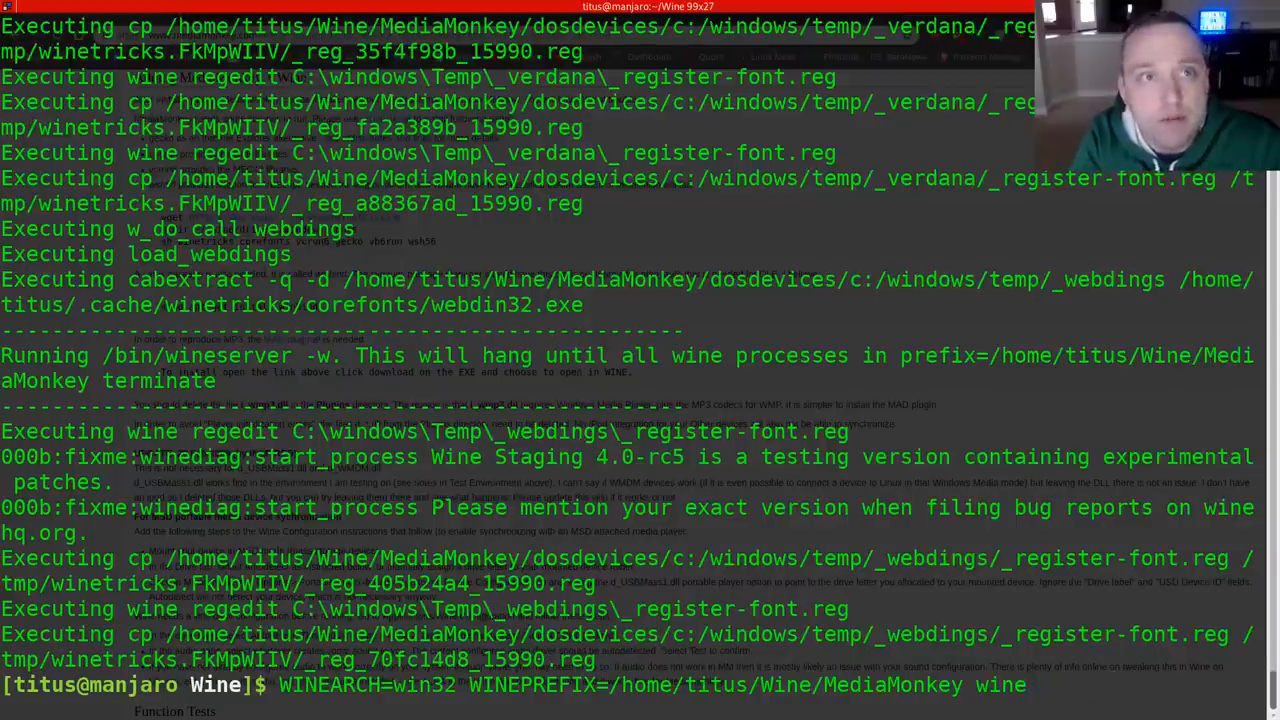
{"action": "type", "text": "M"}
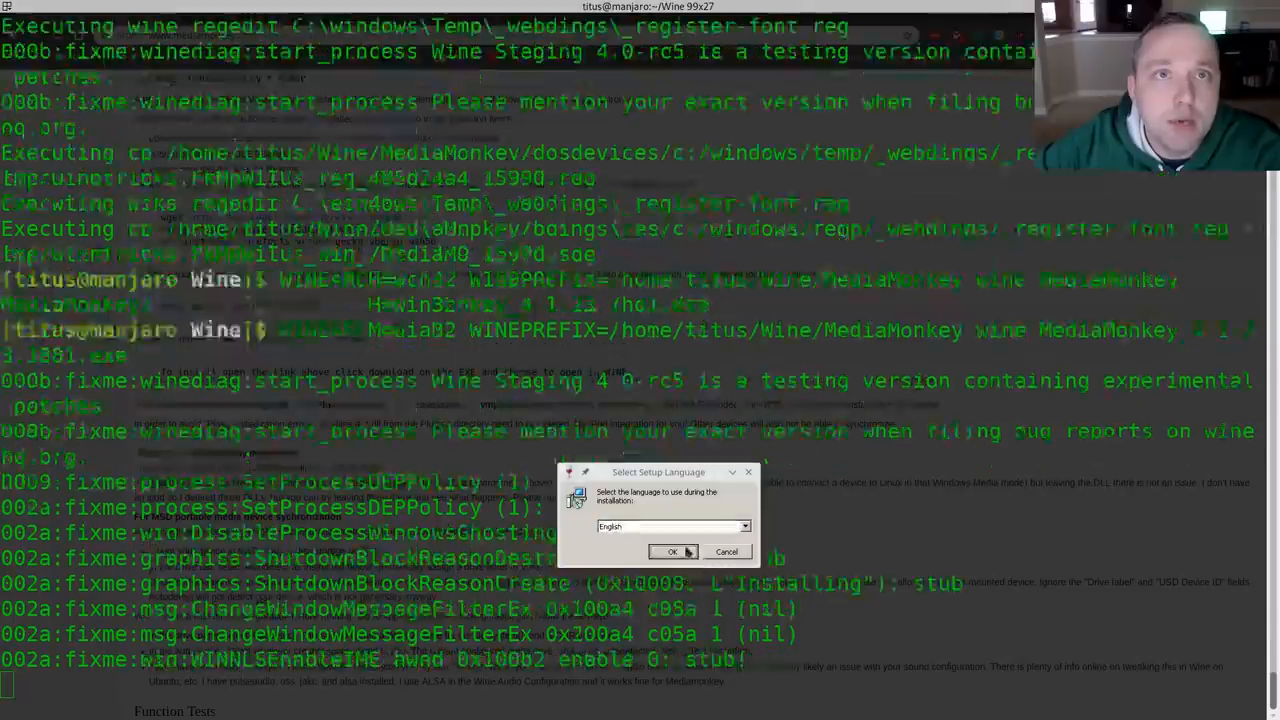
Step: Install MediaMonkey in English with the license accepted, default Start Menu folder, and launch it on finish
{"action": "left_click", "coordinate": [673, 552]}
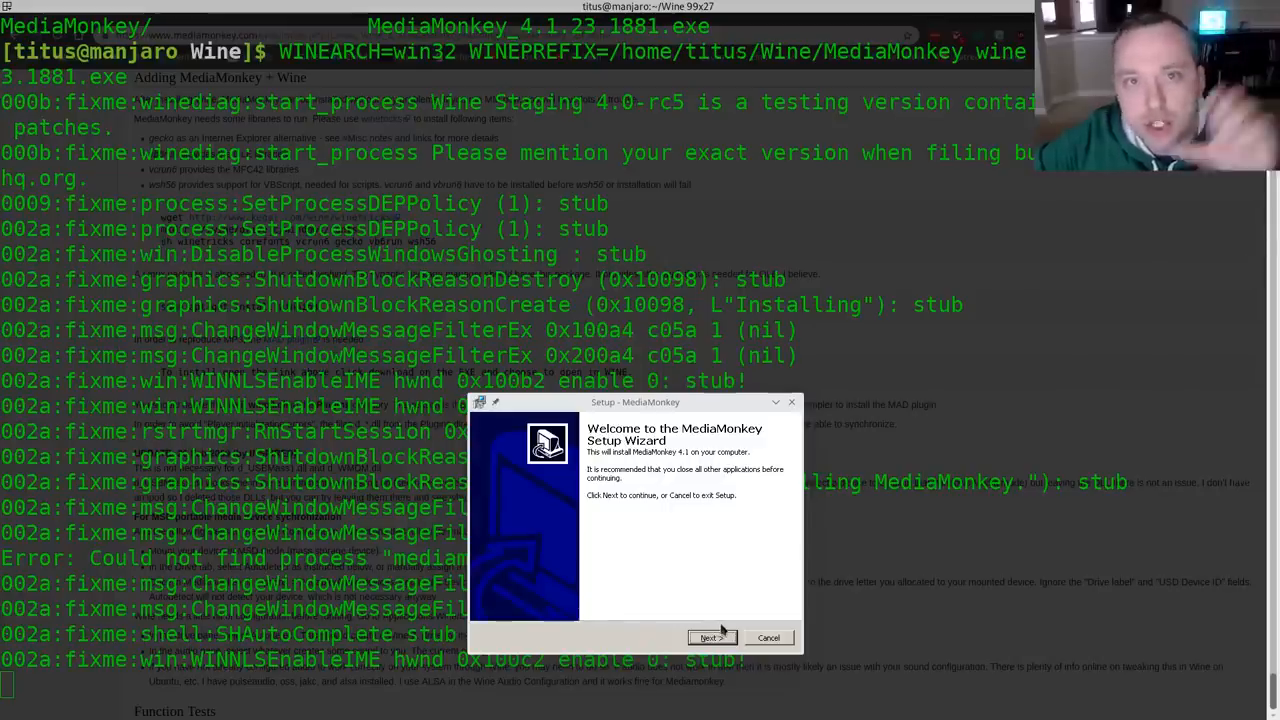
{"action": "left_click", "coordinate": [710, 637]}
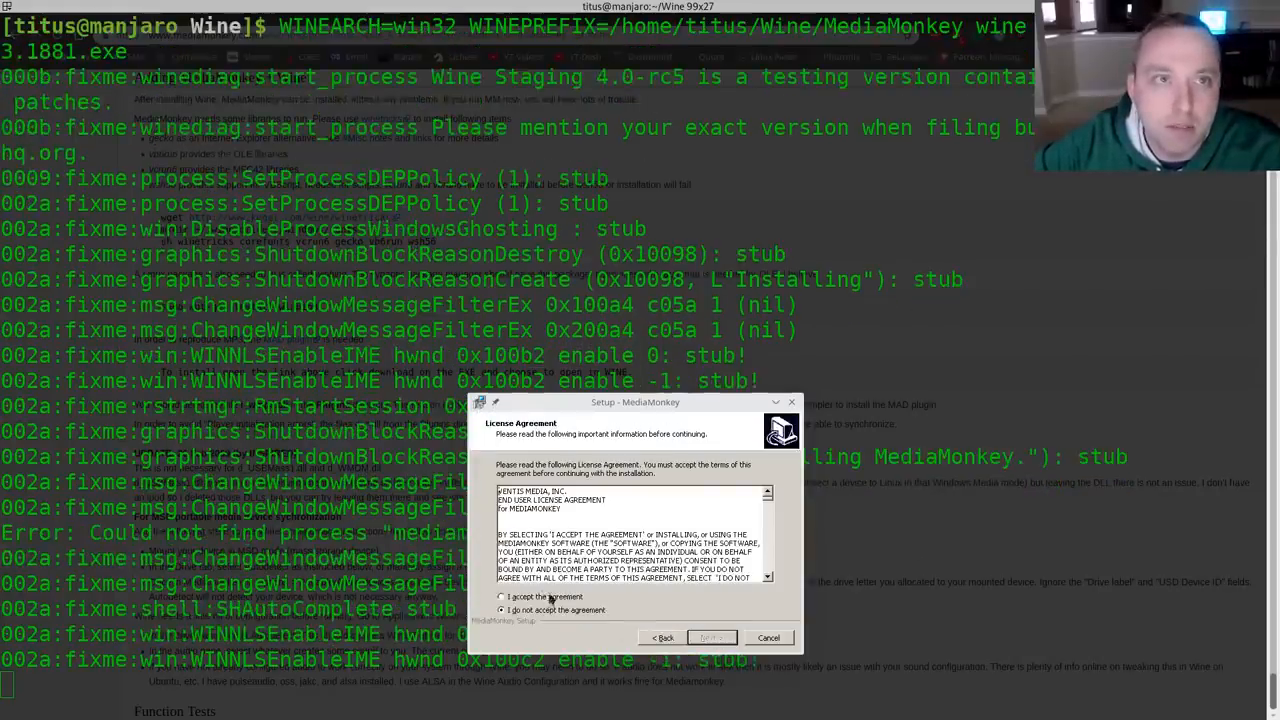
{"action": "left_click", "coordinate": [712, 637]}
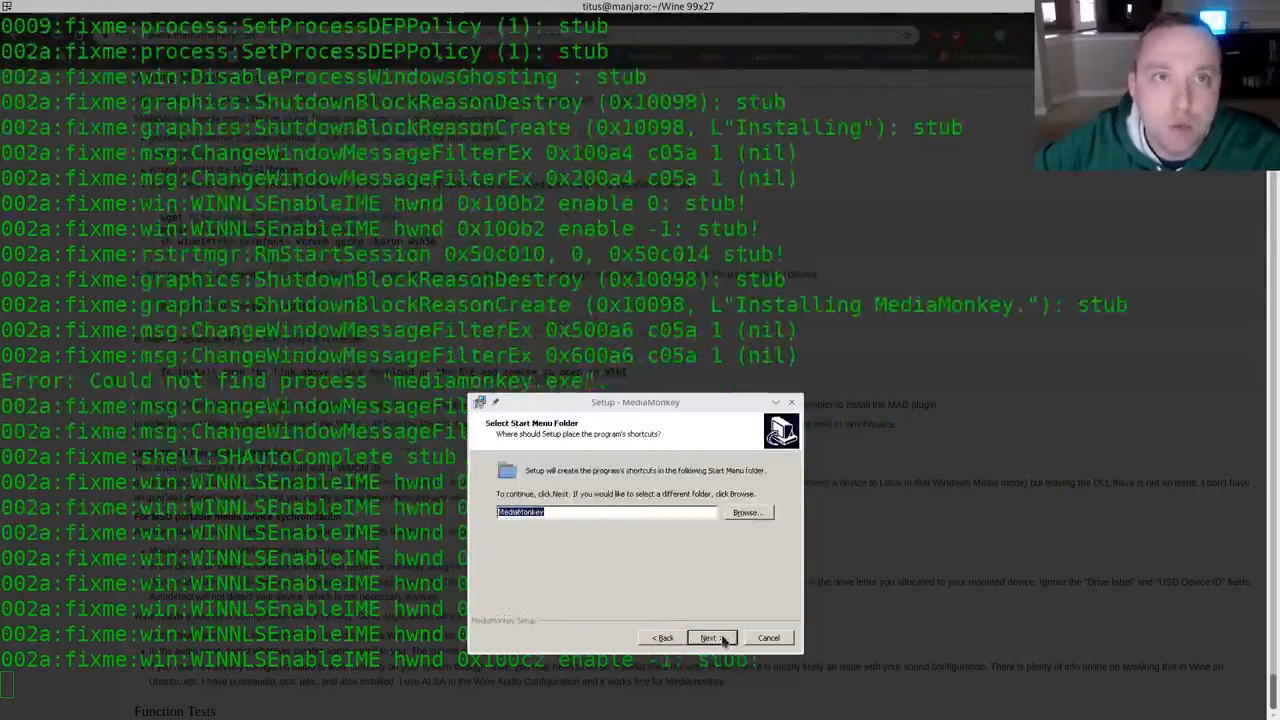
{"action": "left_click", "coordinate": [710, 637]}
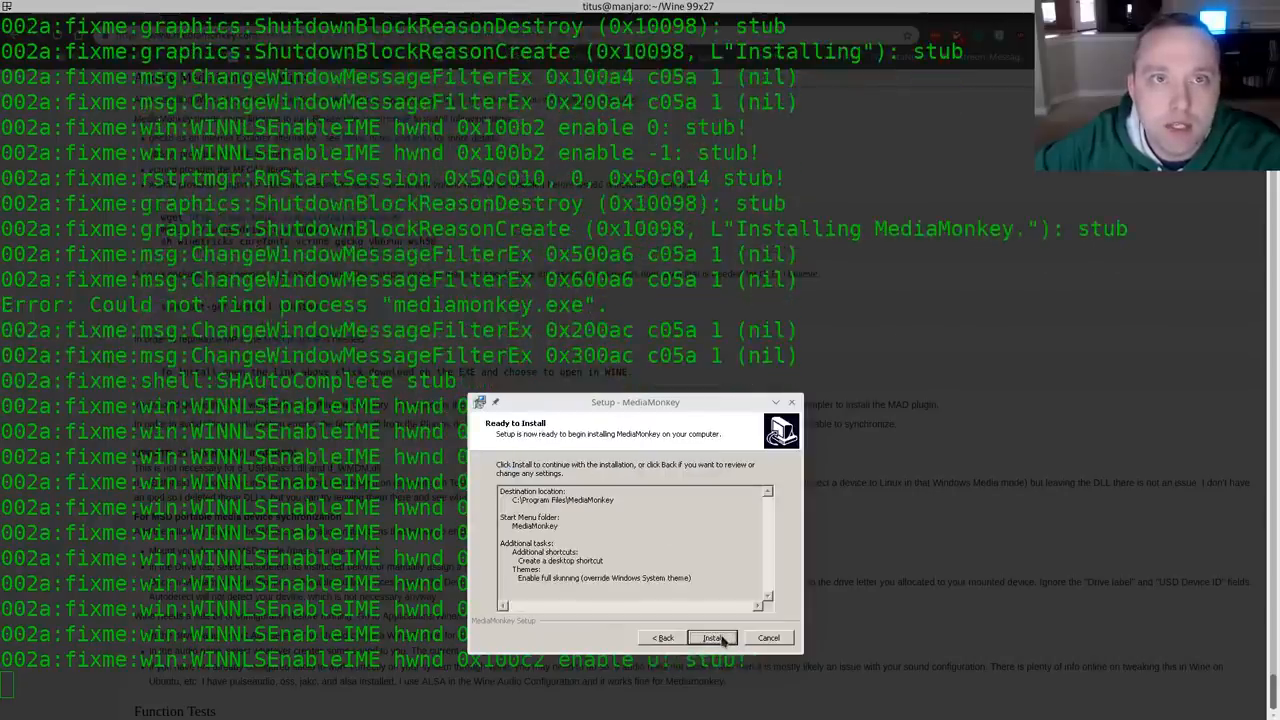
{"action": "left_click", "coordinate": [712, 638]}
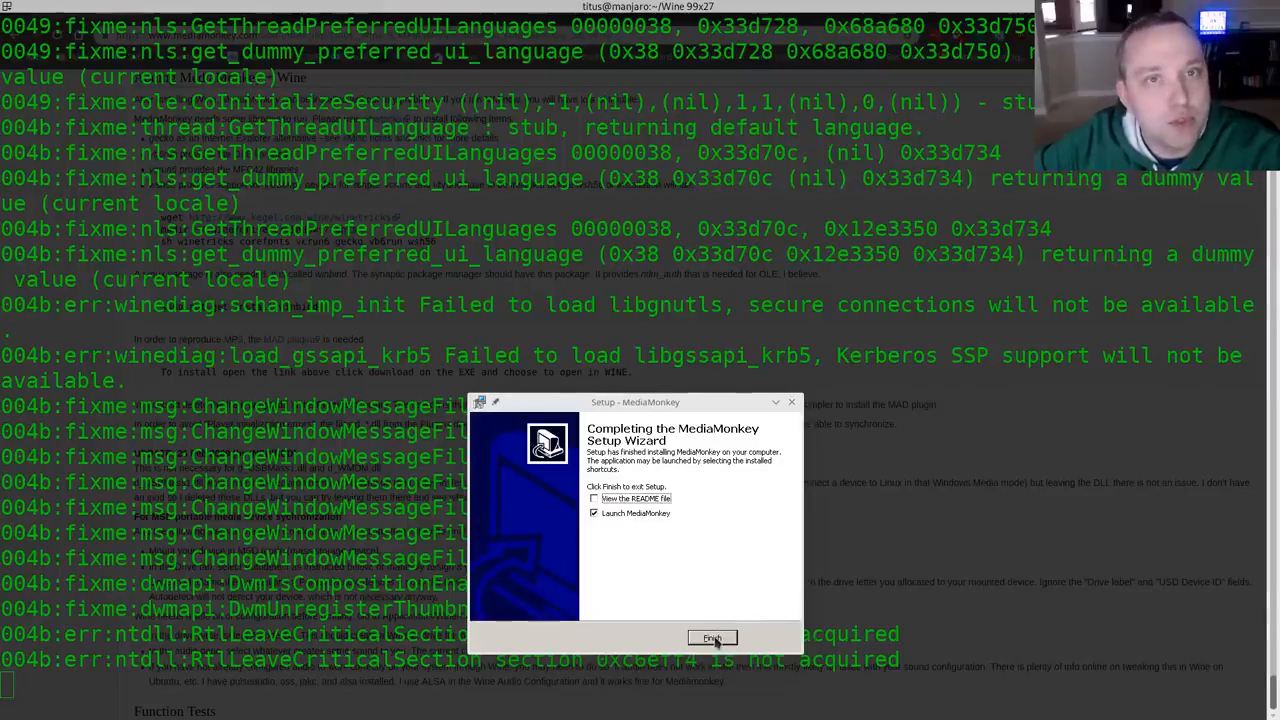
{"action": "left_click", "coordinate": [712, 637]}
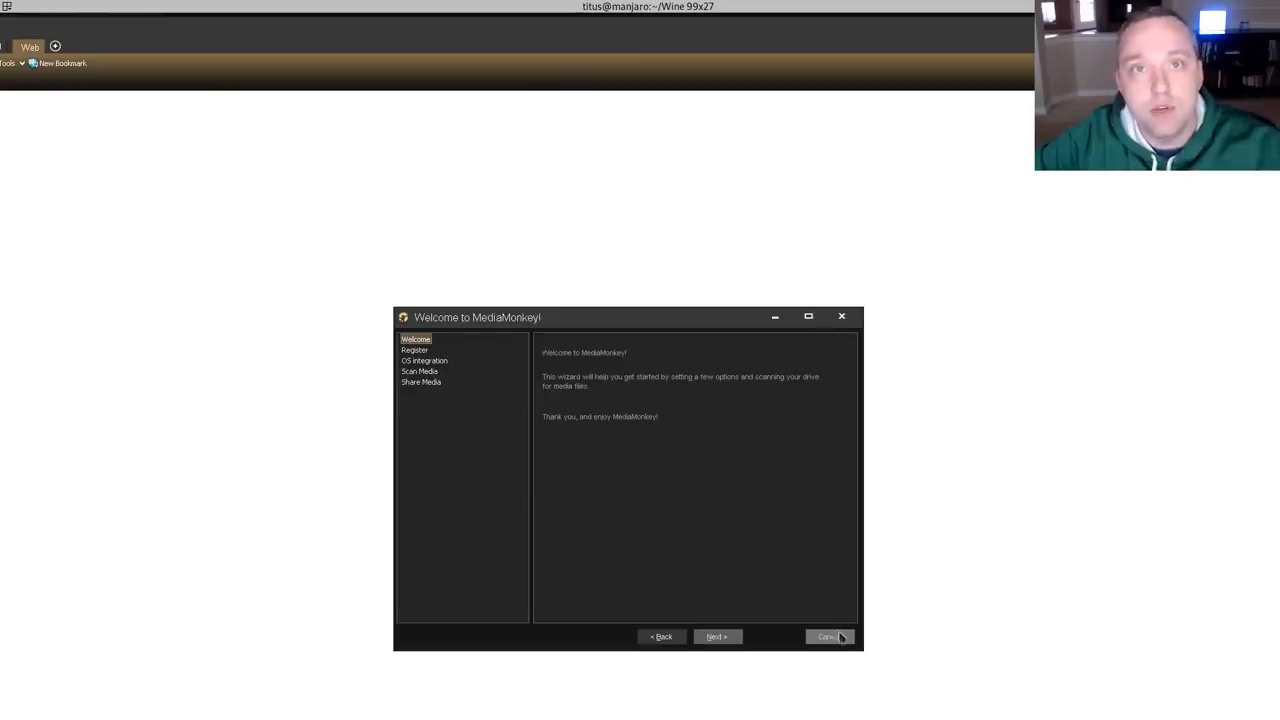
Step: Cancel the 'Welcome to MediaMonkey!' wizard and close MediaMonkey, returning to the terminal output
{"action": "left_click", "coordinate": [832, 637]}
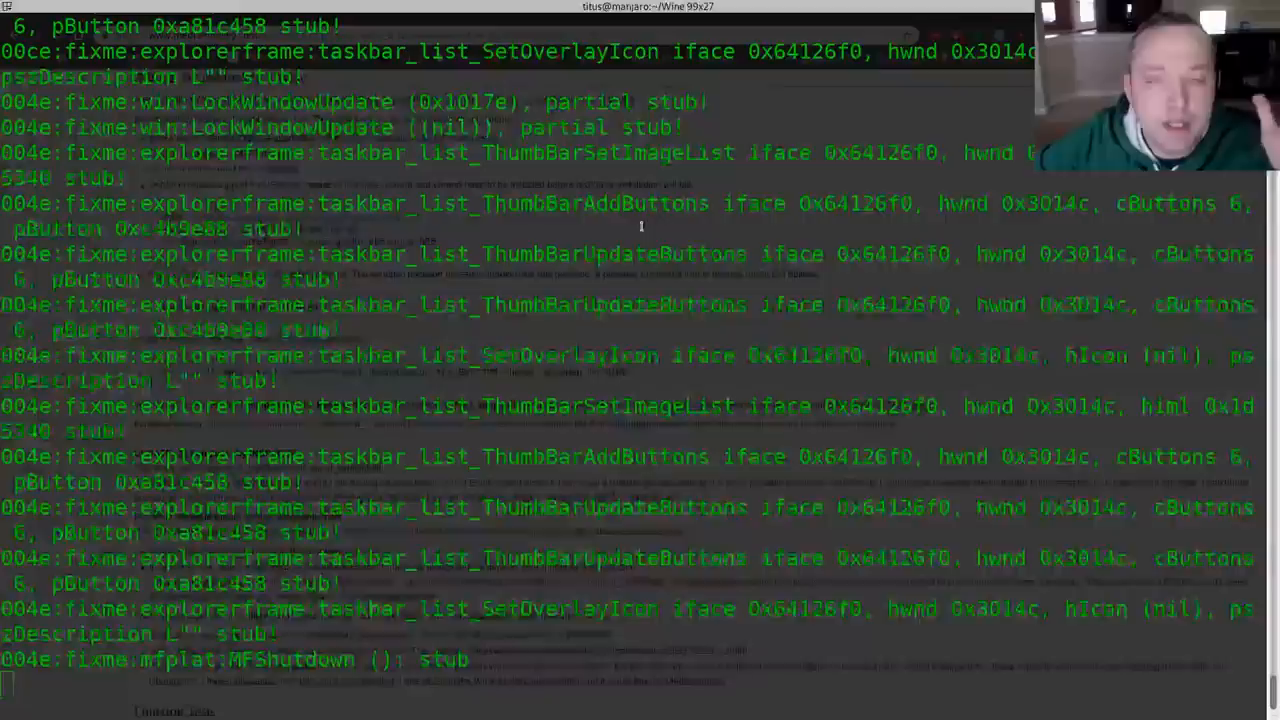
{"action": "scroll", "scroll_direction": "down", "scroll_amount": 3}
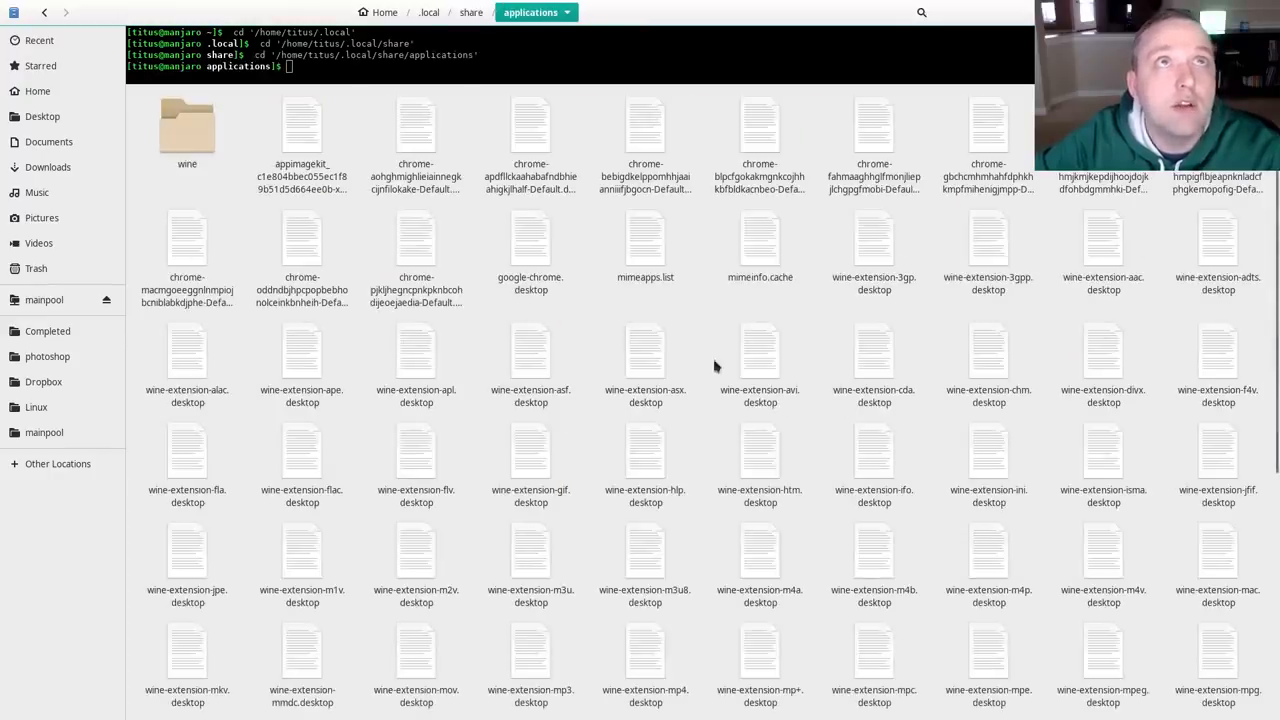
Step: Delete the Read Me, Uninstall and 'on the Web' launchers from the MediaMonkey folder
{"action": "scroll", "scroll_direction": "down", "scroll_amount": 3}
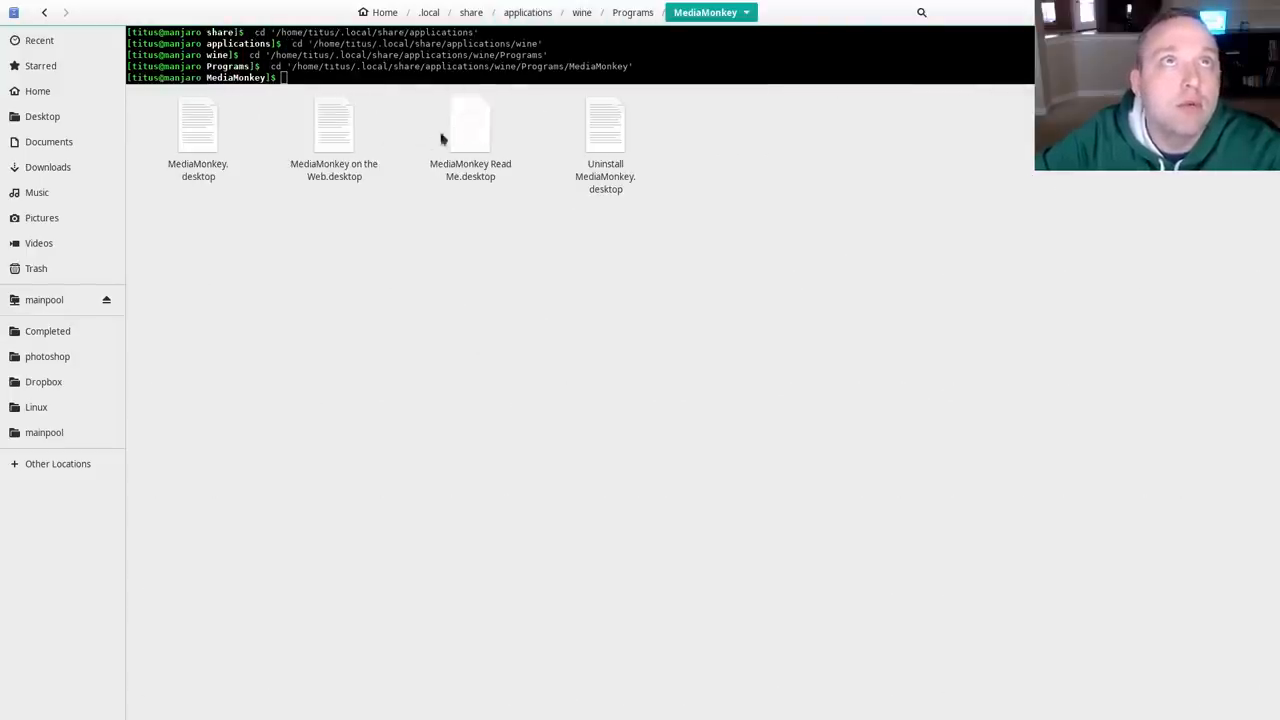
{"action": "mouse_move", "coordinate": [332, 137]}
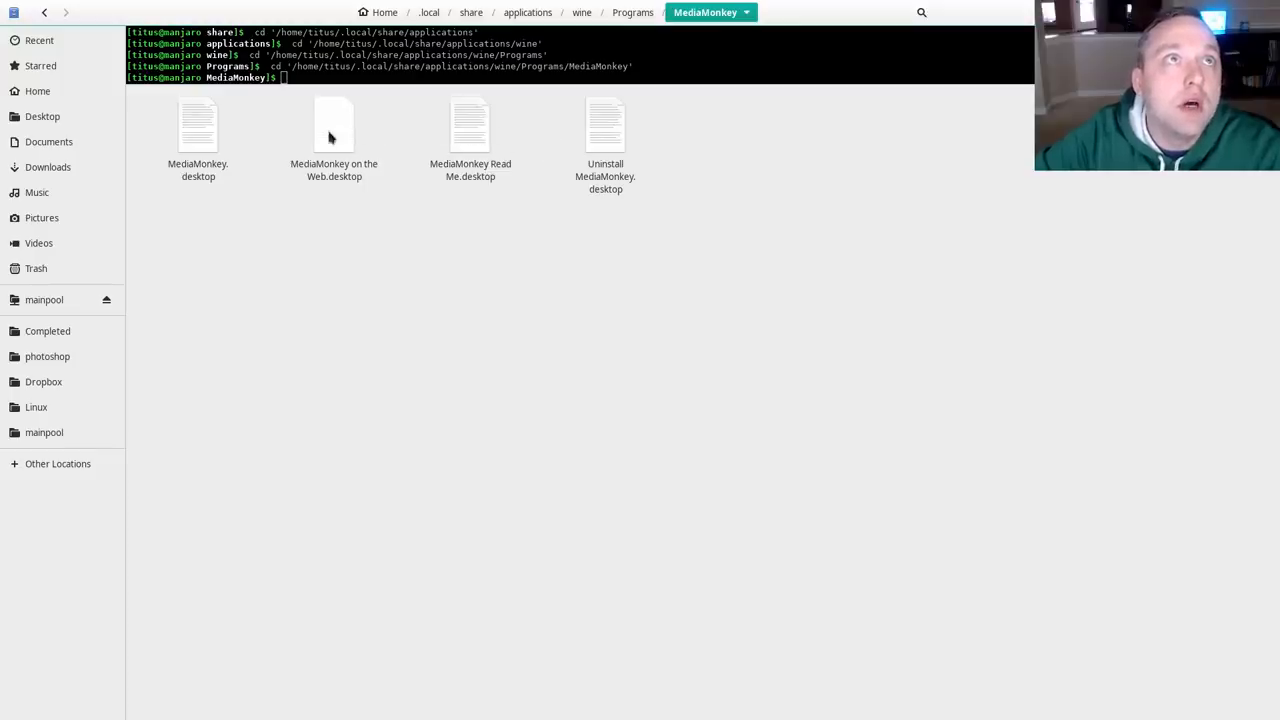
{"action": "mouse_move", "coordinate": [488, 133]}
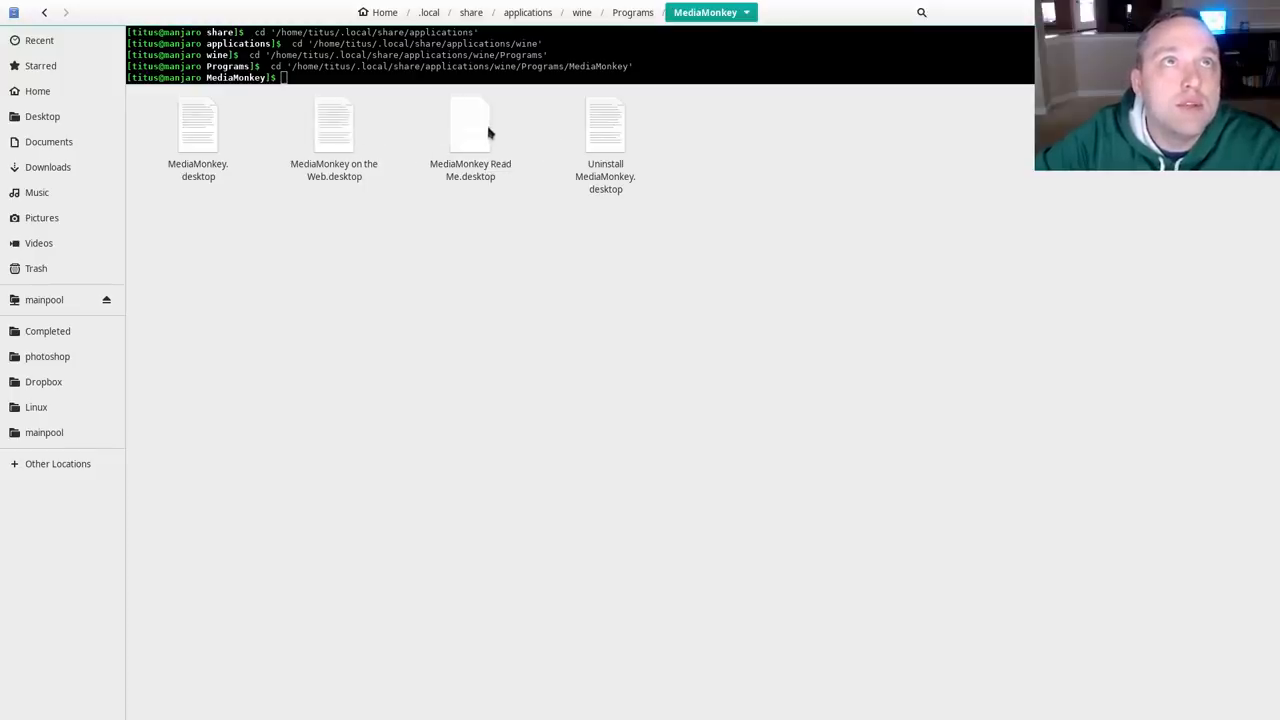
{"action": "left_click", "coordinate": [605, 130]}
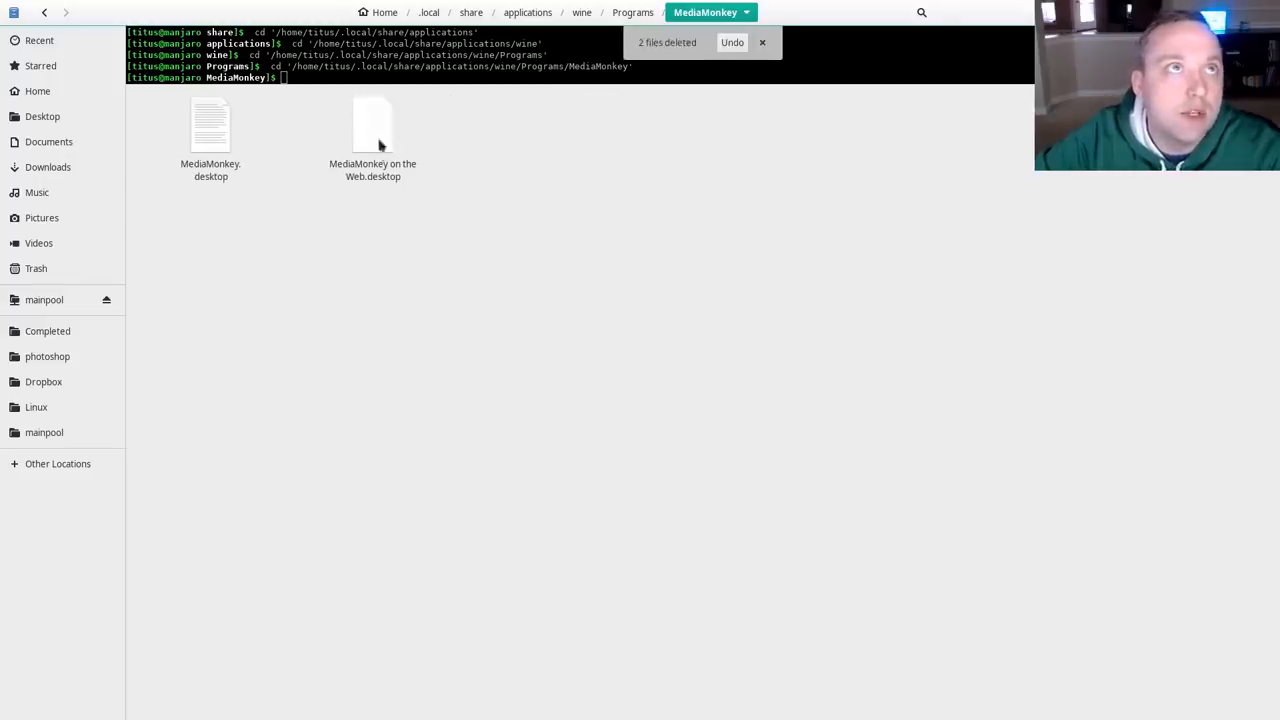
{"action": "left_click", "coordinate": [372, 128]}
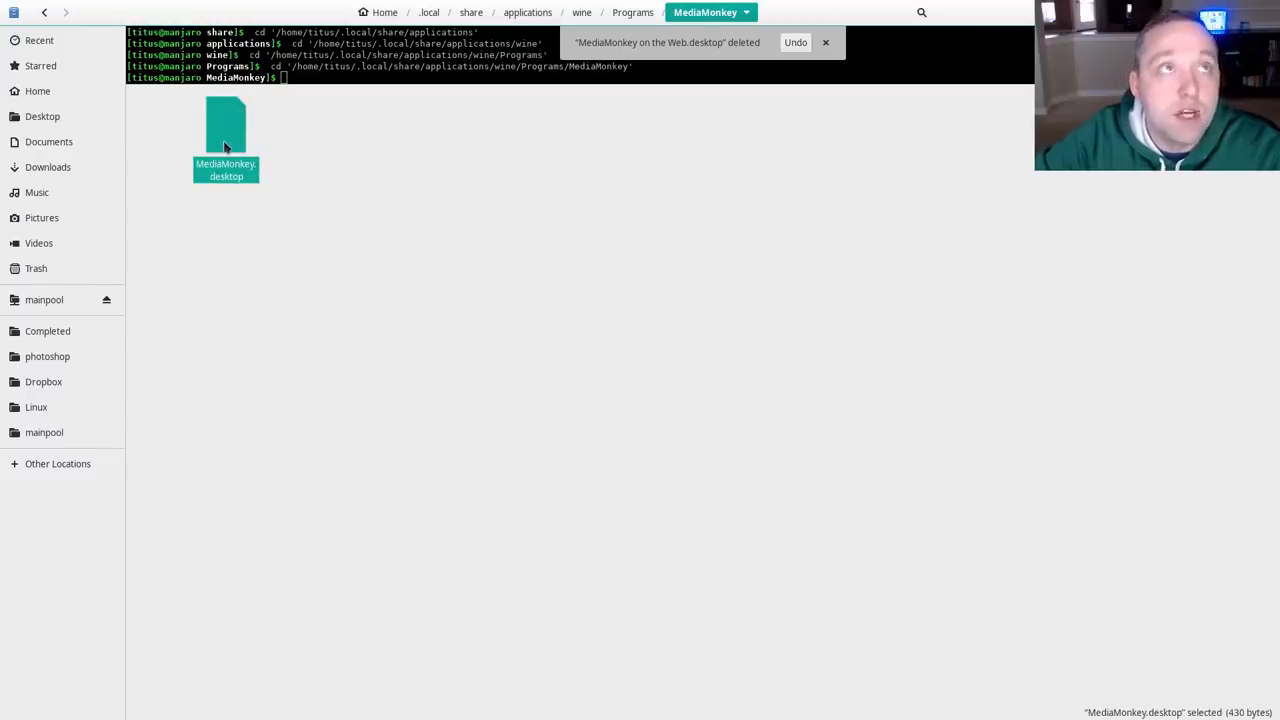
Step: Open MediaMonkey.desktop in the Kate text editor
{"action": "double_click", "coordinate": [225, 130]}
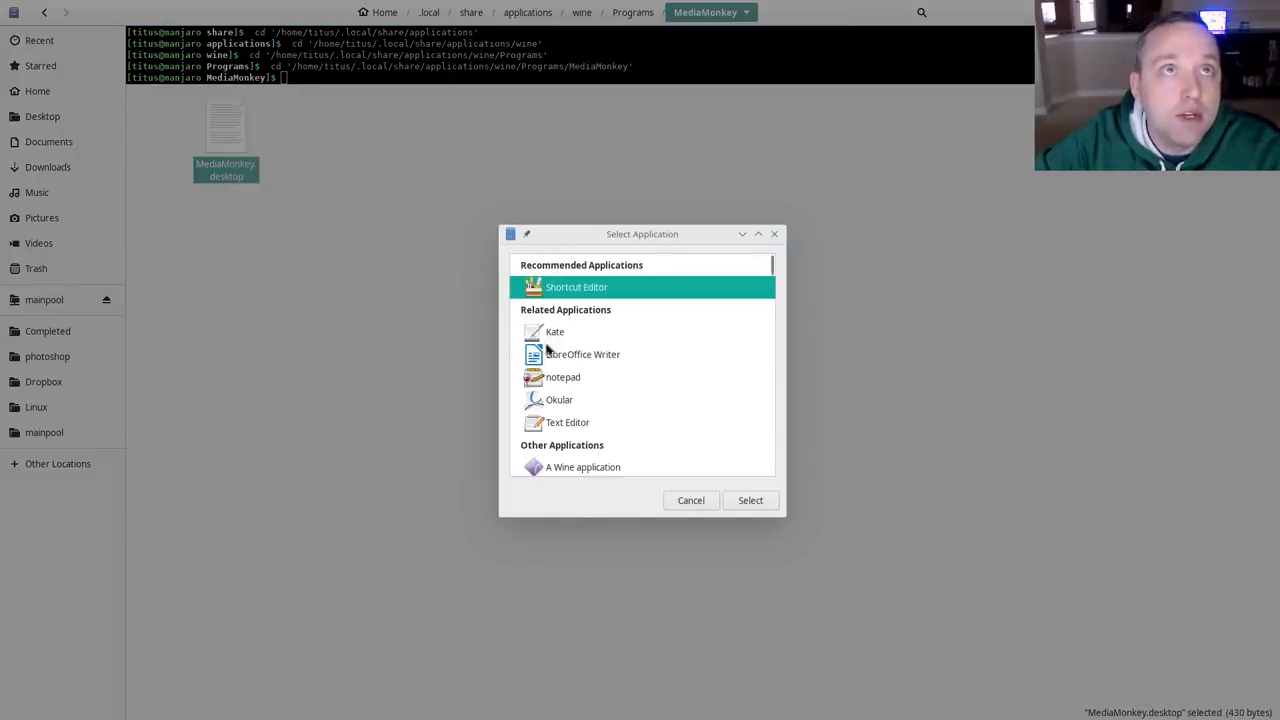
{"action": "left_click", "coordinate": [750, 500]}
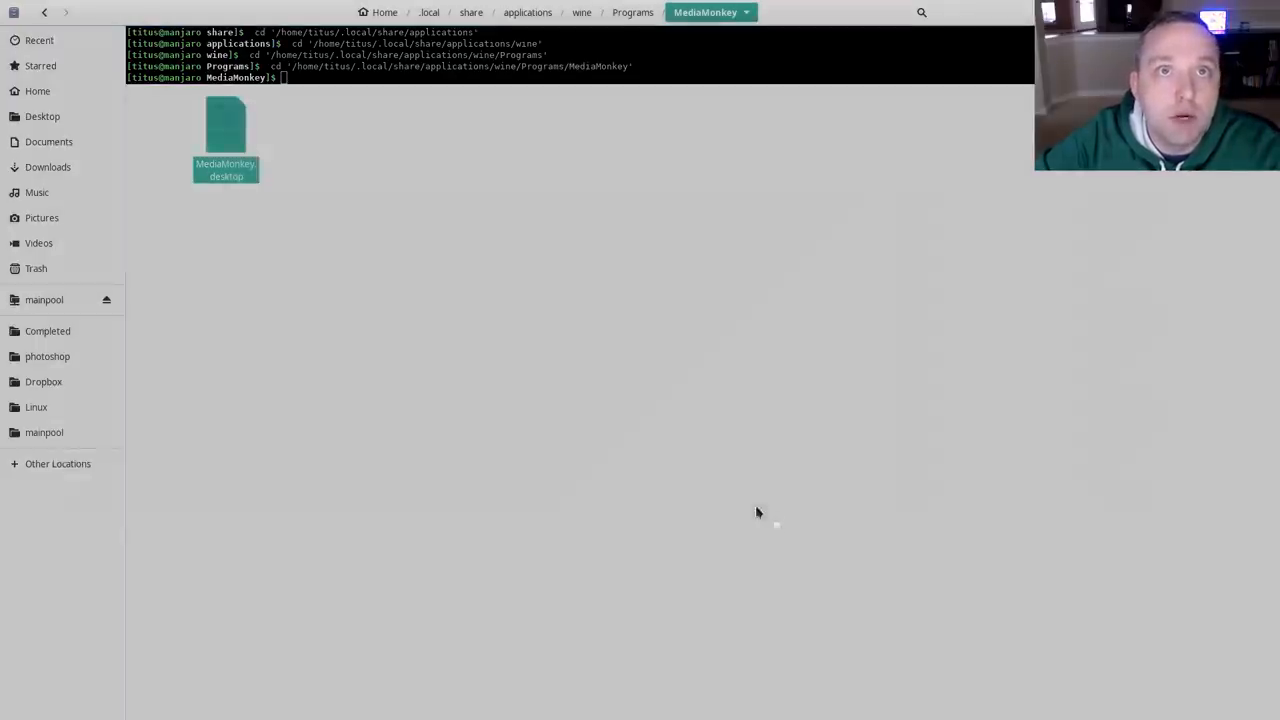
{"action": "double_click", "coordinate": [224, 140]}
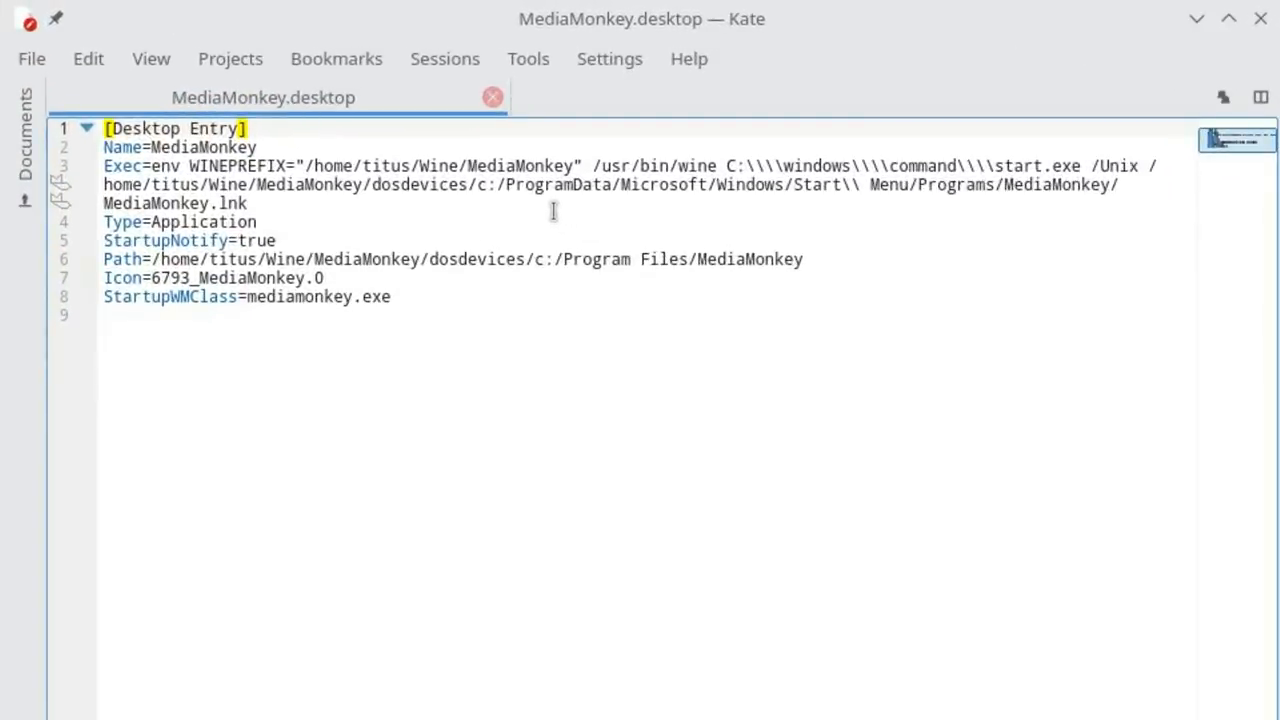
{"action": "mouse_move", "coordinate": [532, 219]}
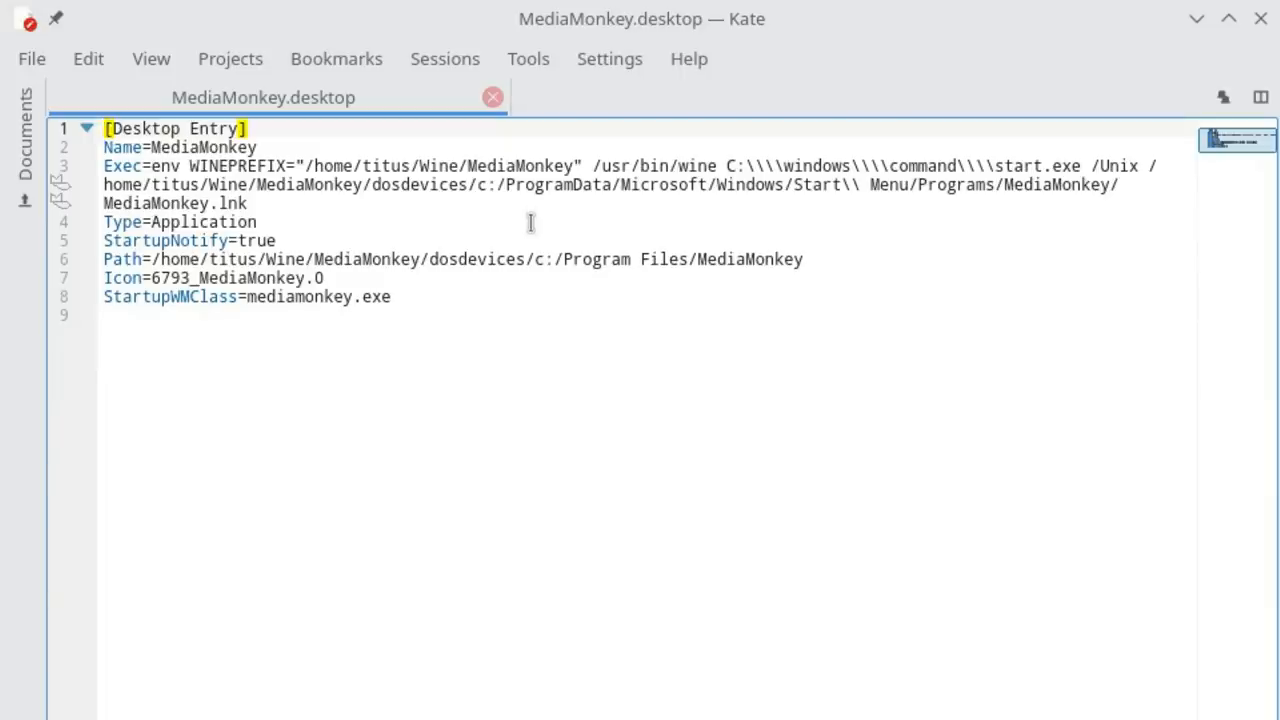
{"action": "mouse_move", "coordinate": [235, 166]}
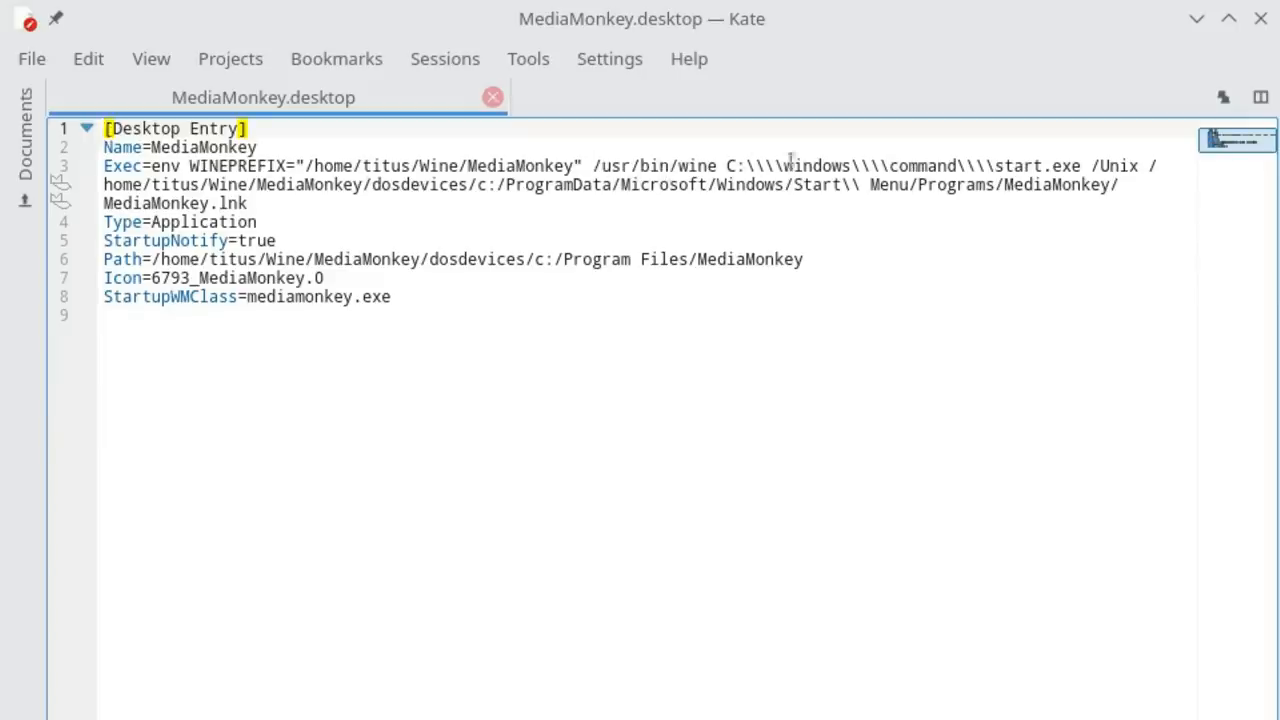
Step: Replace C:\windows\command\start.exe in the Exec line with explorer
{"action": "left_click_drag", "start_coordinate": [723, 166], "coordinate": [1010, 166]}
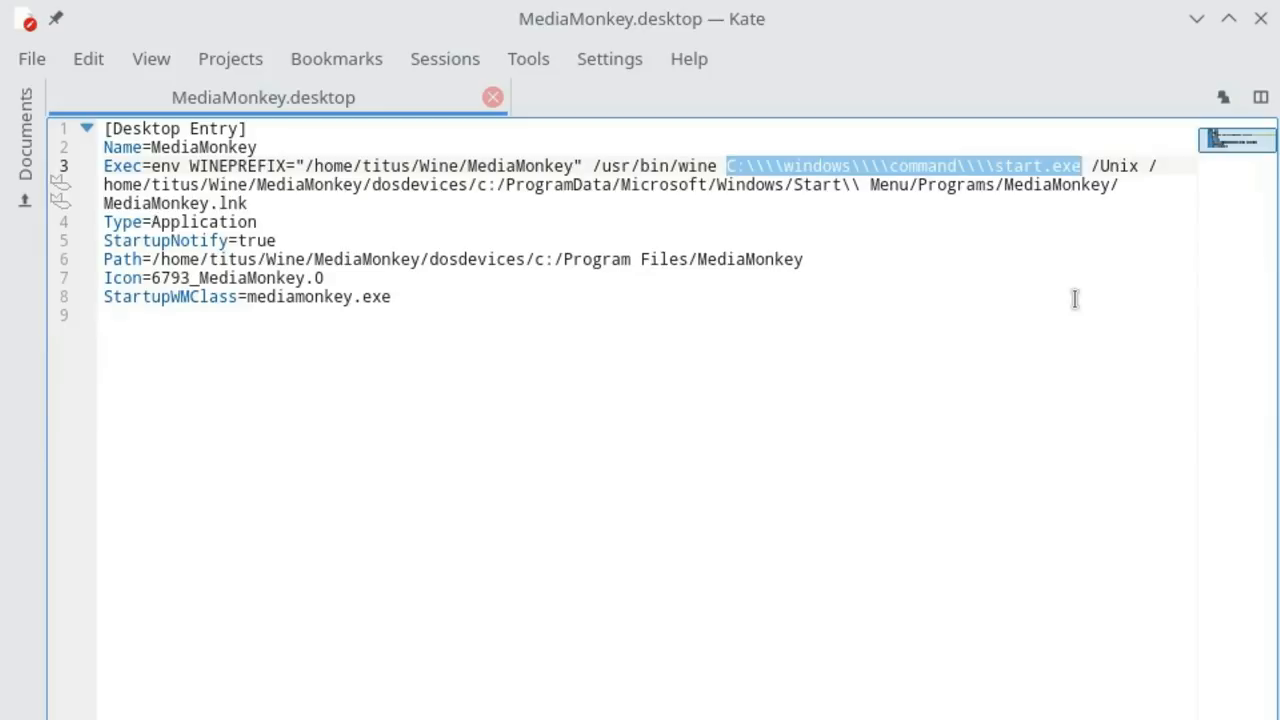
{"action": "type", "text": "explorer"}
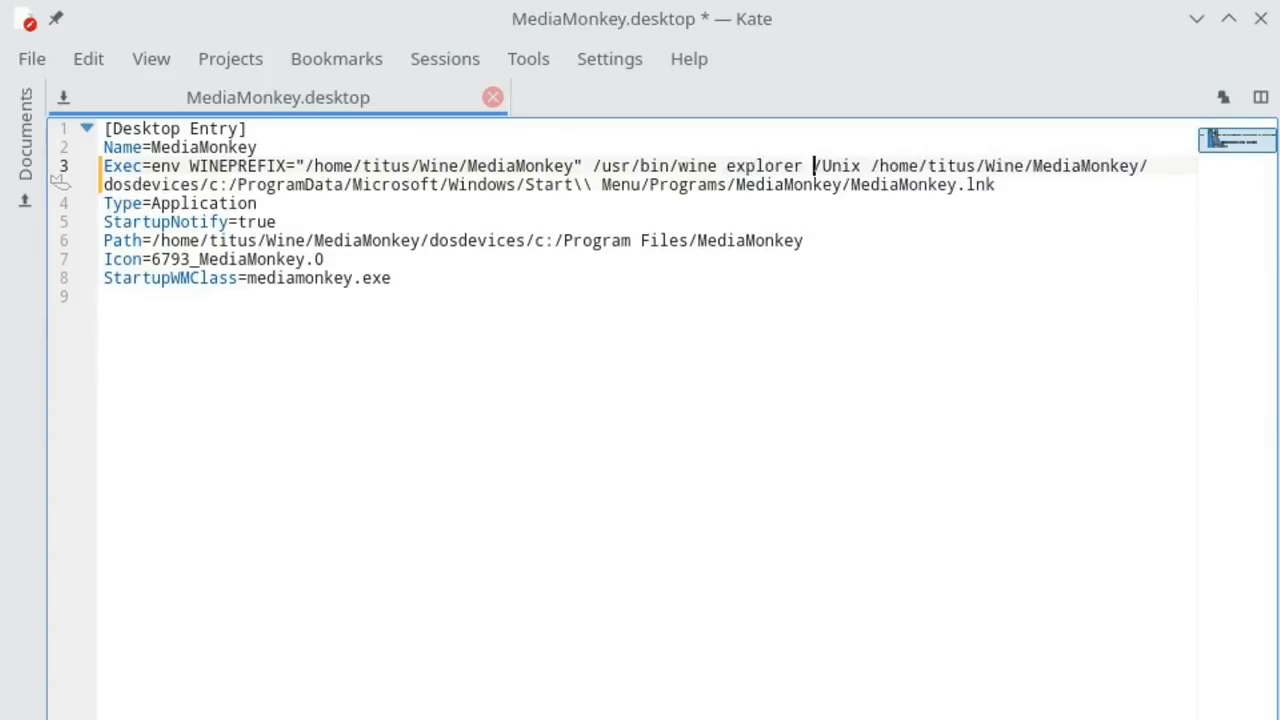
{"action": "double_click", "coordinate": [842, 165]}
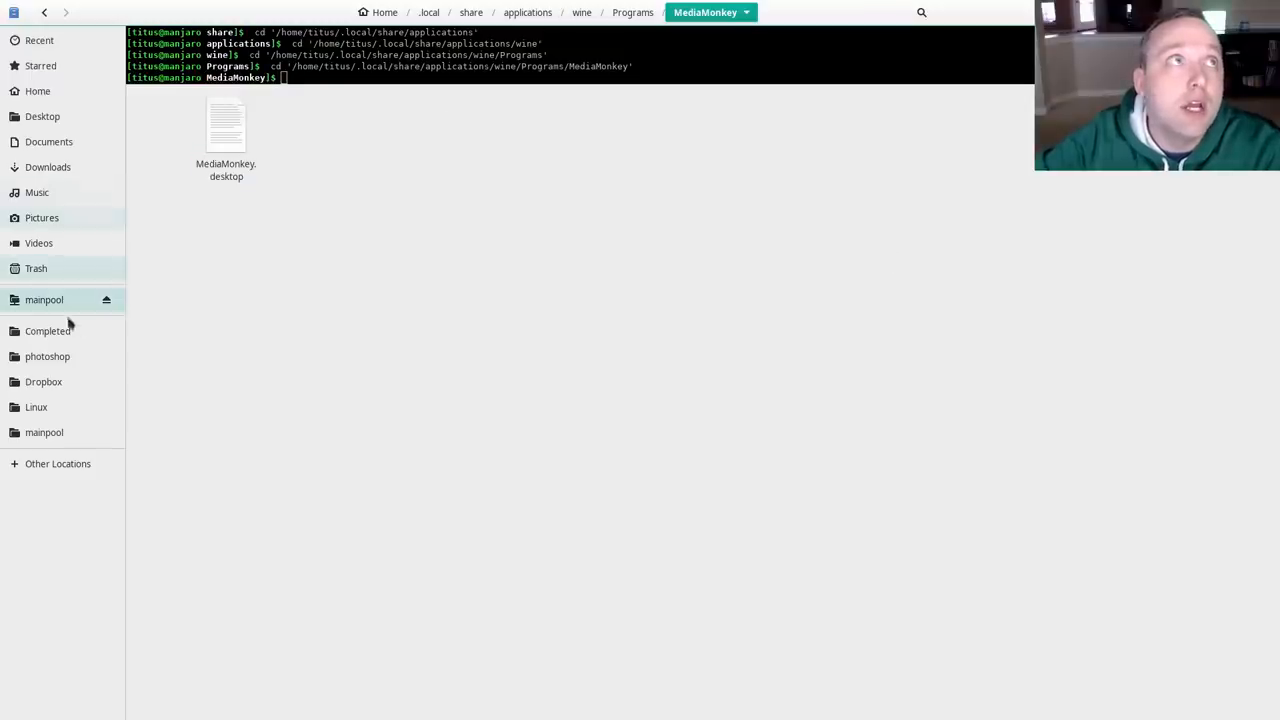
Step: Browse to drive_c/Program Files/MediaMonkey in the Wine prefix and select MediaMonkey.exe
{"action": "left_click", "coordinate": [41, 90]}
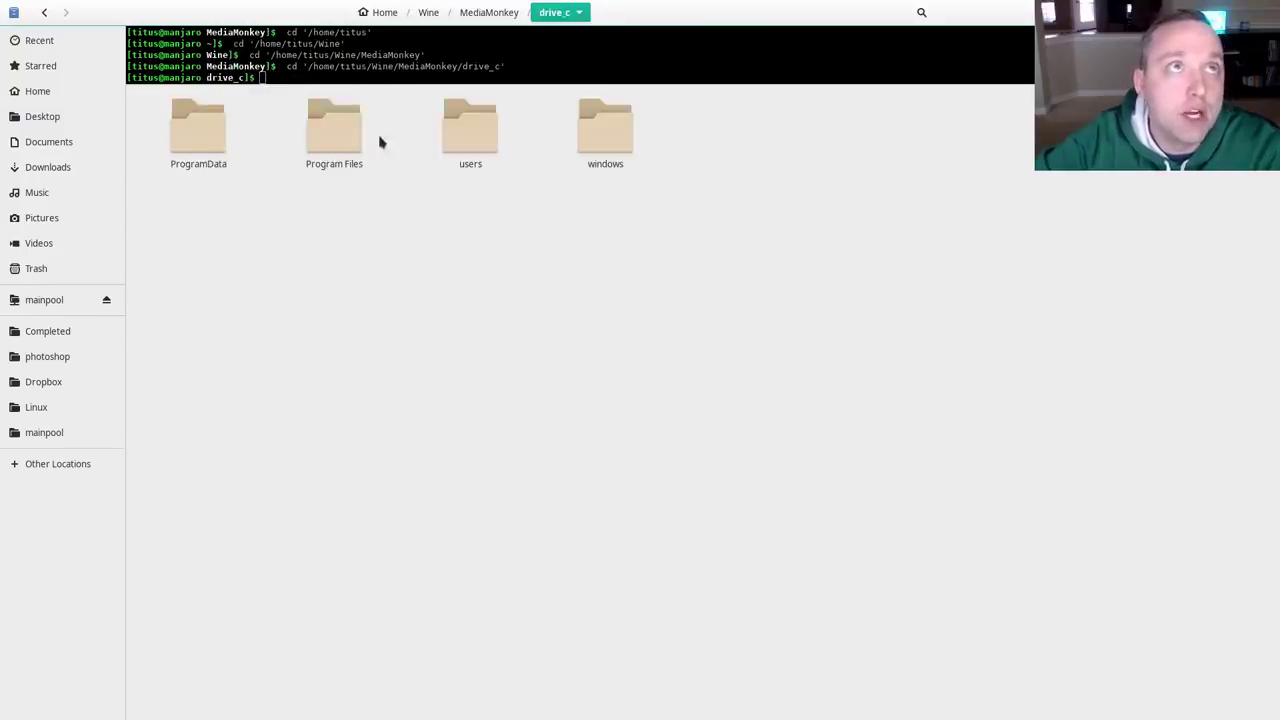
{"action": "double_click", "coordinate": [333, 125]}
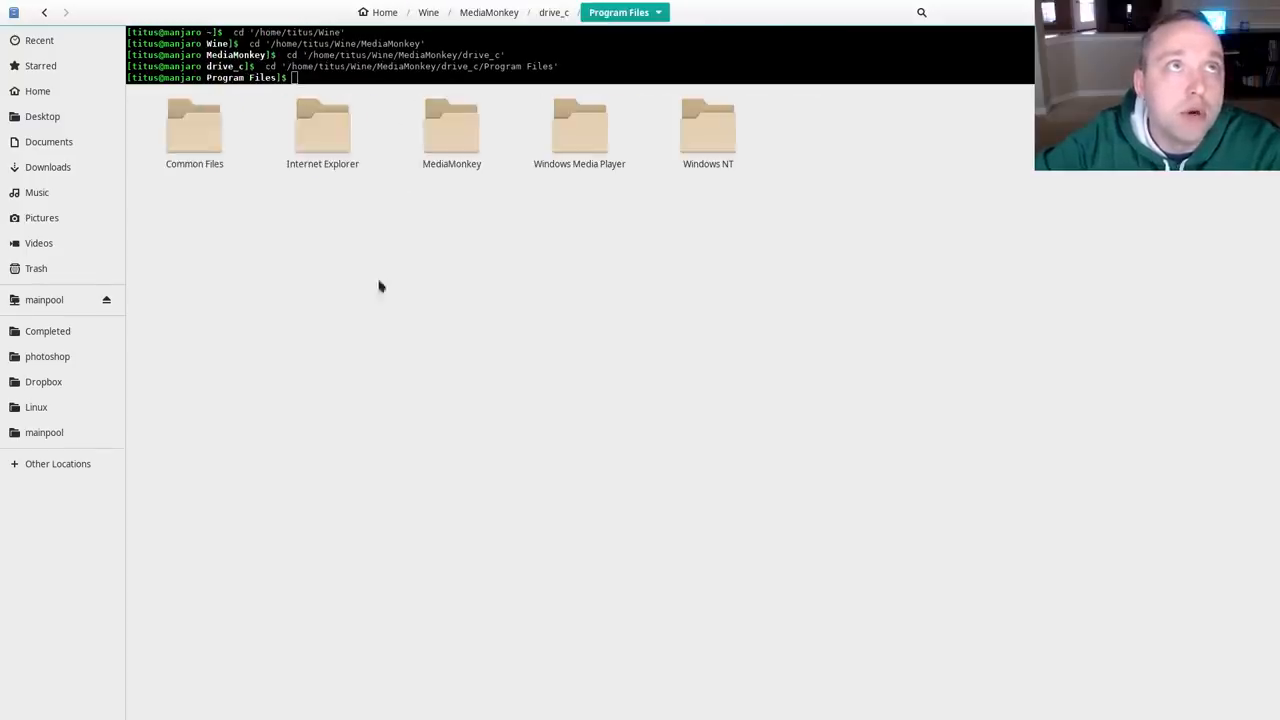
{"action": "double_click", "coordinate": [451, 125]}
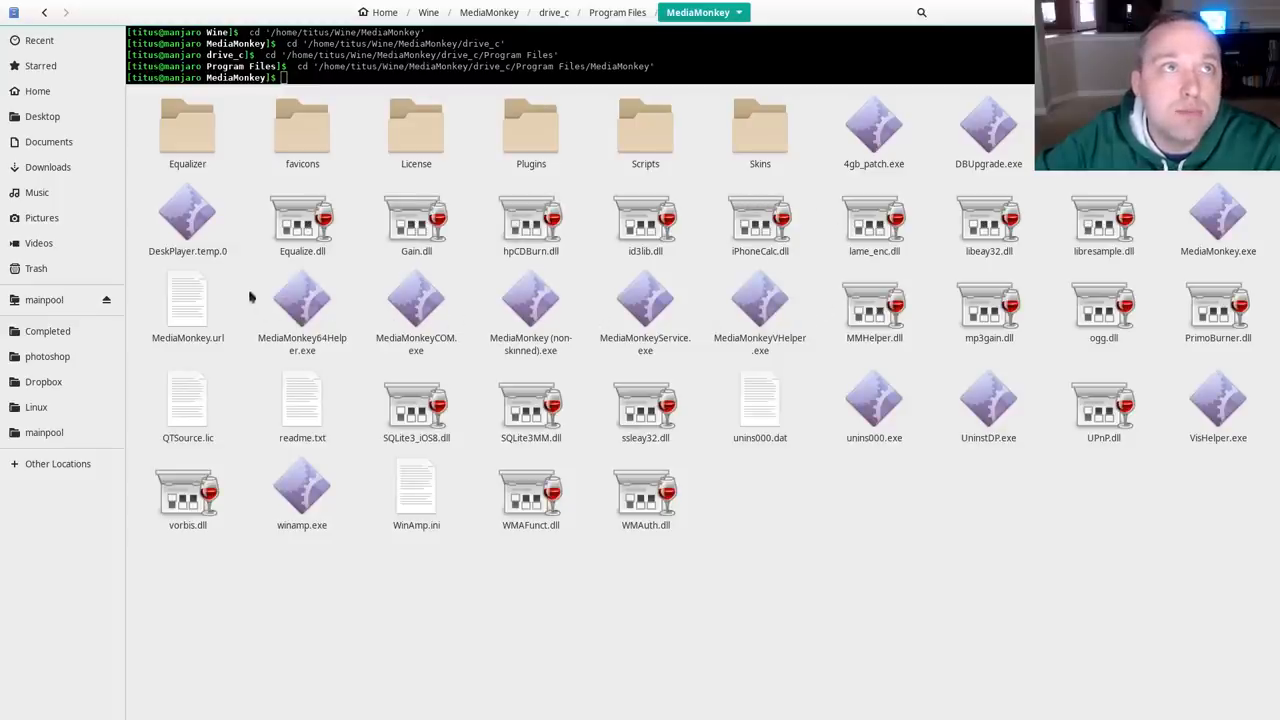
{"action": "left_click", "coordinate": [1220, 217]}
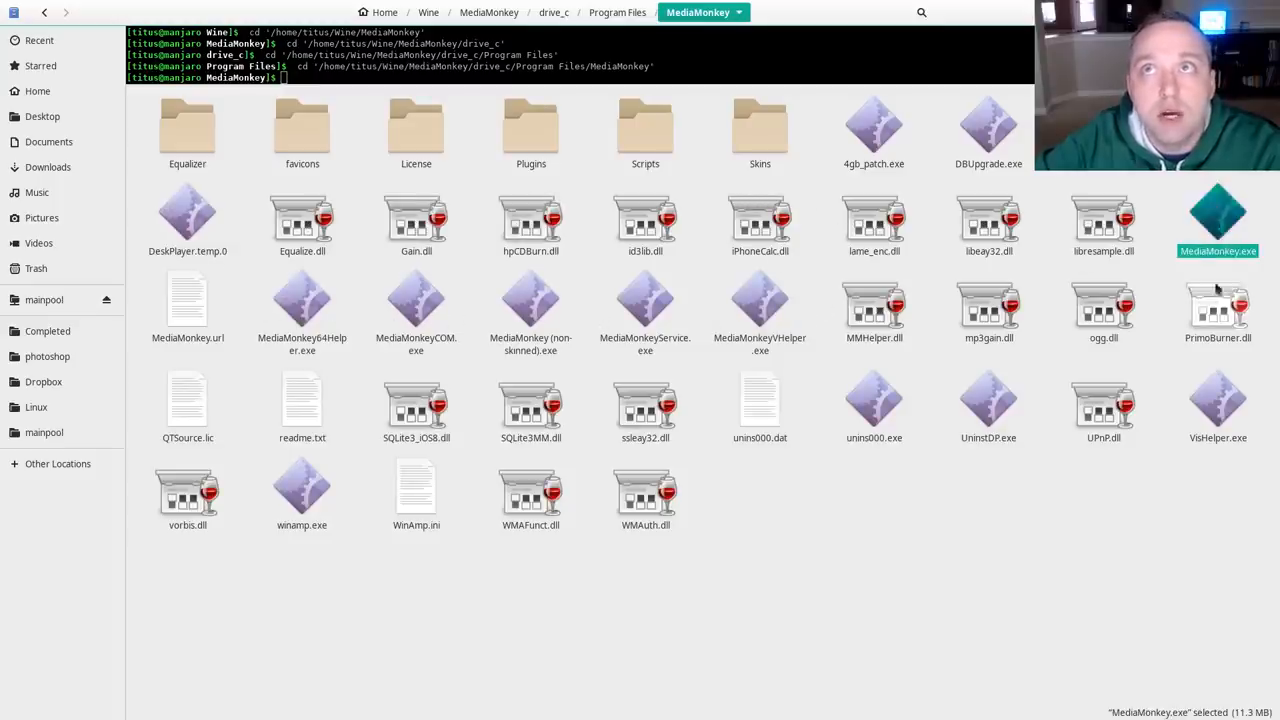
{"action": "mouse_move", "coordinate": [819, 11]}
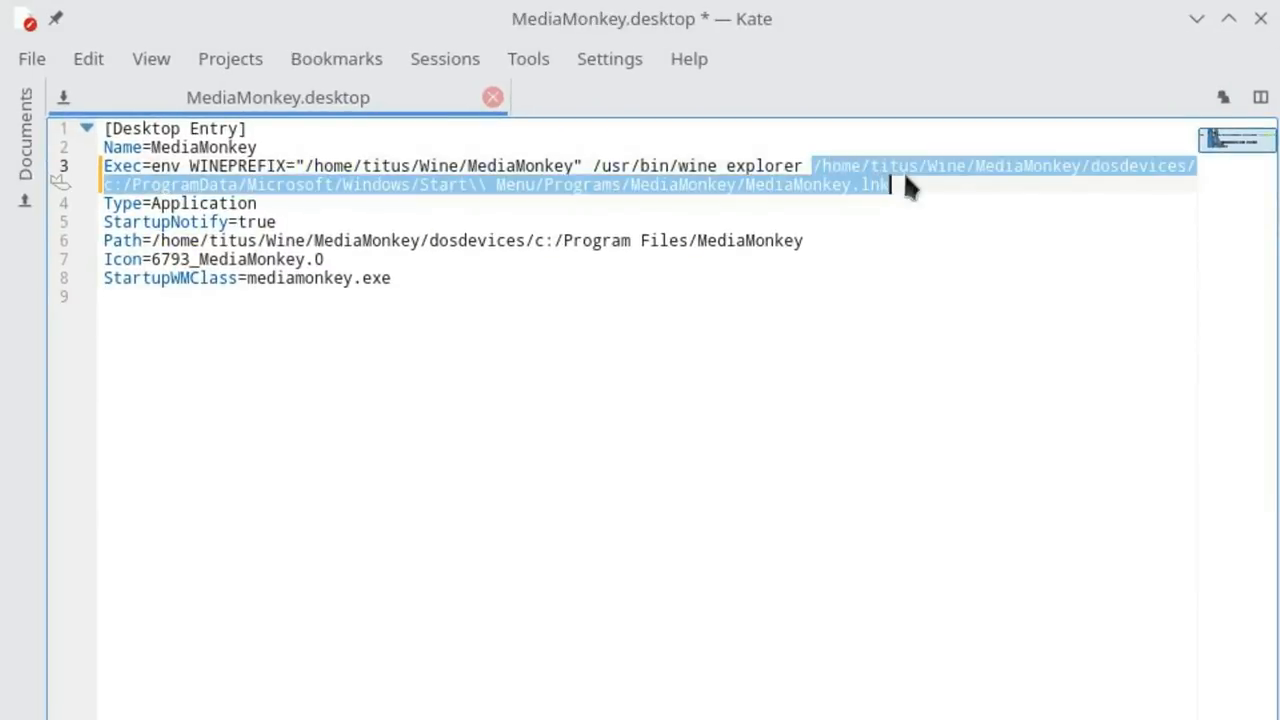
Step: Replace the .lnk path in the Exec line with /desktop=mmdesk,1920x1080
{"action": "key", "text": "Delete"}
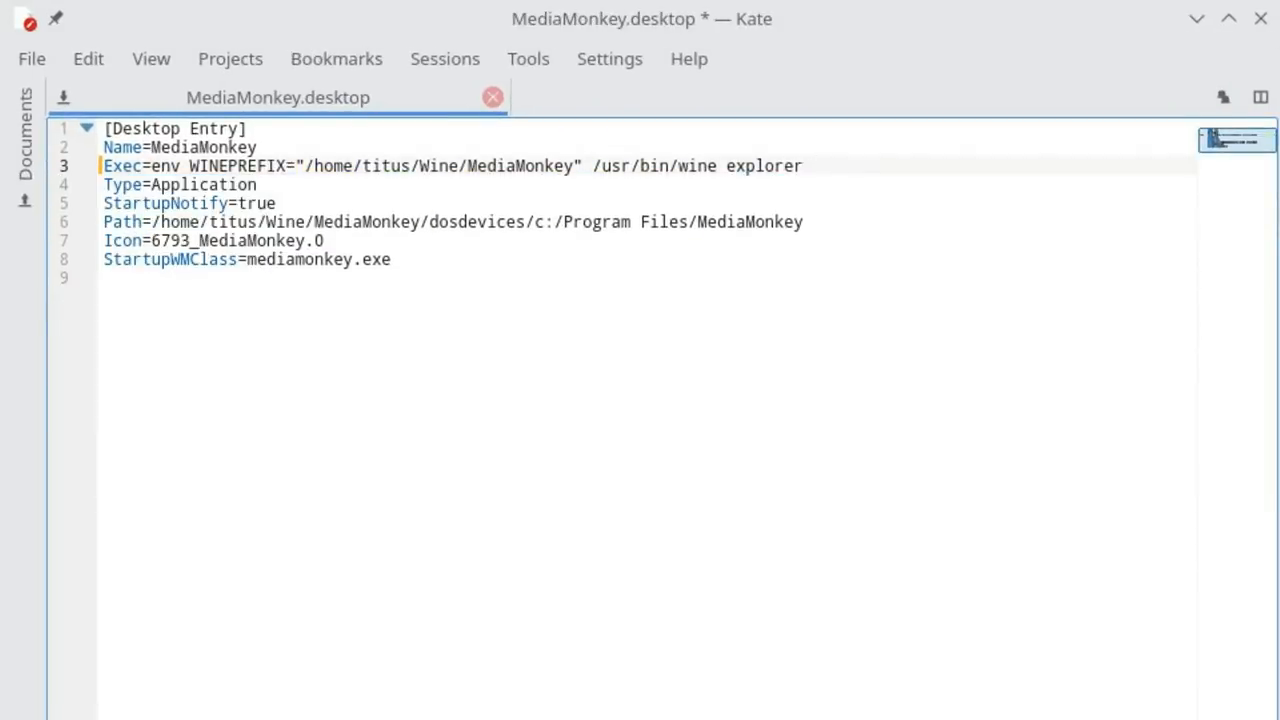
{"action": "type", "text": "/desktop="}
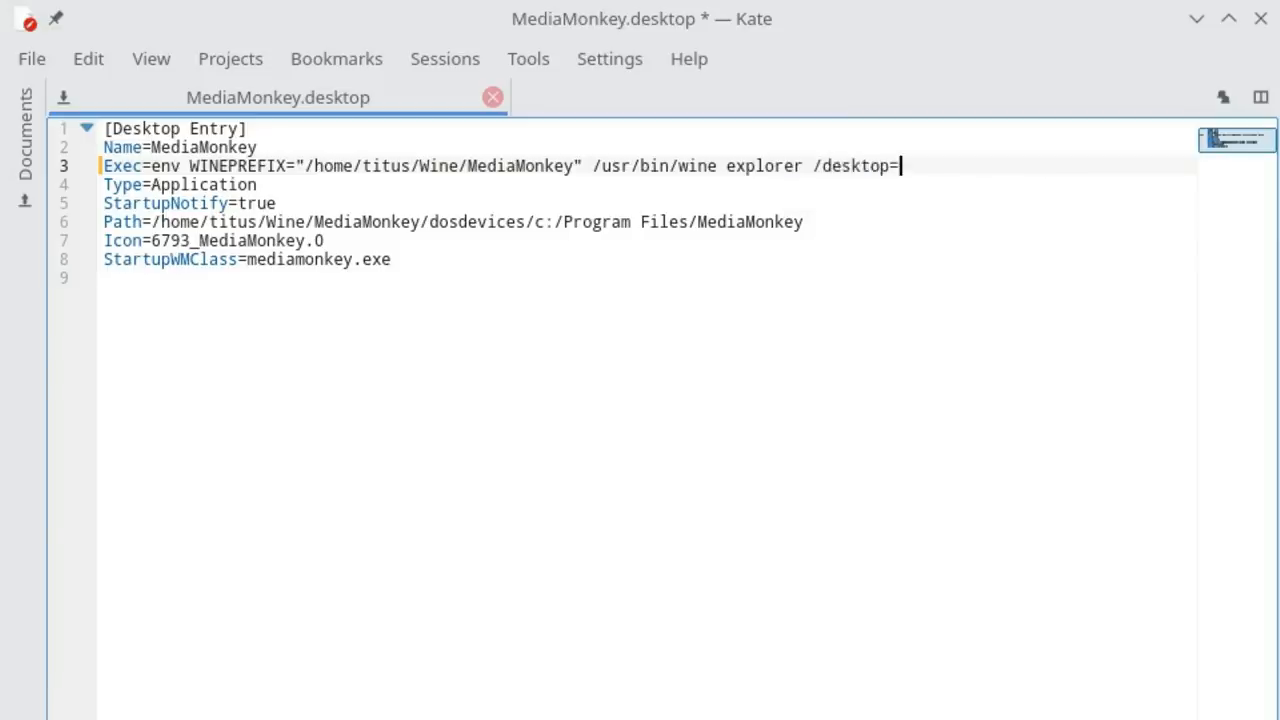
{"action": "type", "text": "mm"}
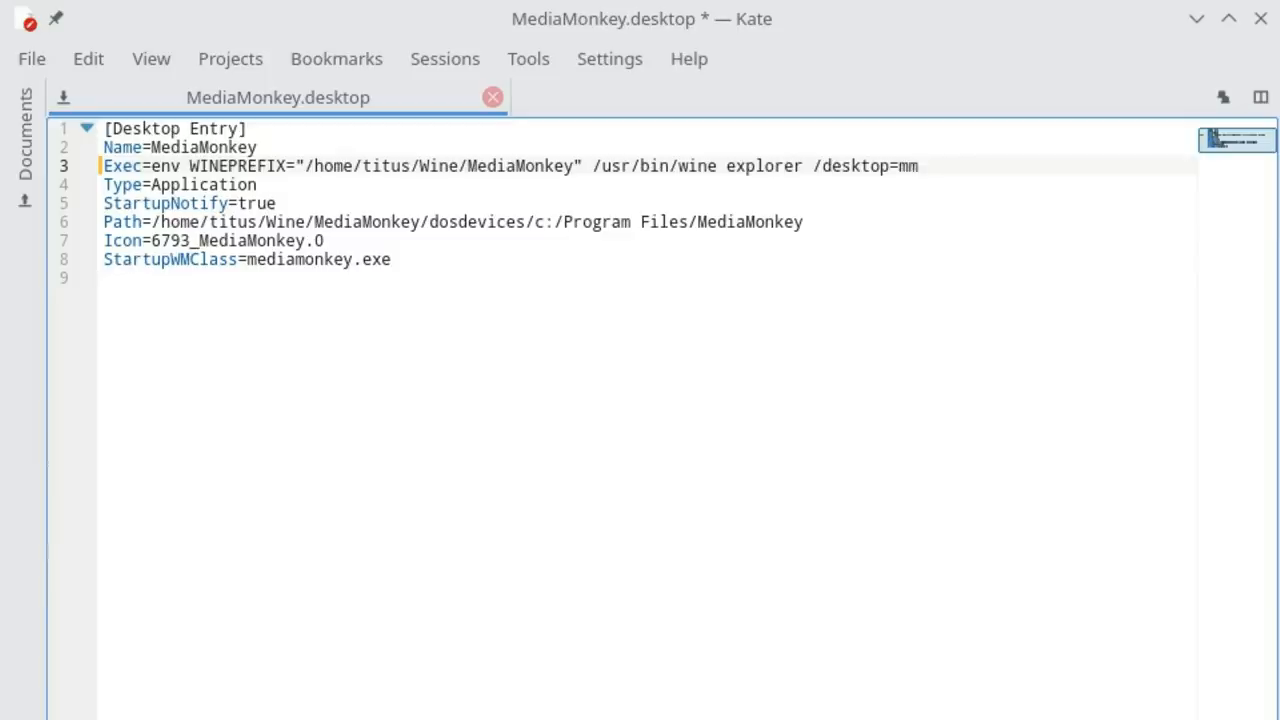
{"action": "type", "text": "desk"}
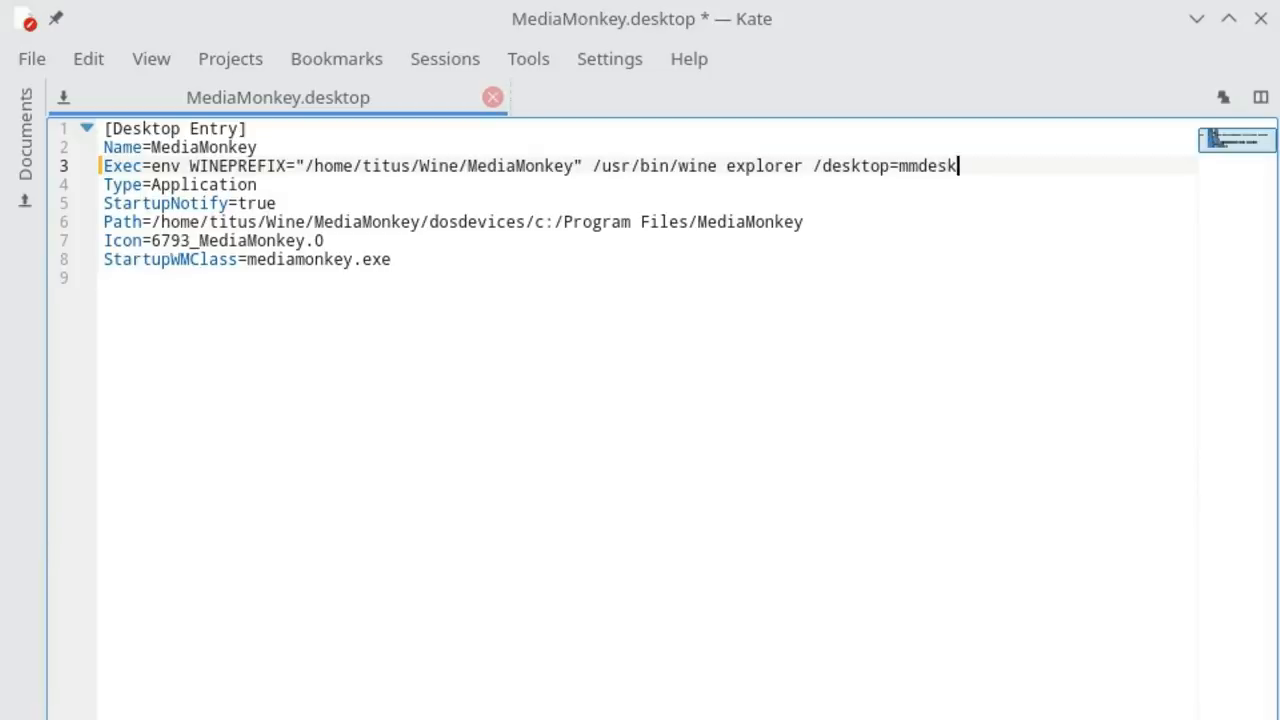
{"action": "type", "text": ","}
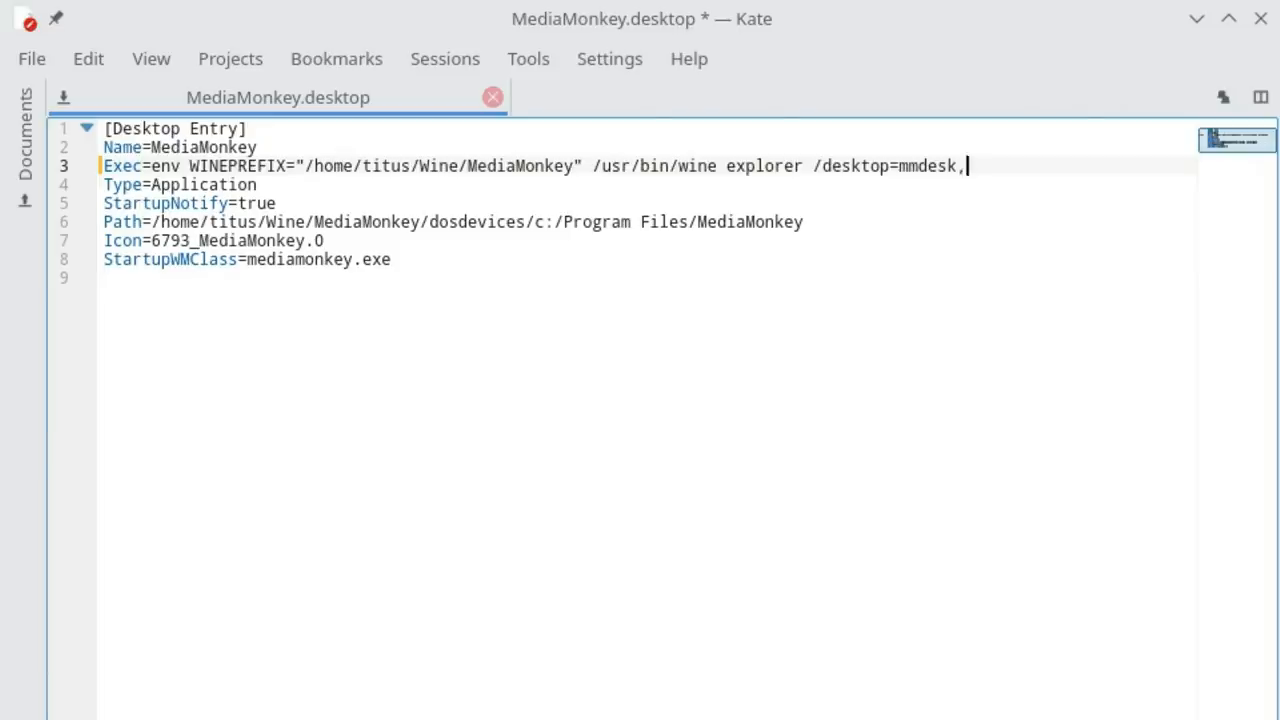
{"action": "type", "text": "1920x"}
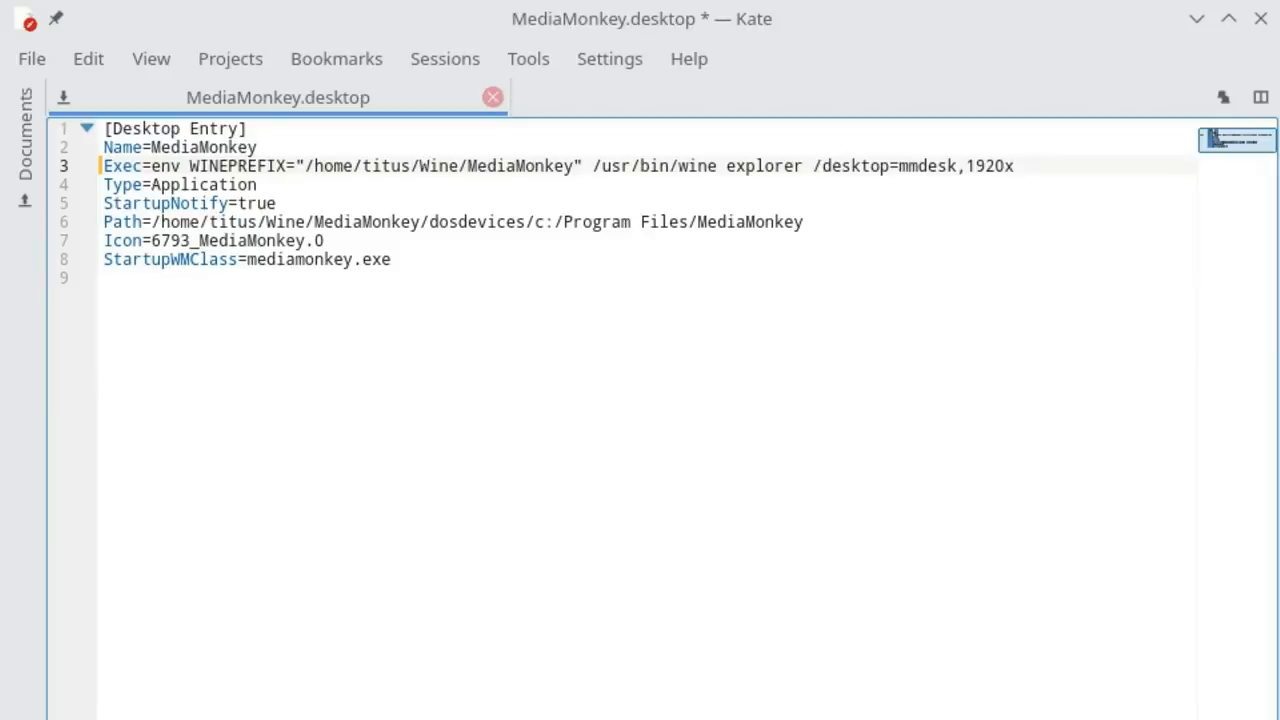
{"action": "type", "text": "1080 /home/titus/Wine/MediaMonkey/drive_c/Program Files/MediaMonkey"}
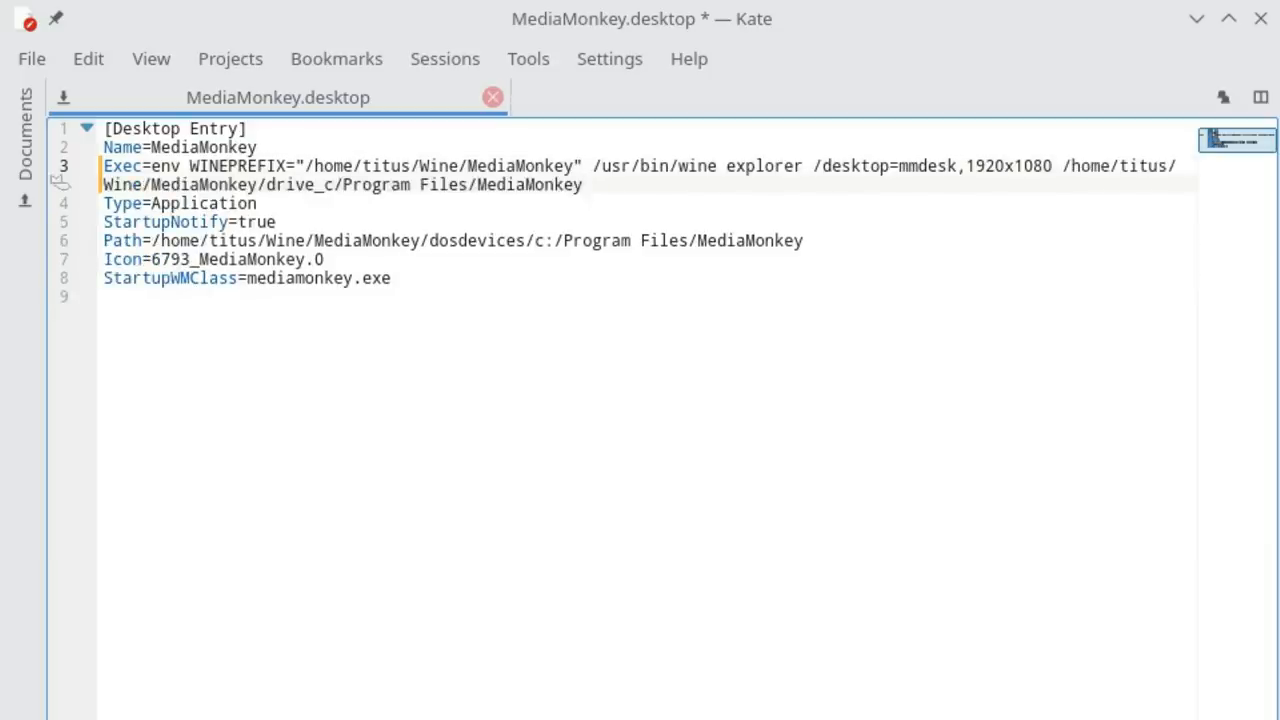
Step: Append the quoted drive_c Program Files MediaMonkey.exe path and save the file
{"action": "type", "text": "/"}
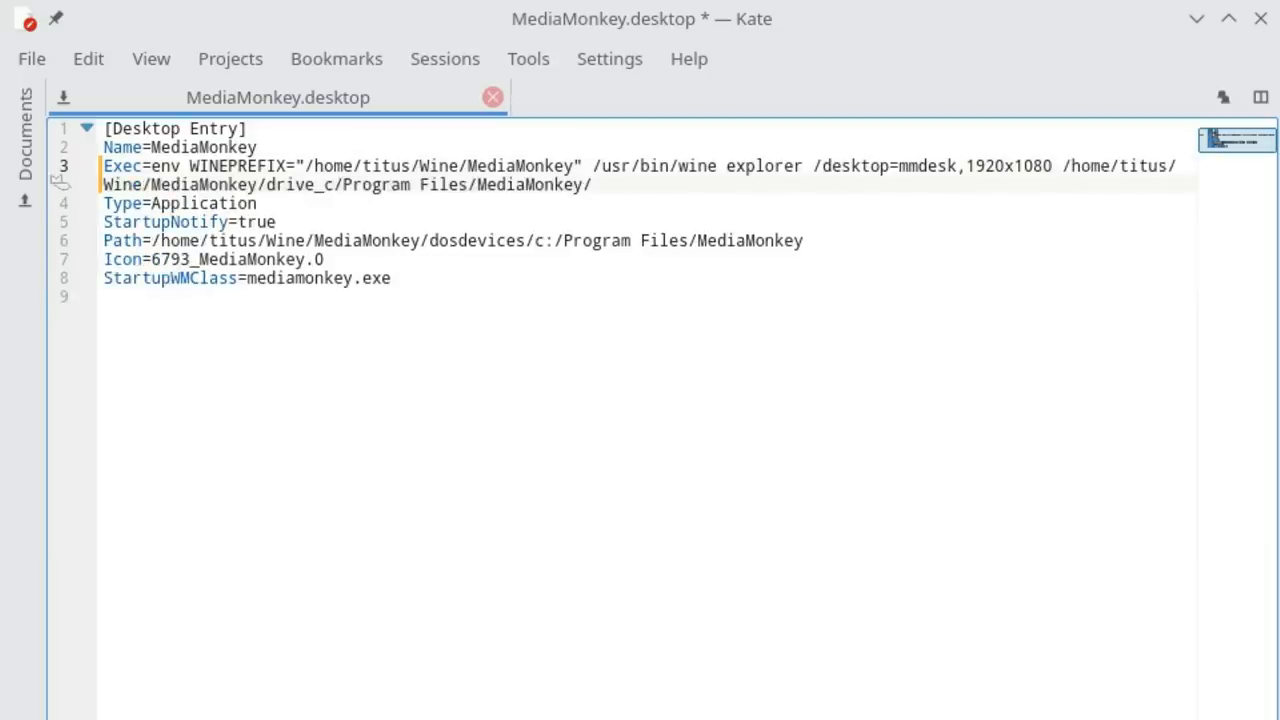
{"action": "type", "text": "/MediaMonkey.e"}
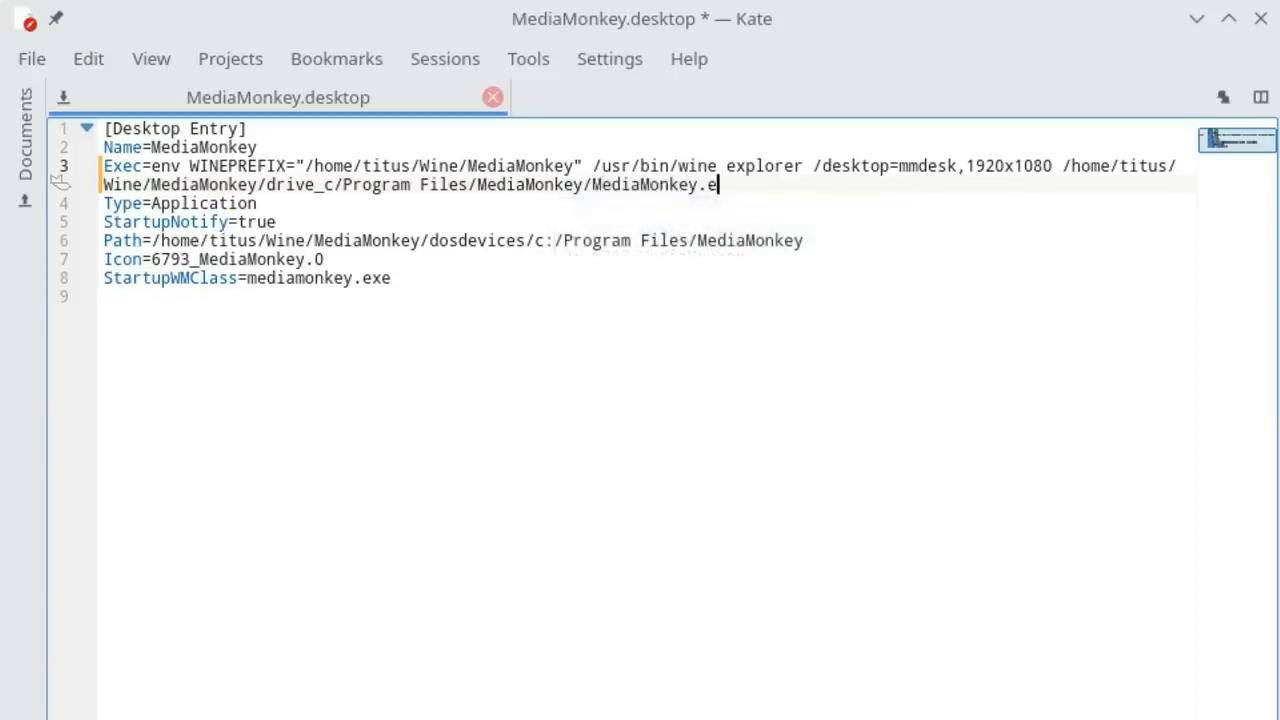
{"action": "type", "text": "xe"}
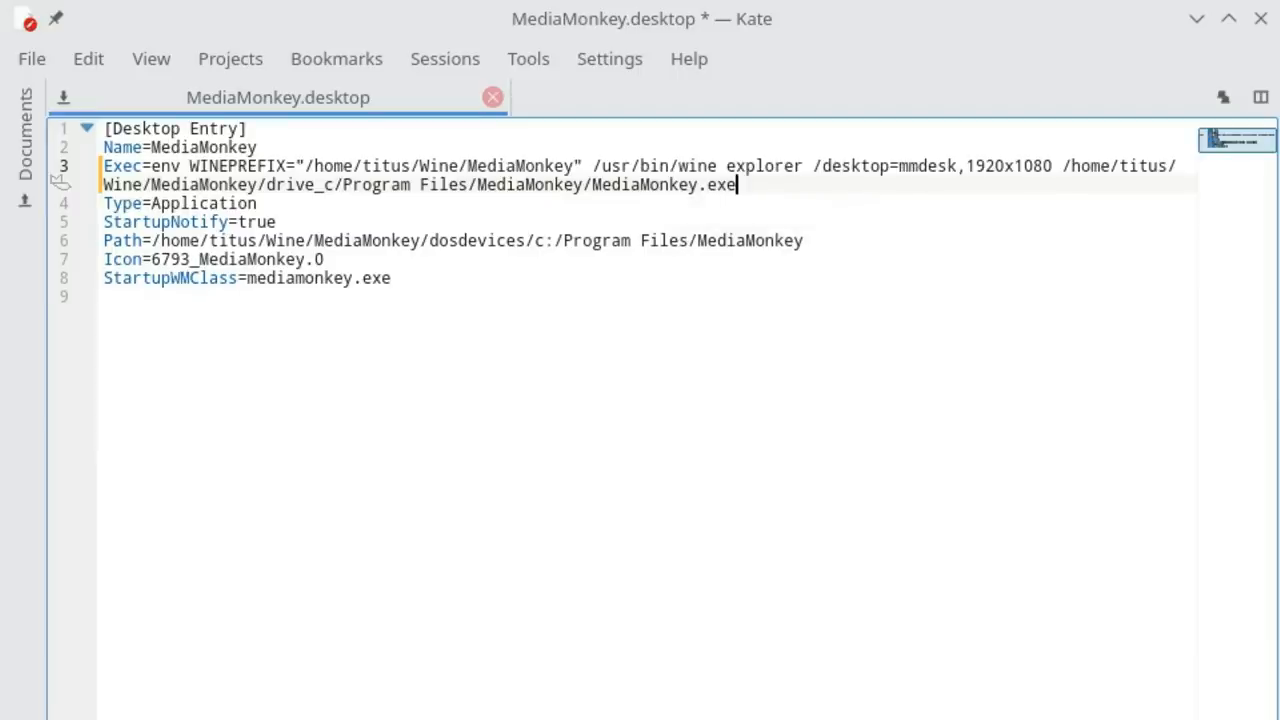
{"action": "type", "text": "\""}
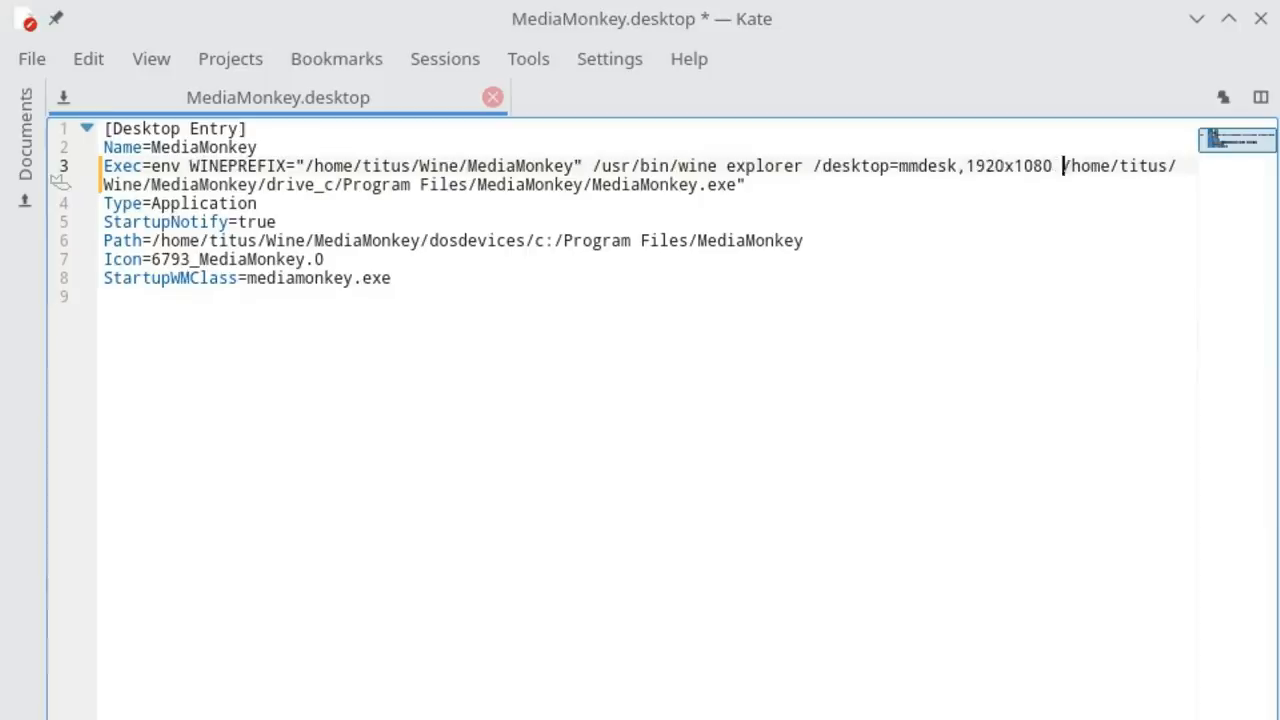
{"action": "type", "text": "\""}
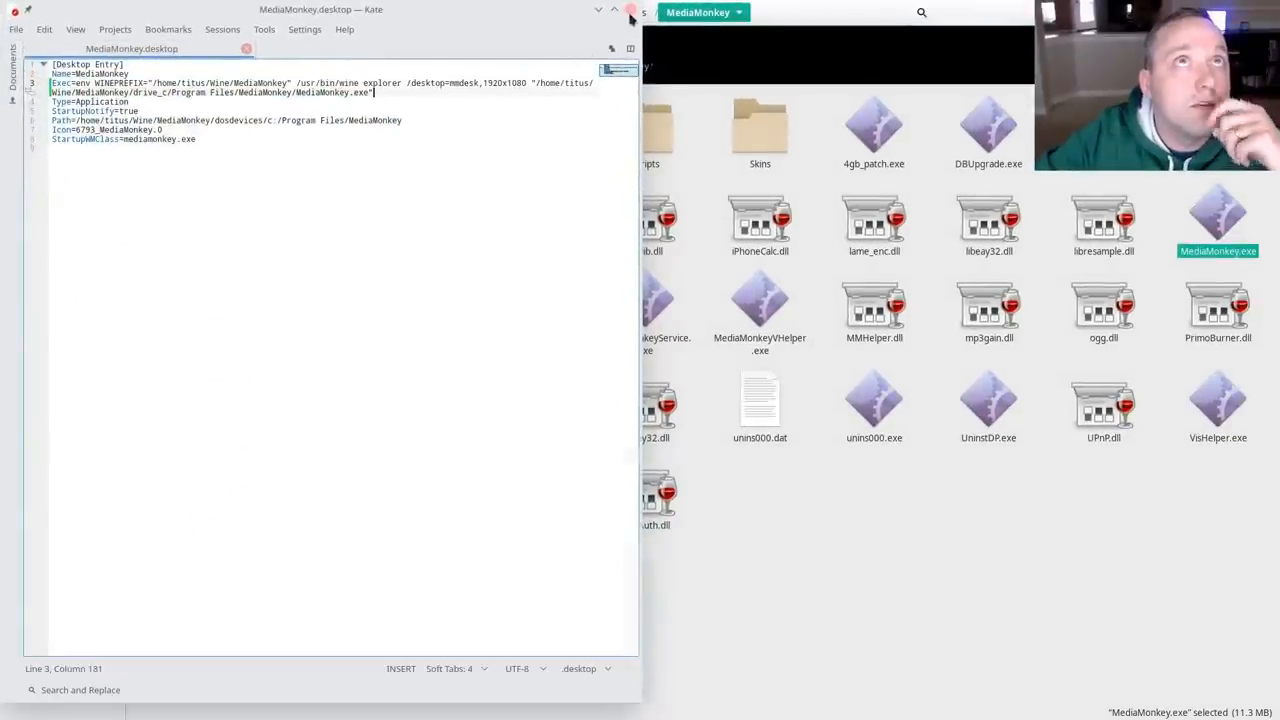
Step: Review the MediaMonkey menu entry's Edit Application properties pages, then close them
{"action": "left_click", "coordinate": [630, 9]}
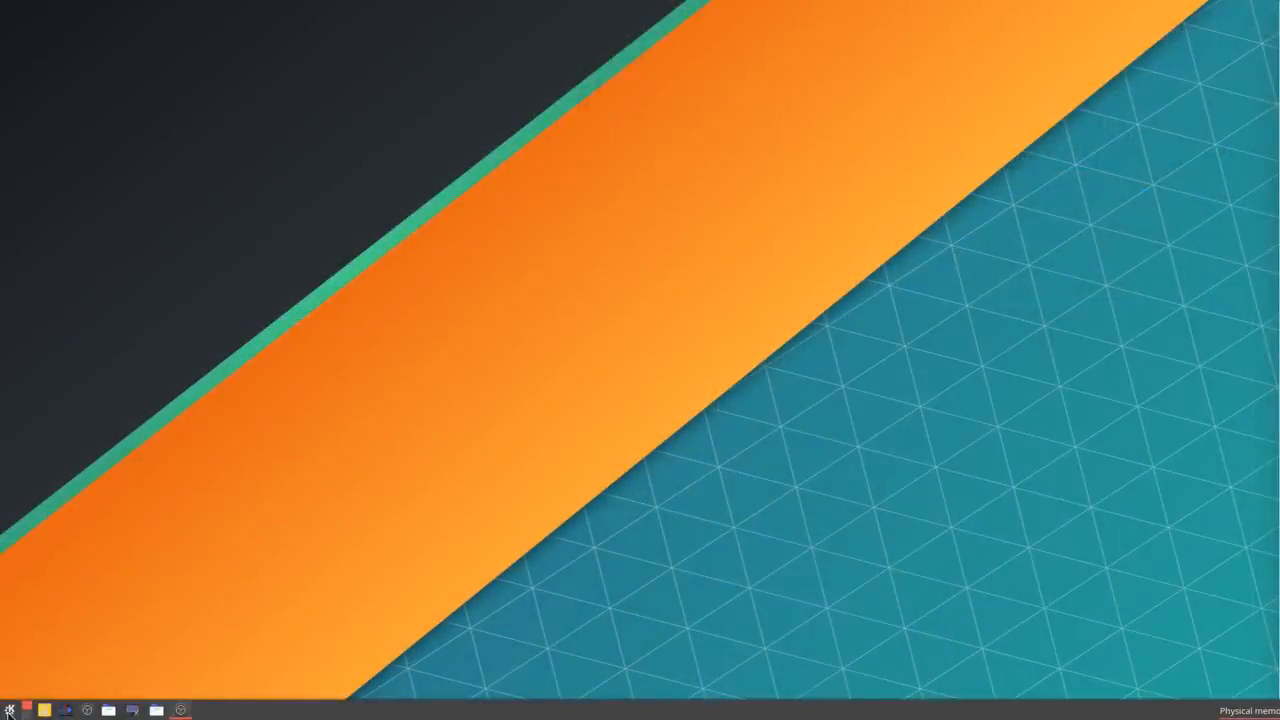
{"action": "left_click", "coordinate": [7, 707]}
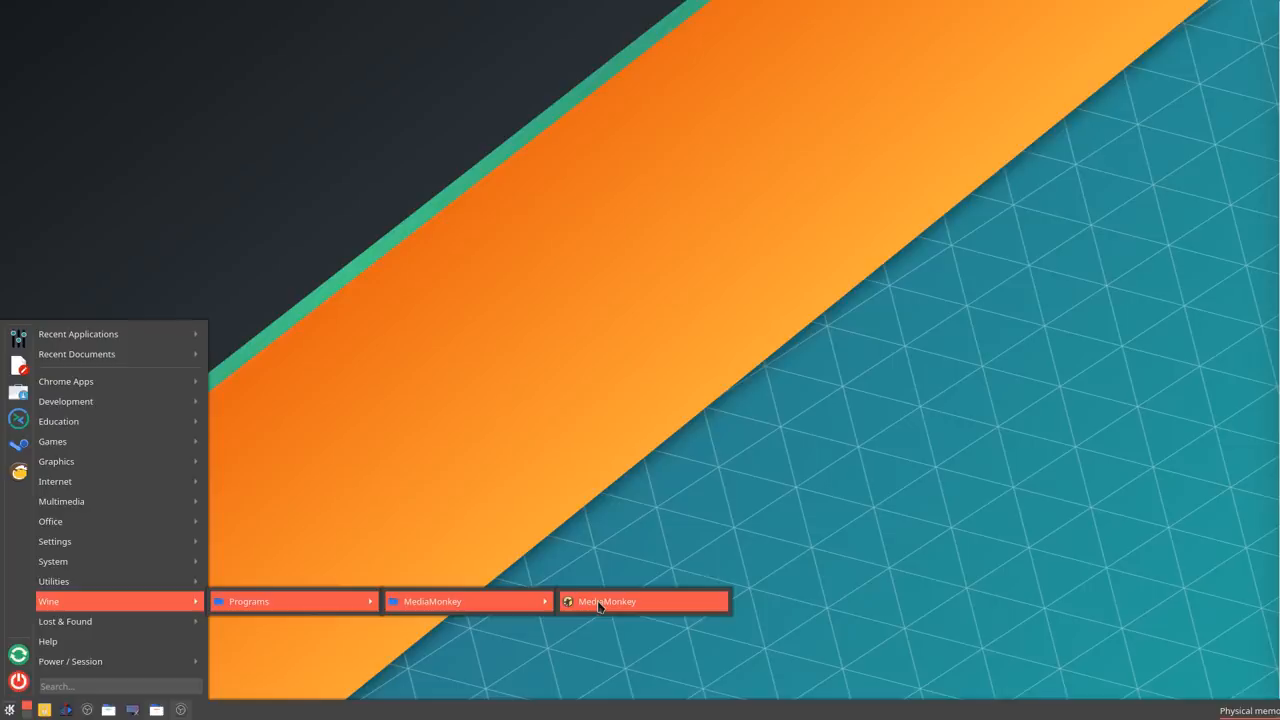
{"action": "right_click", "coordinate": [599, 601]}
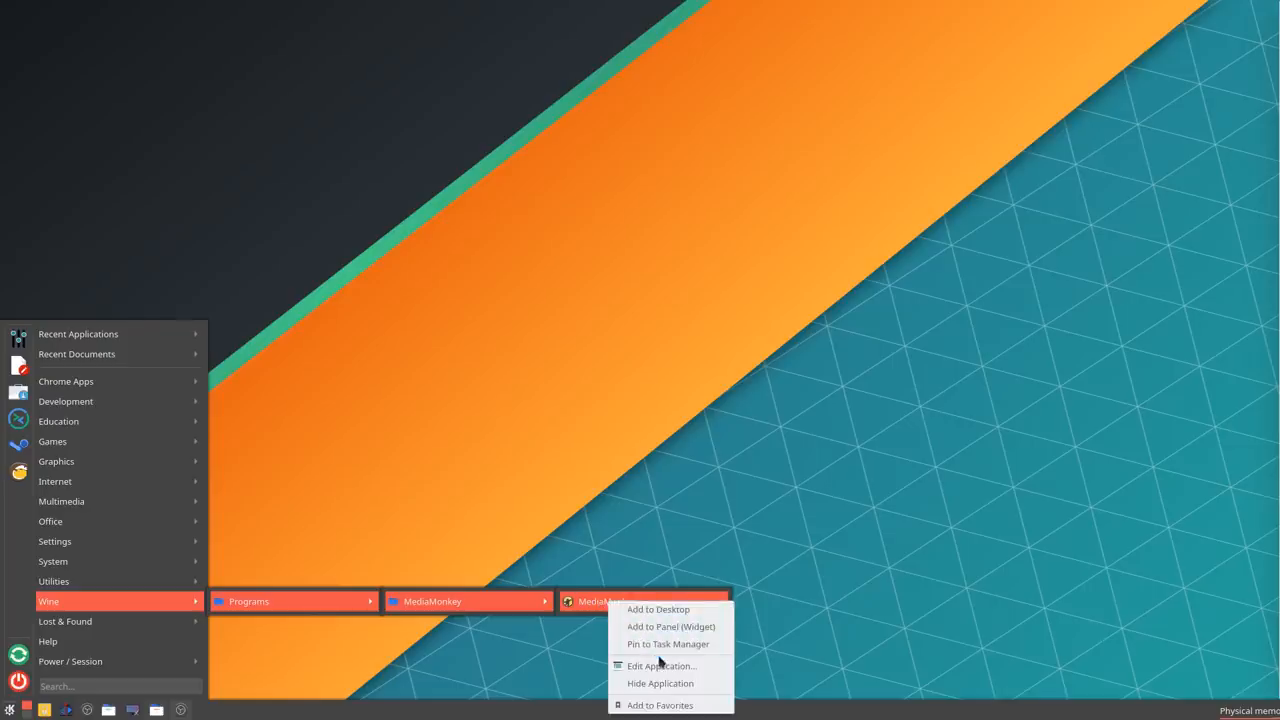
{"action": "left_click", "coordinate": [659, 666]}
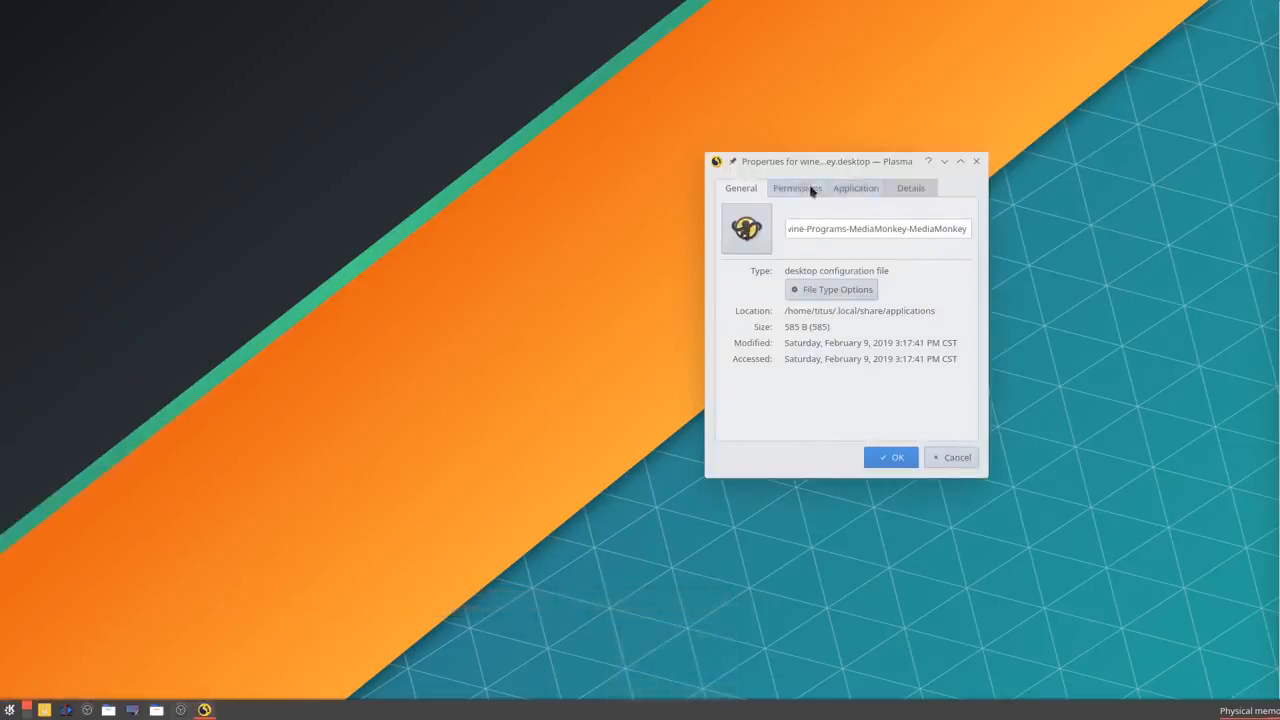
{"action": "left_click", "coordinate": [855, 188]}
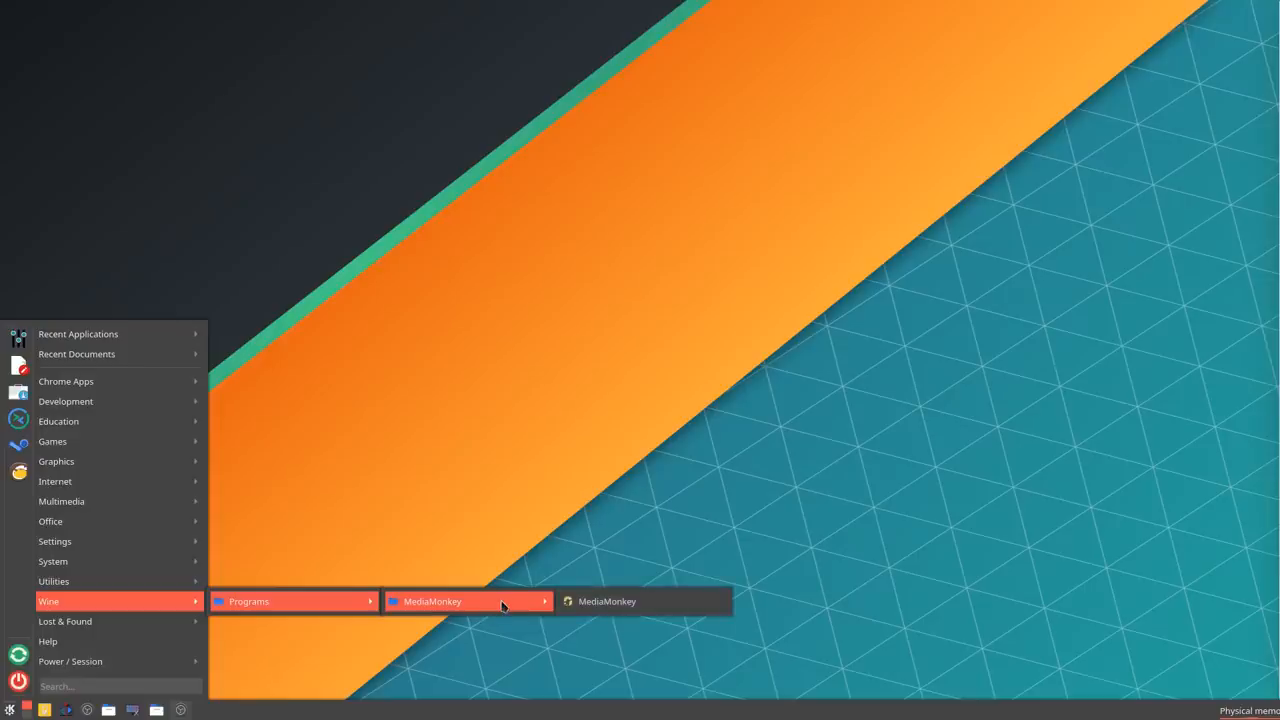
{"action": "mouse_move", "coordinate": [556, 601]}
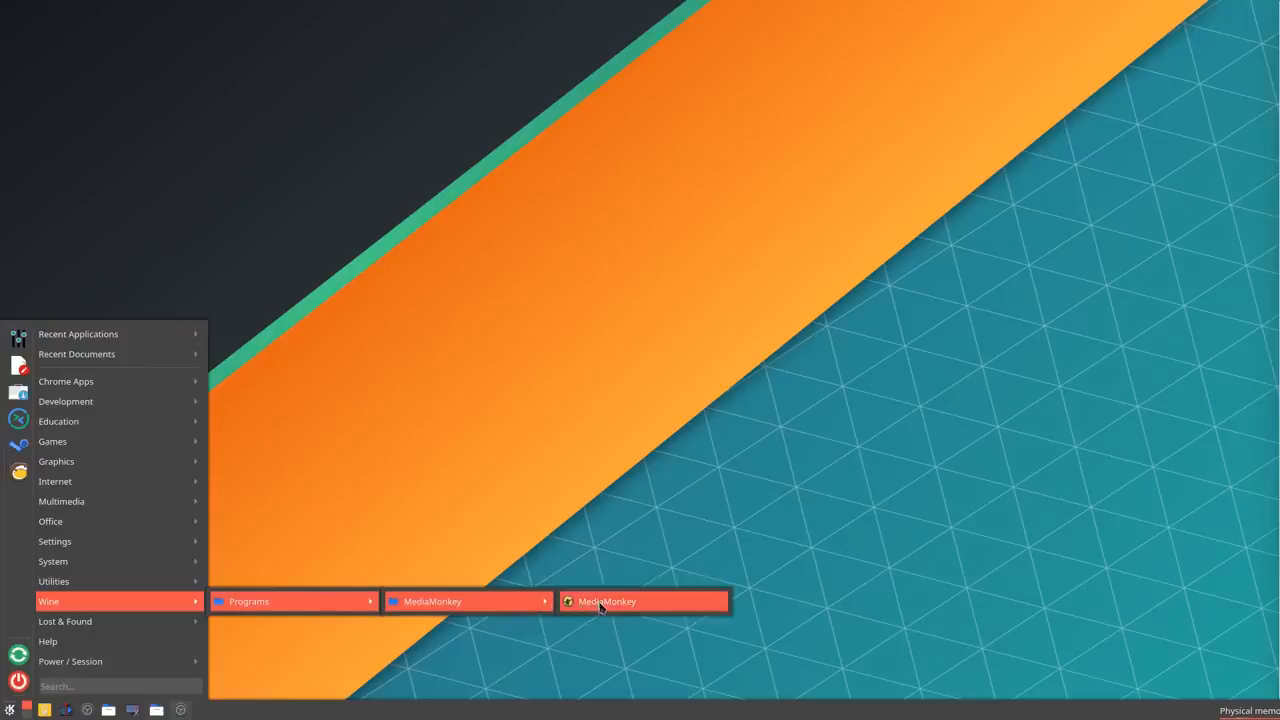
Step: Launch MediaMonkey from the menu, show the Music library, and re-maximize it in mmdesk
{"action": "left_click", "coordinate": [606, 601]}
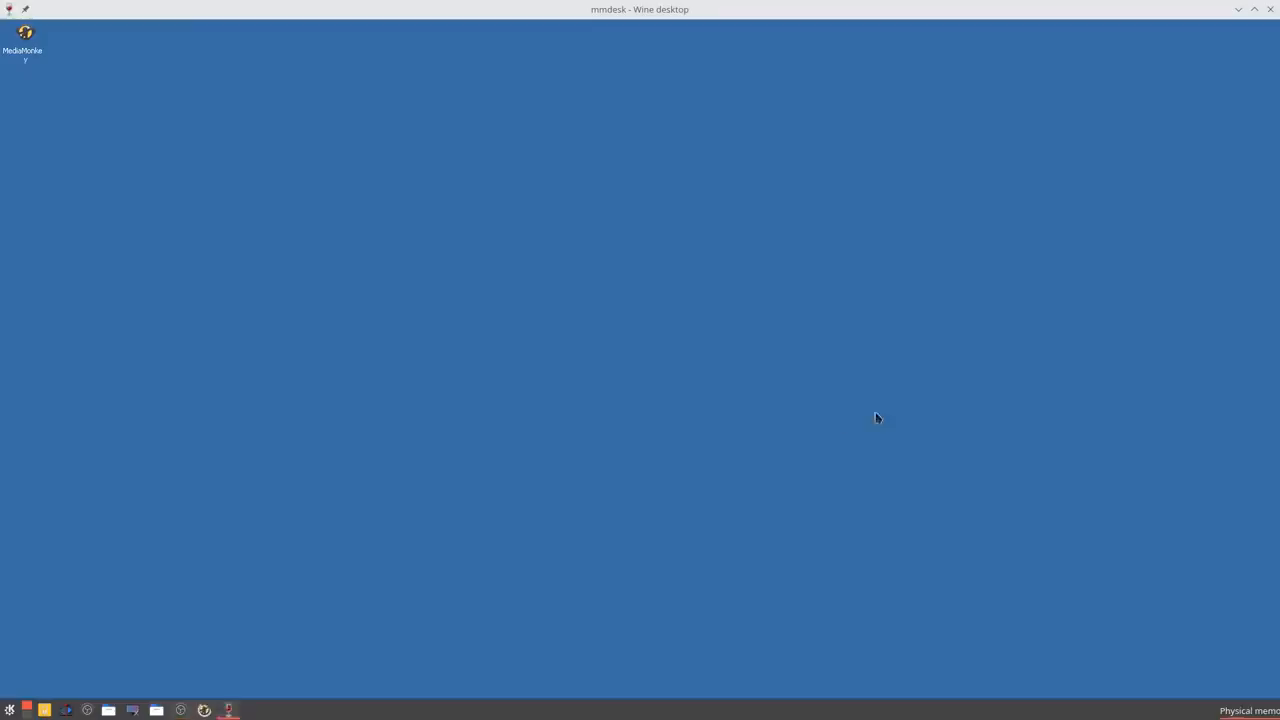
{"action": "double_click", "coordinate": [26, 24]}
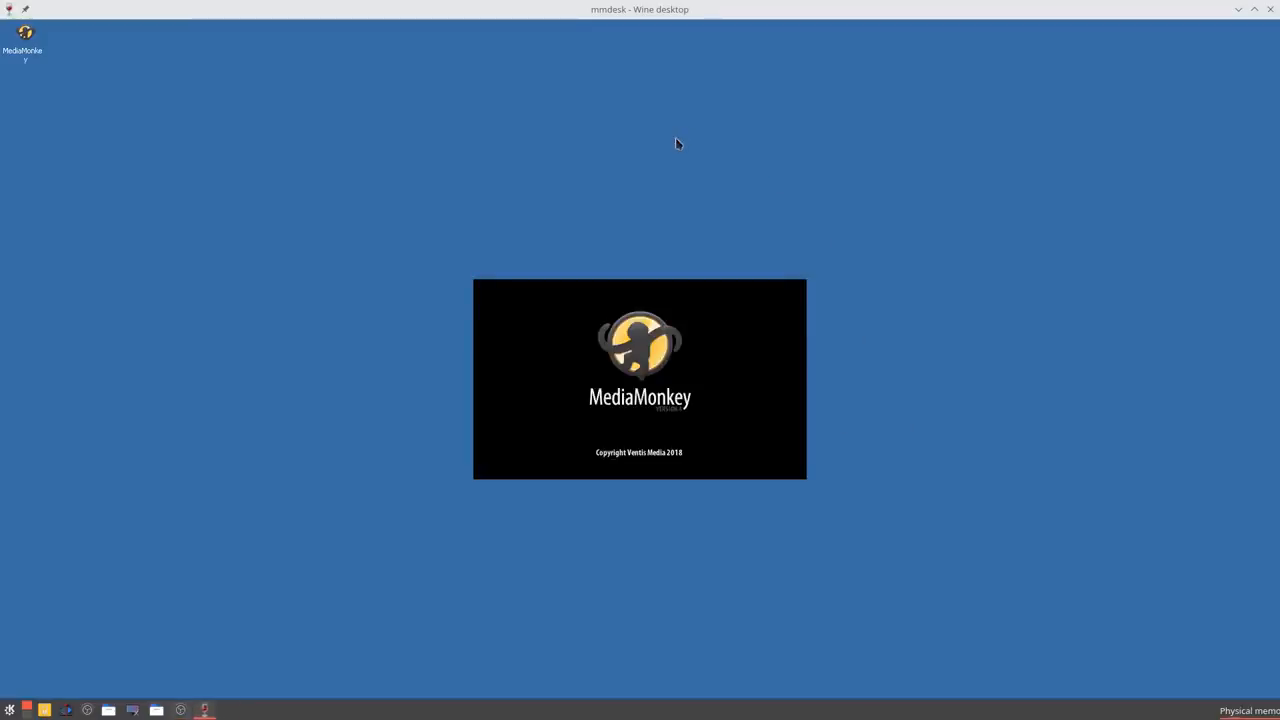
{"action": "mouse_move", "coordinate": [553, 26]}
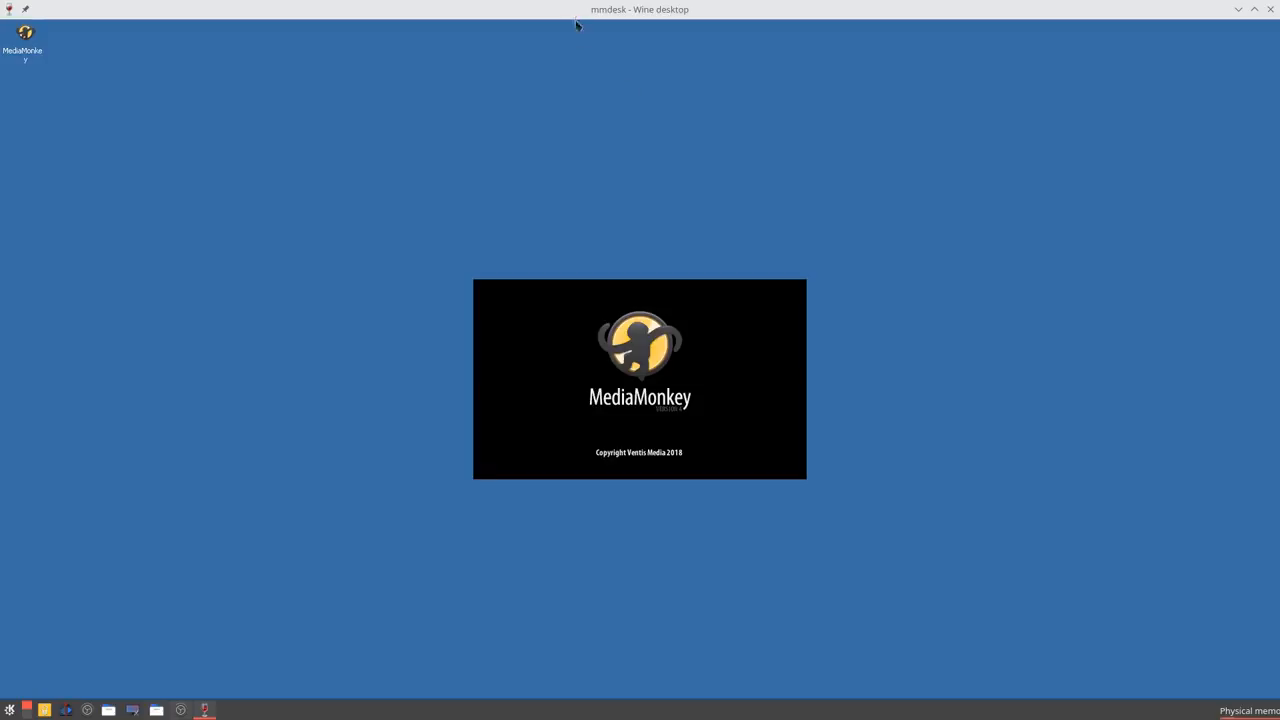
{"action": "mouse_move", "coordinate": [715, 259]}
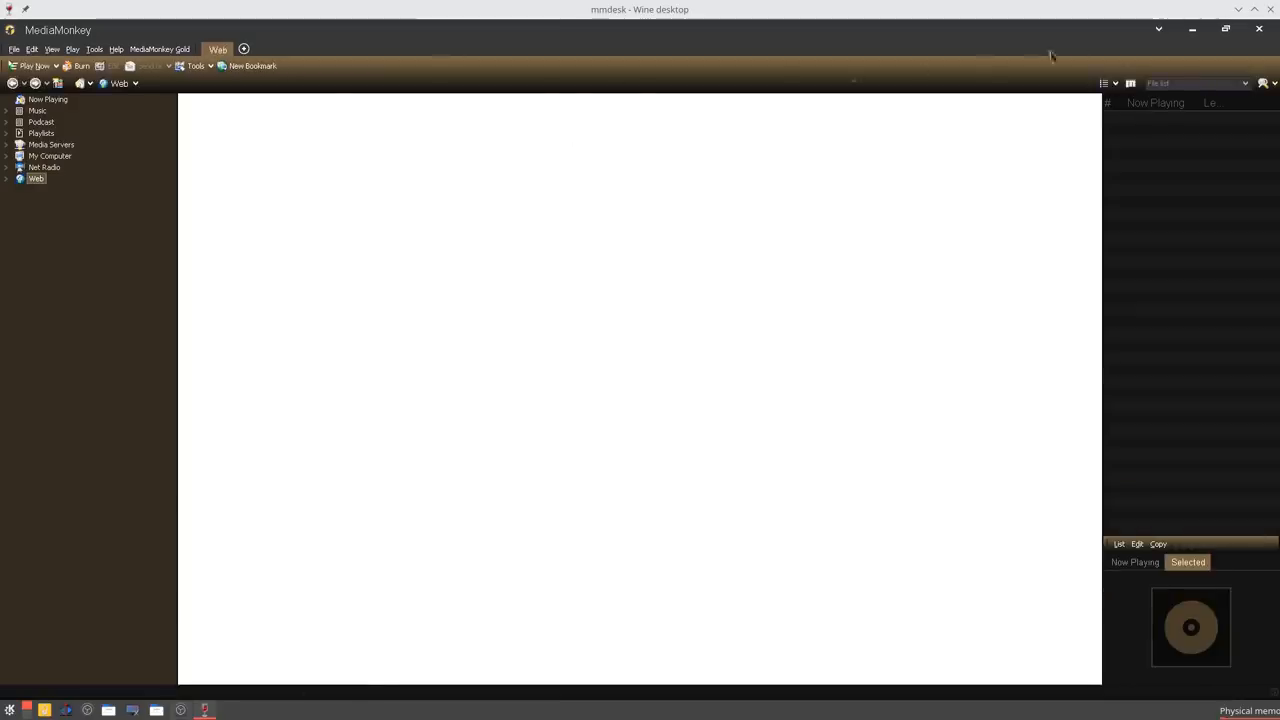
{"action": "left_click", "coordinate": [43, 133]}
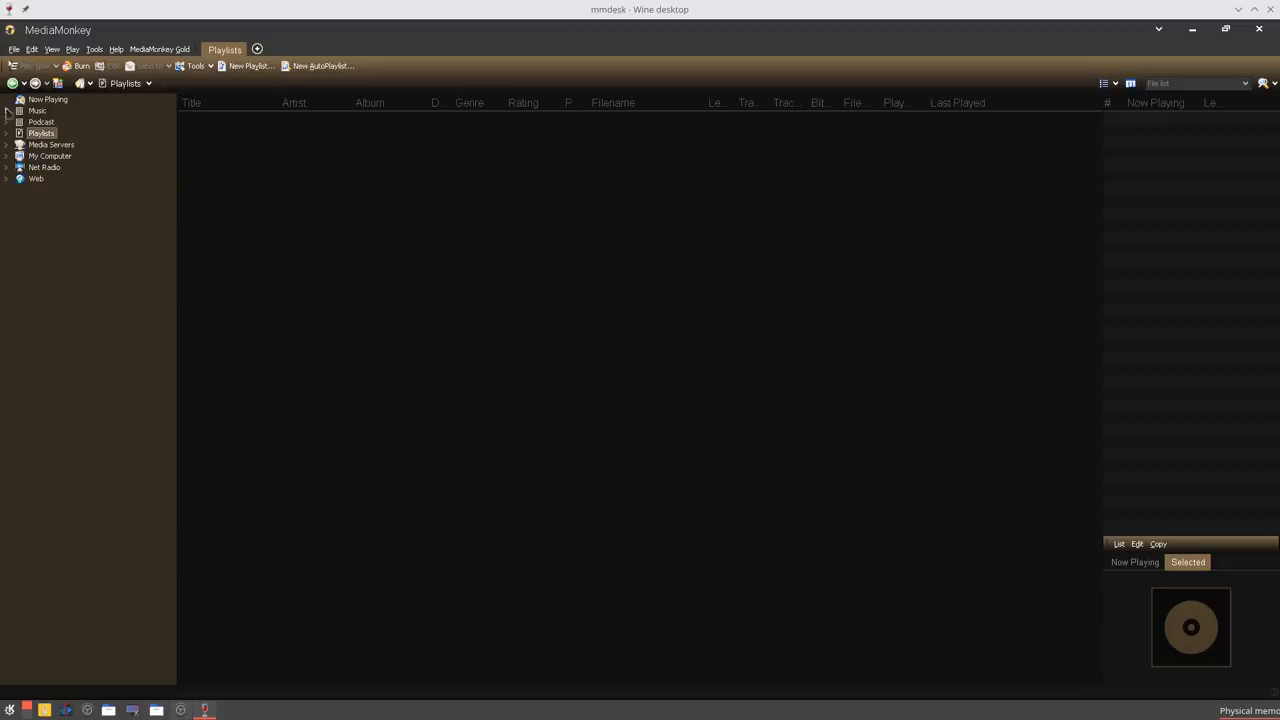
{"action": "left_click", "coordinate": [36, 110]}
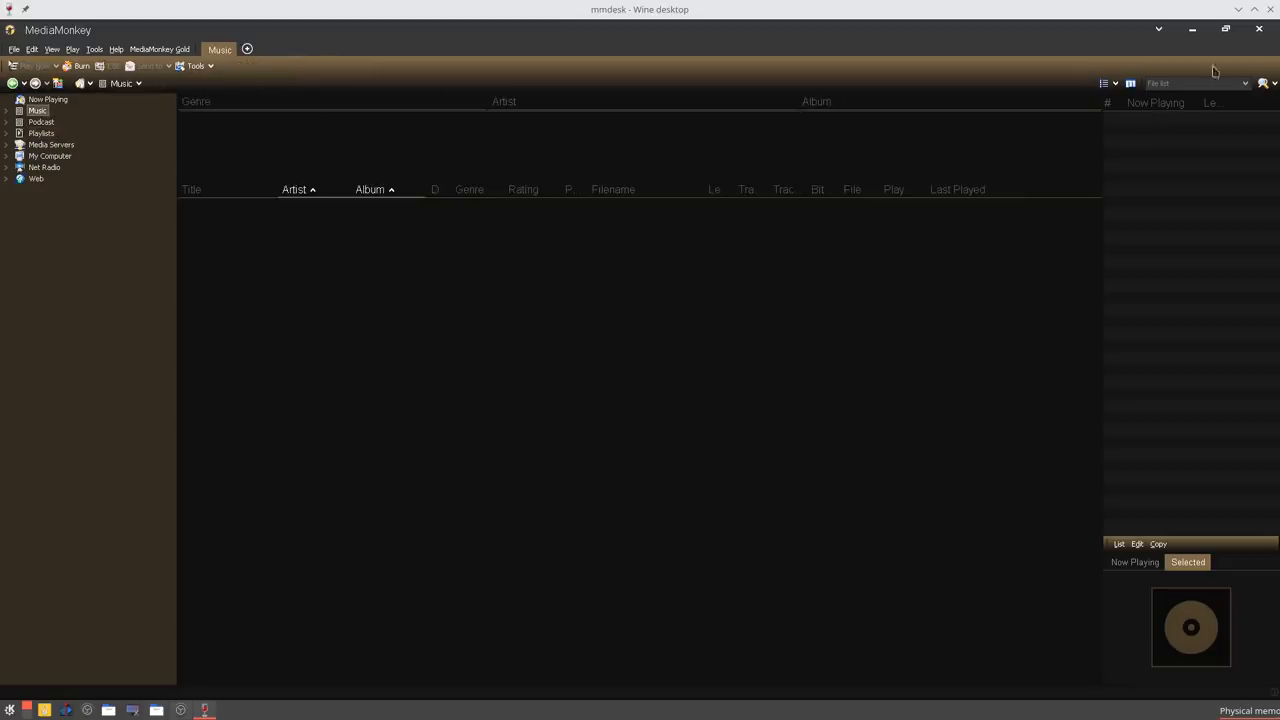
{"action": "left_click", "coordinate": [1227, 29]}
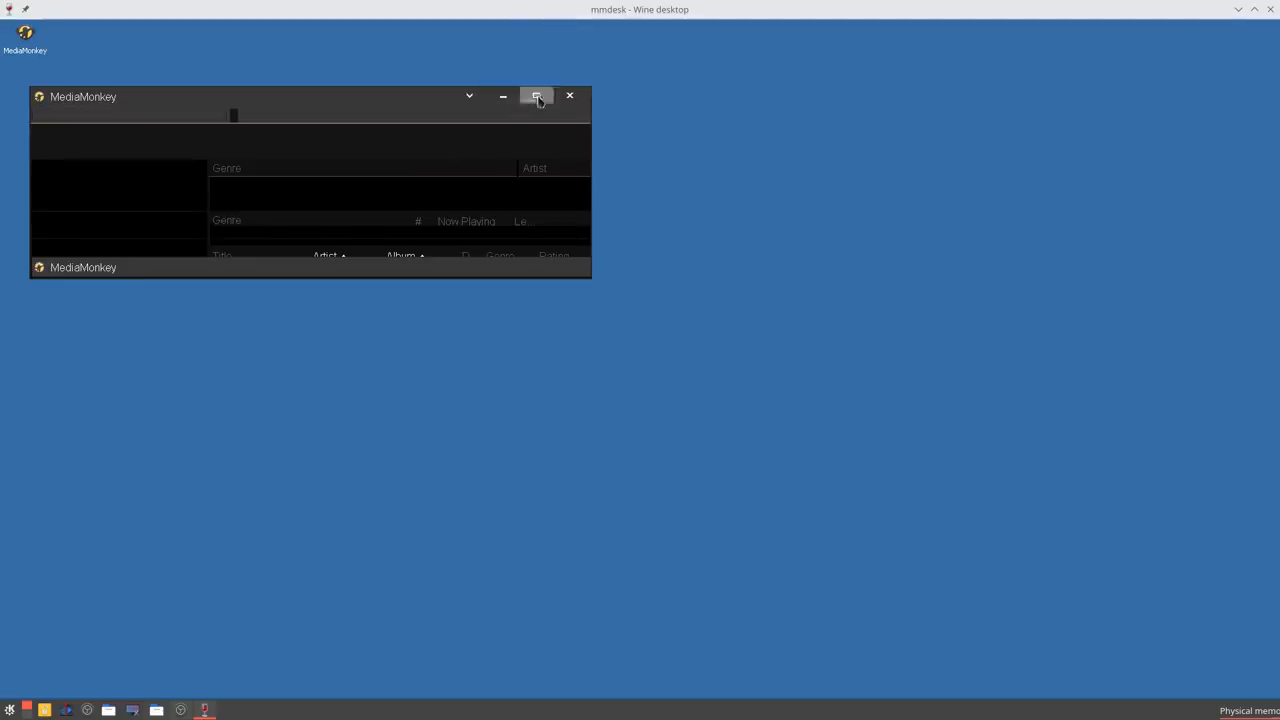
{"action": "left_click", "coordinate": [537, 96]}
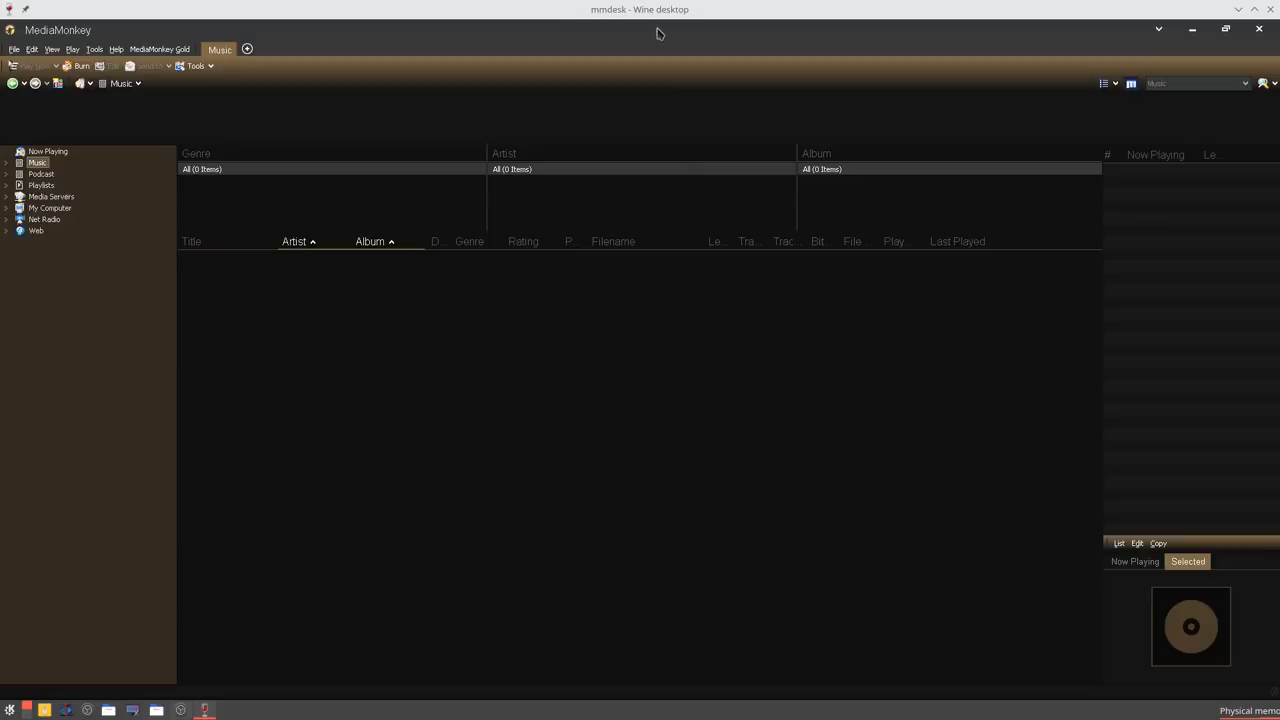
{"action": "mouse_move", "coordinate": [672, 22]}
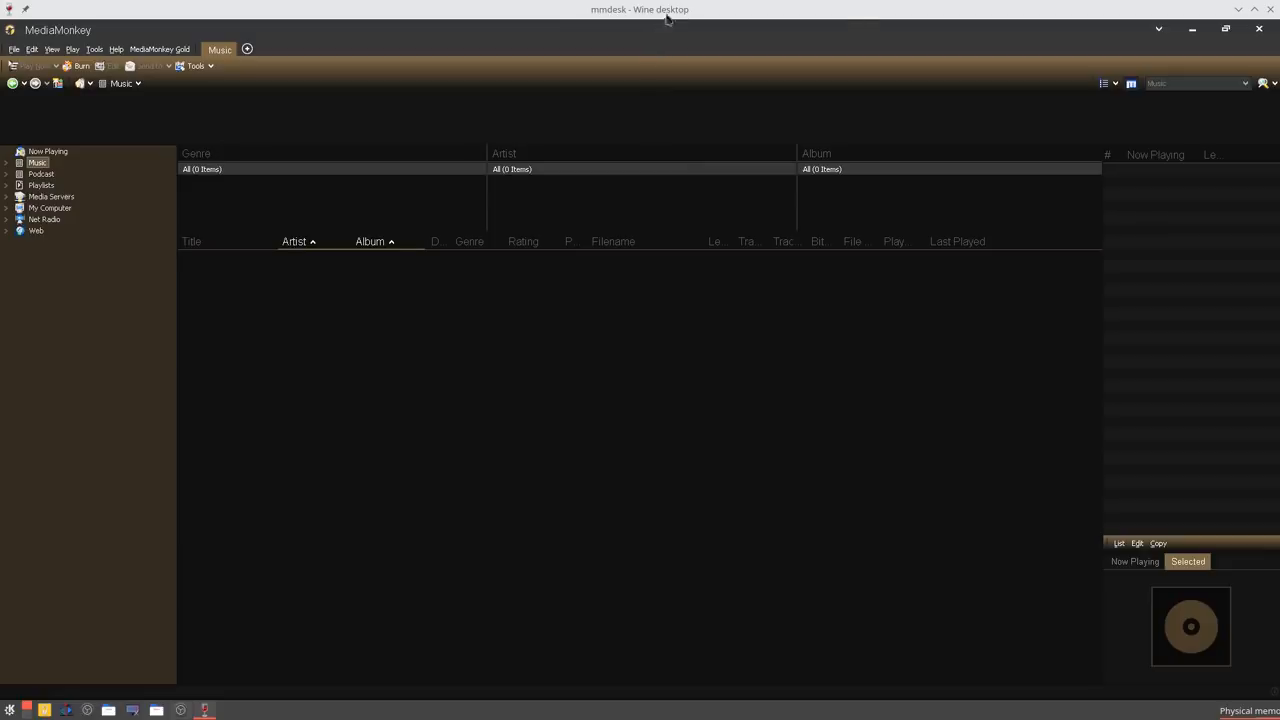
Step: Set the mmdesk Wine desktop window to No Border and acknowledge the KDE notice
{"action": "right_click", "coordinate": [660, 11]}
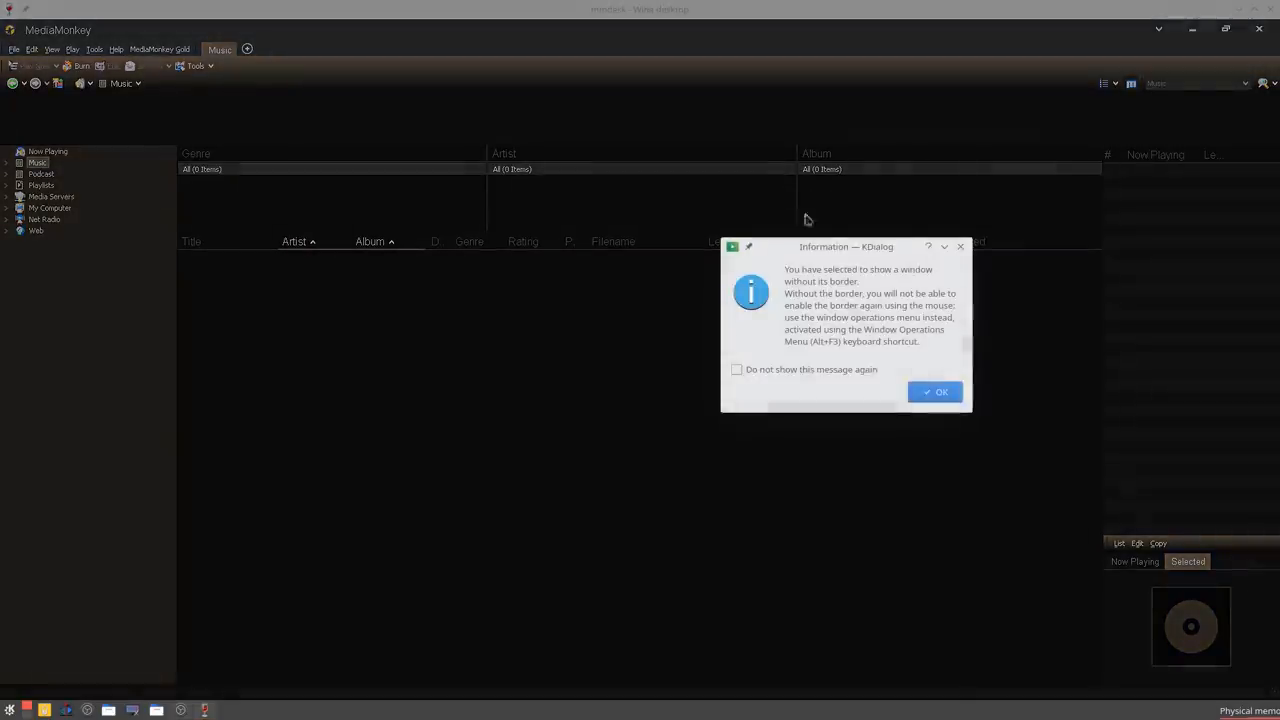
{"action": "left_click", "coordinate": [934, 391]}
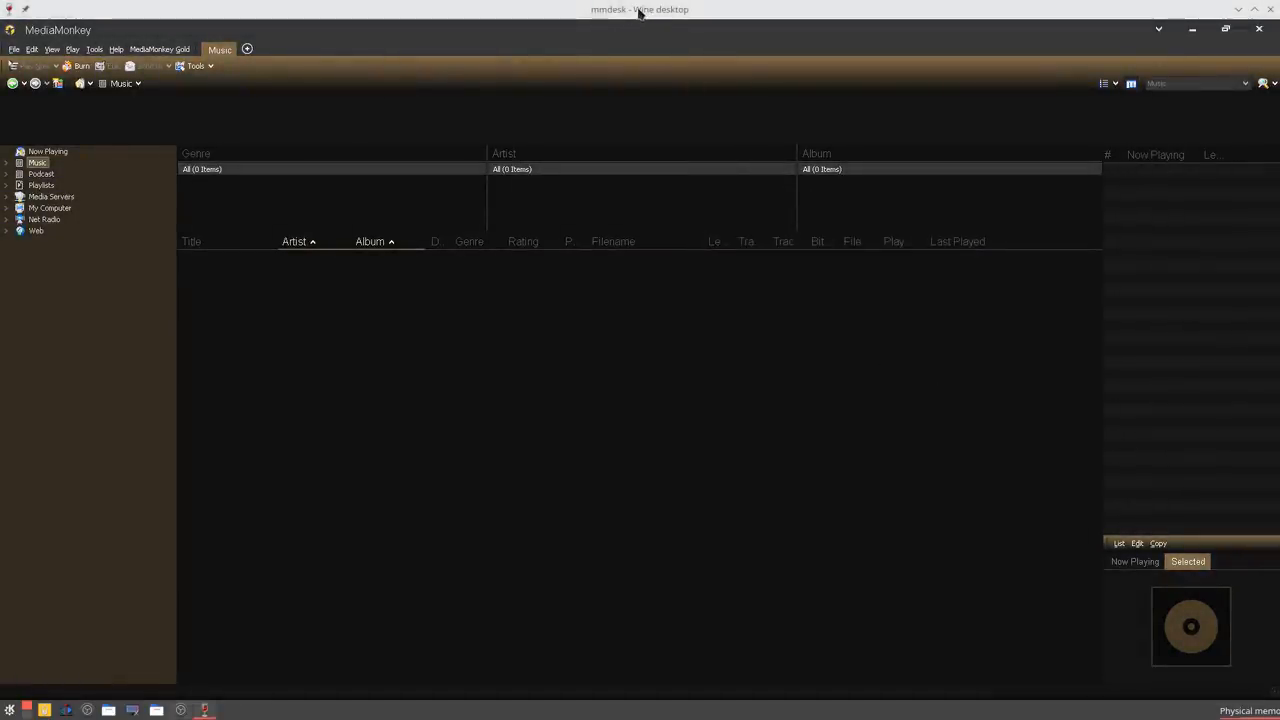
{"action": "mouse_move", "coordinate": [635, 21]}
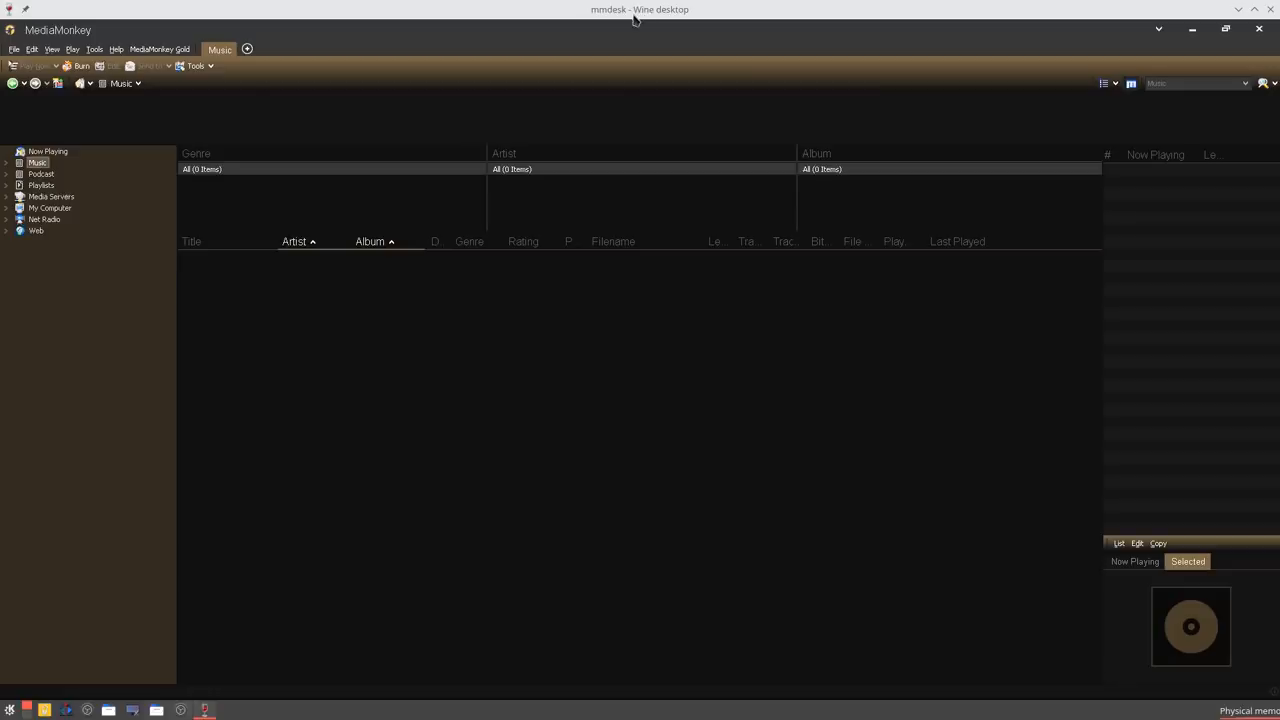
{"action": "mouse_move", "coordinate": [745, 120]}
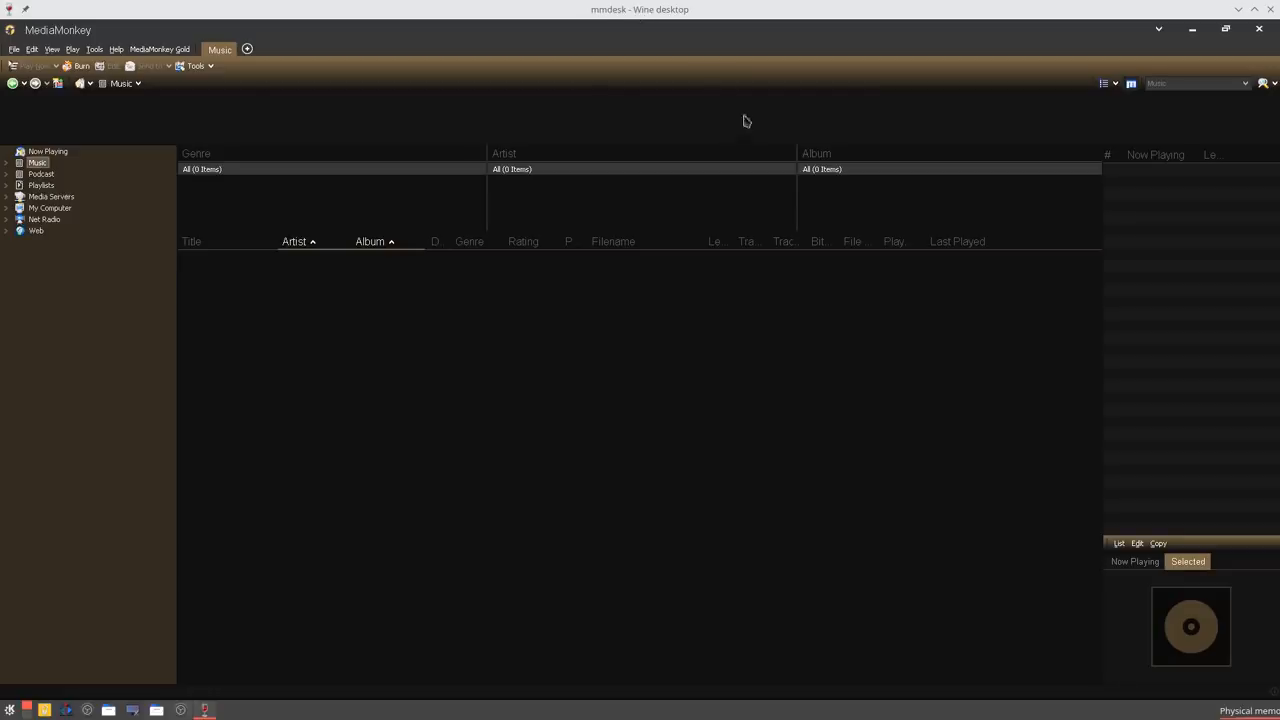
{"action": "mouse_move", "coordinate": [626, 13]}
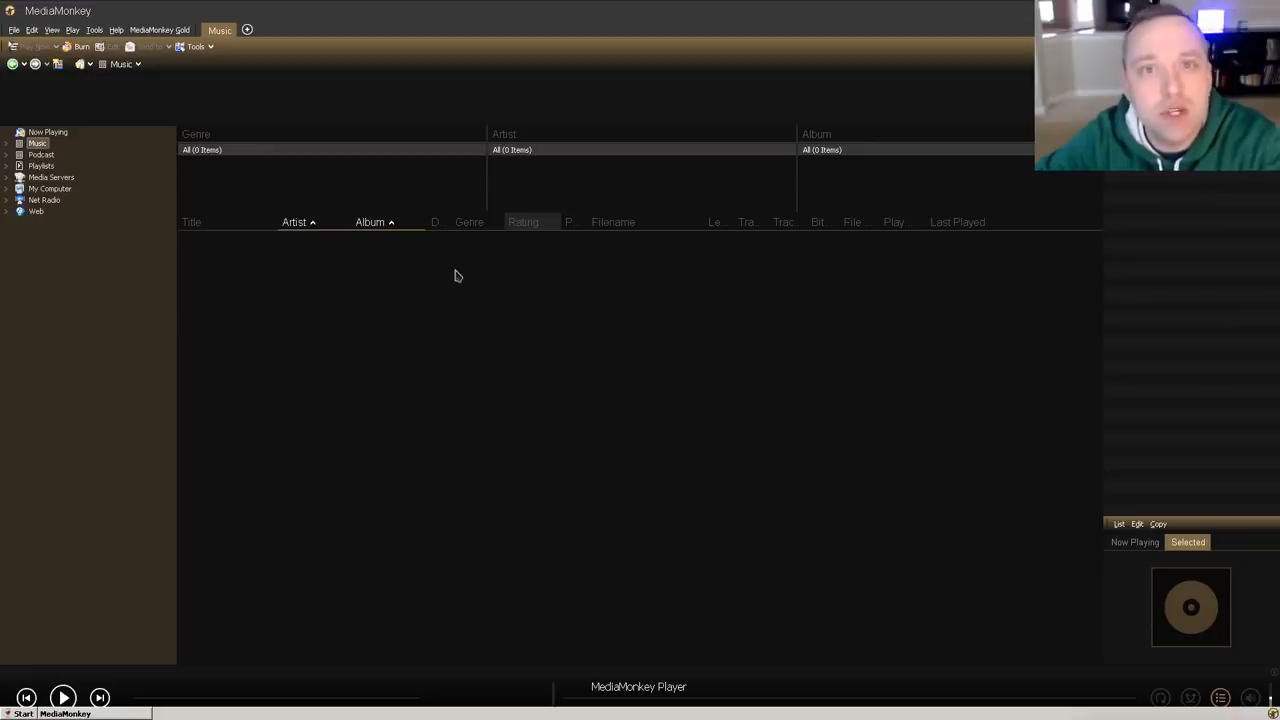
{"action": "mouse_move", "coordinate": [451, 288]}
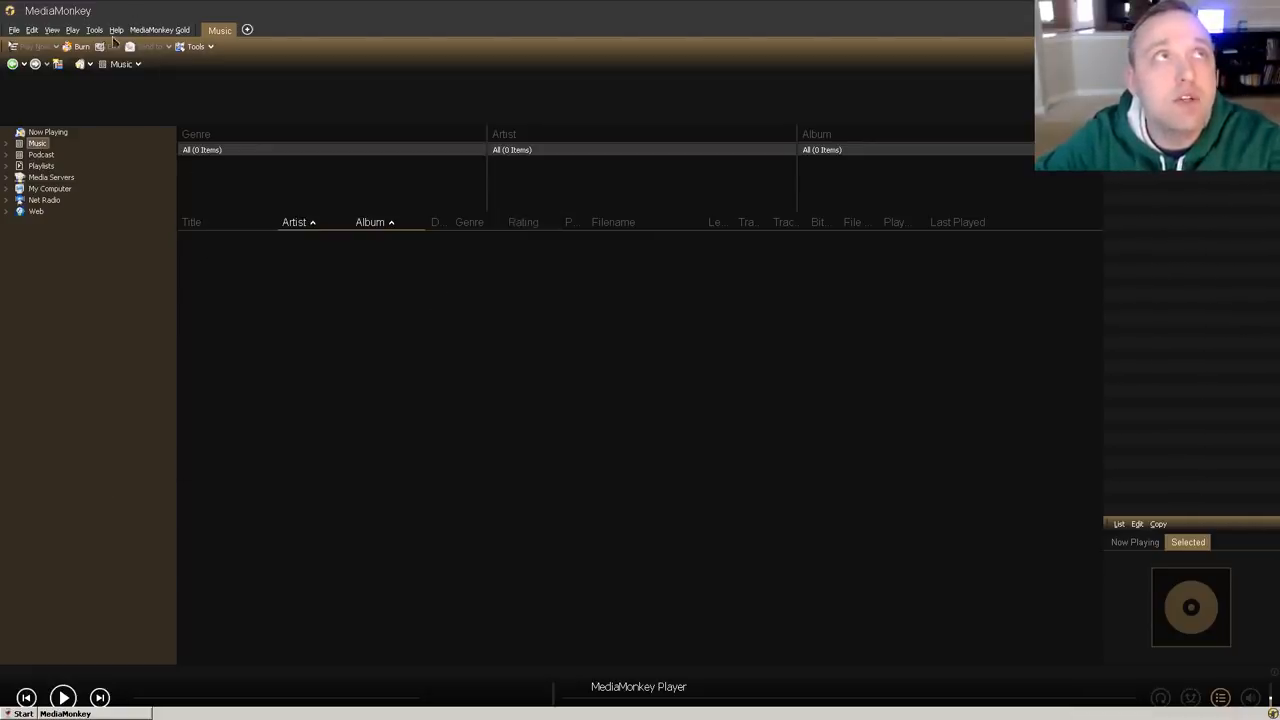
{"action": "left_click", "coordinate": [95, 28]}
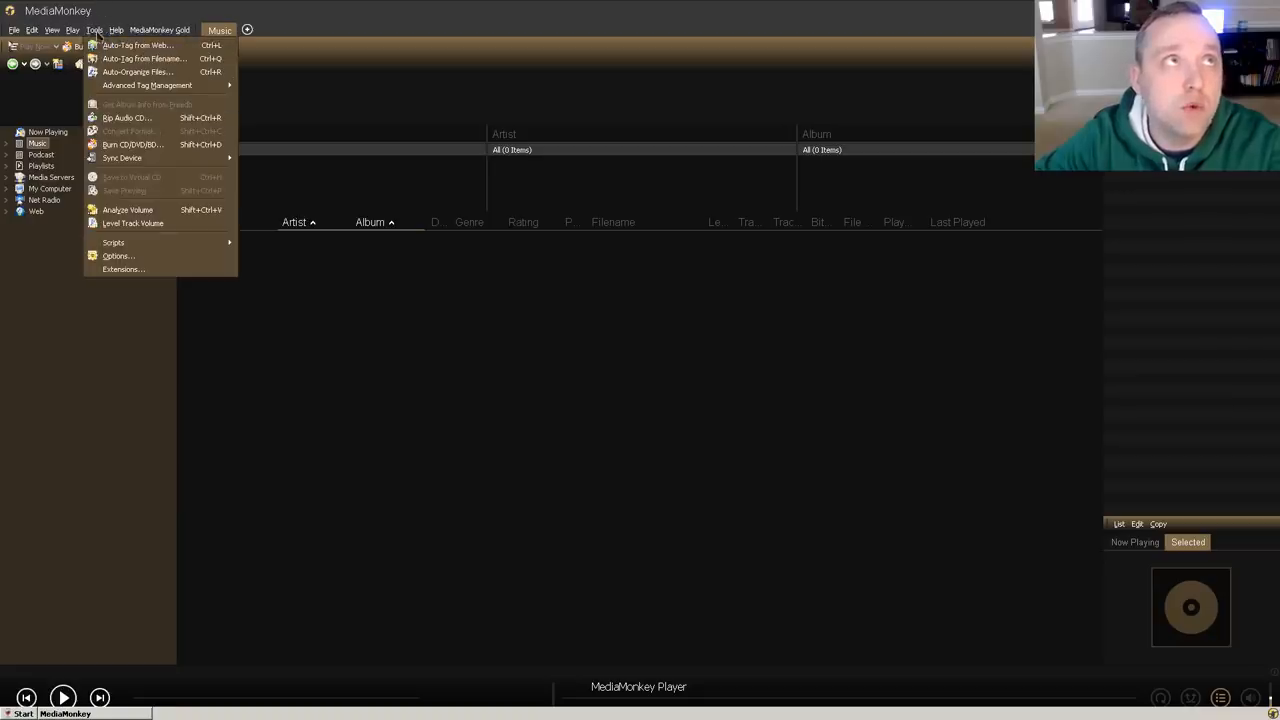
{"action": "mouse_move", "coordinate": [120, 256]}
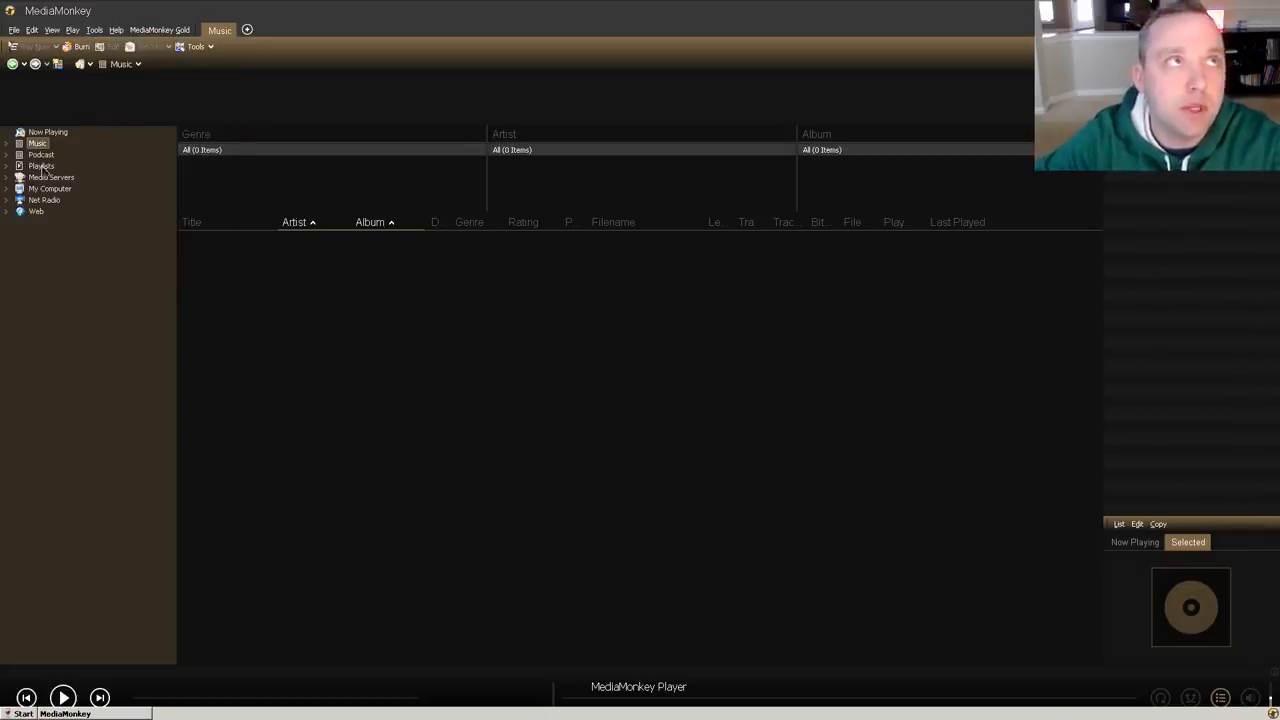
{"action": "left_click", "coordinate": [13, 29]}
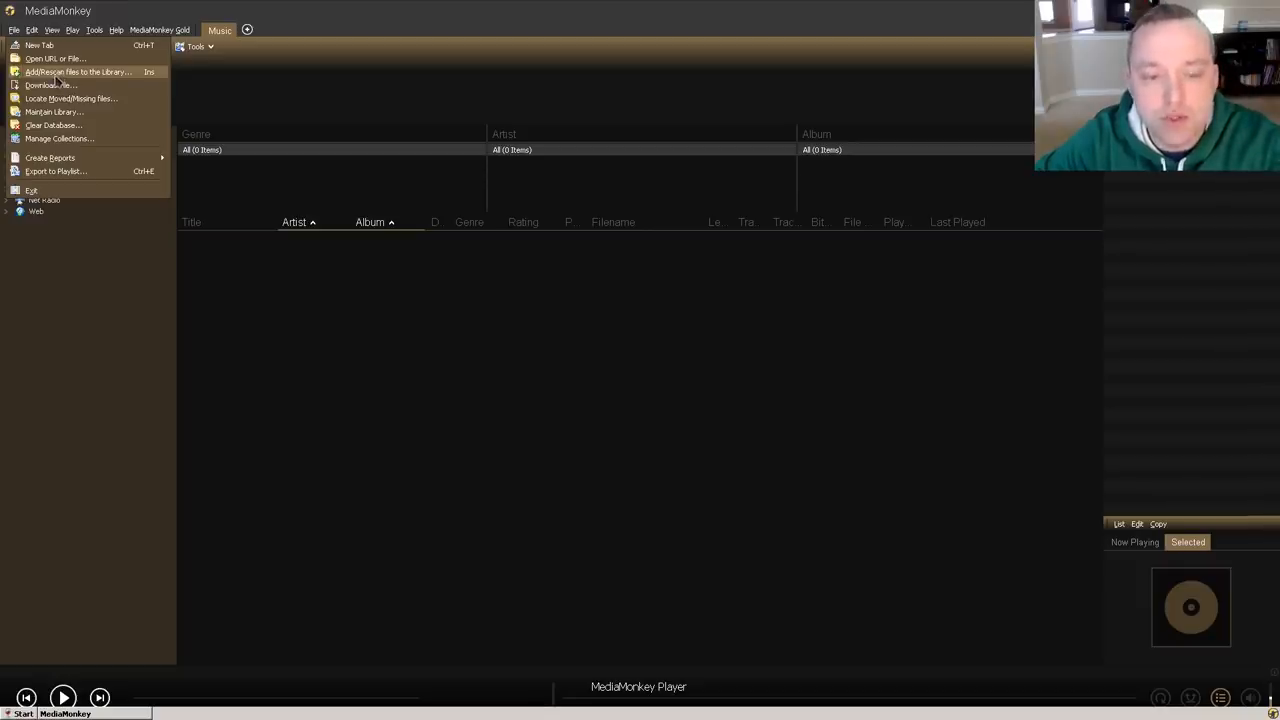
{"action": "mouse_move", "coordinate": [70, 128]}
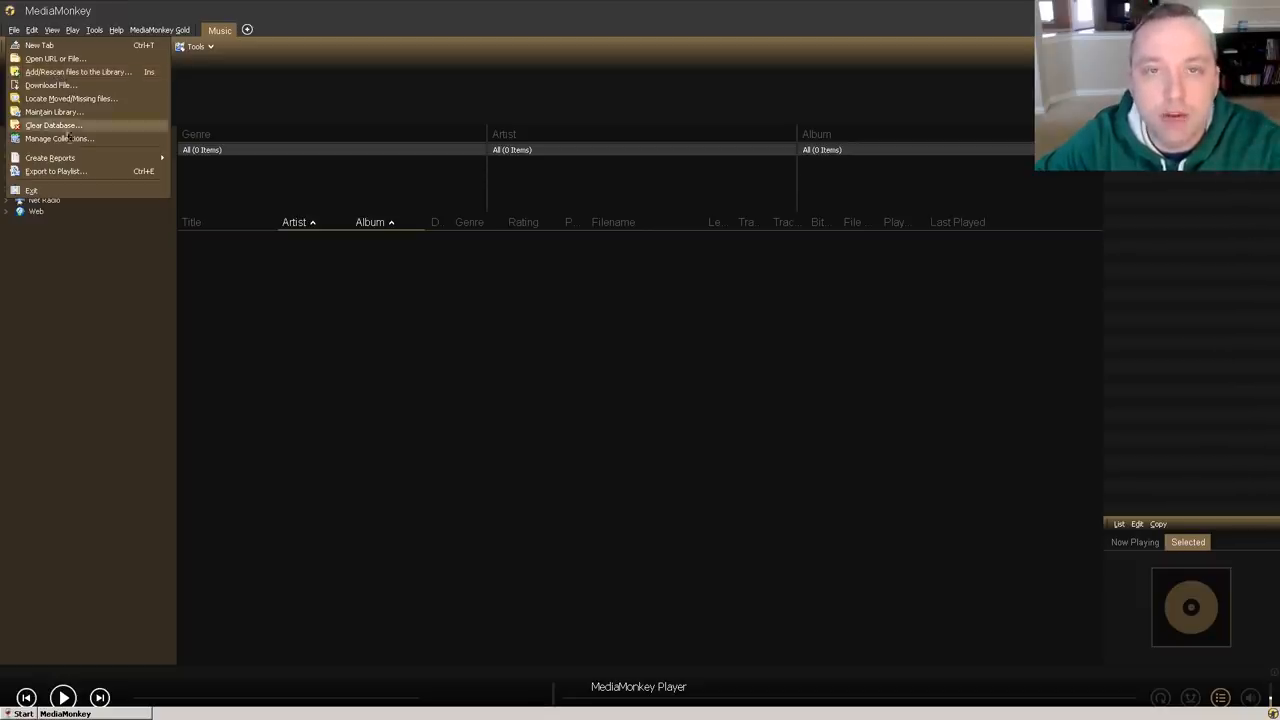
{"action": "mouse_move", "coordinate": [327, 455]}
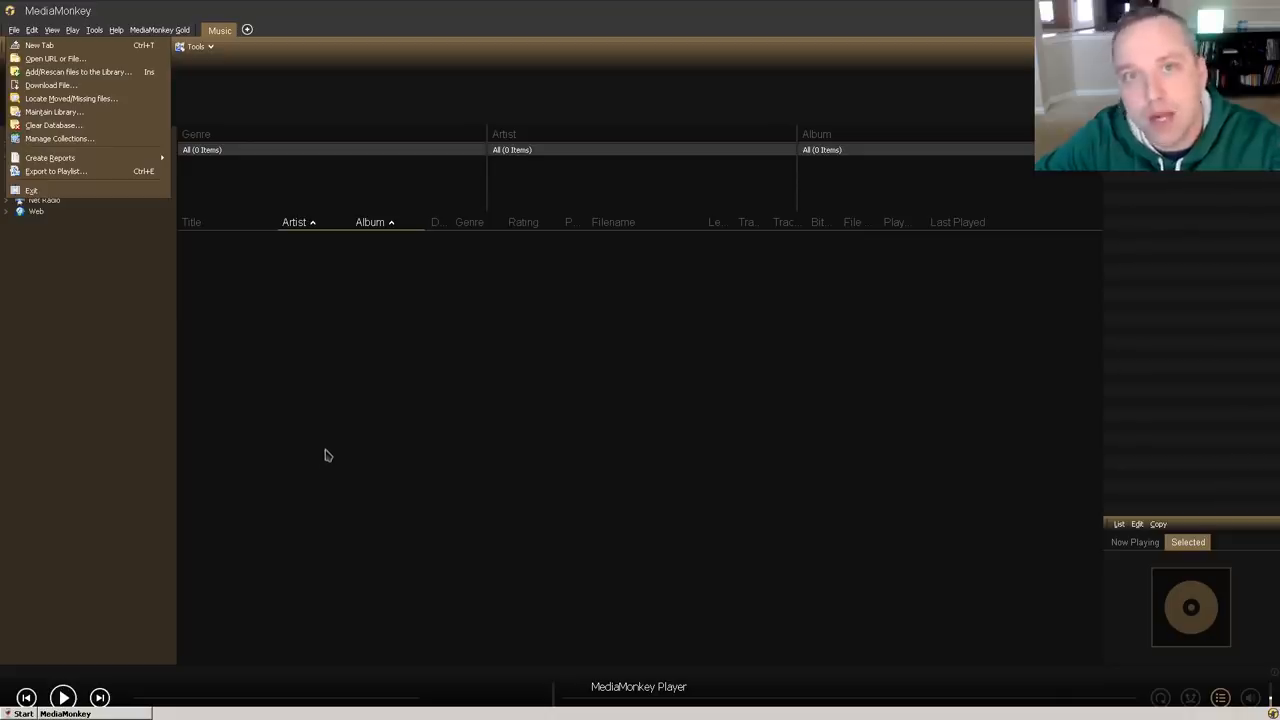
{"action": "mouse_move", "coordinate": [336, 452]}
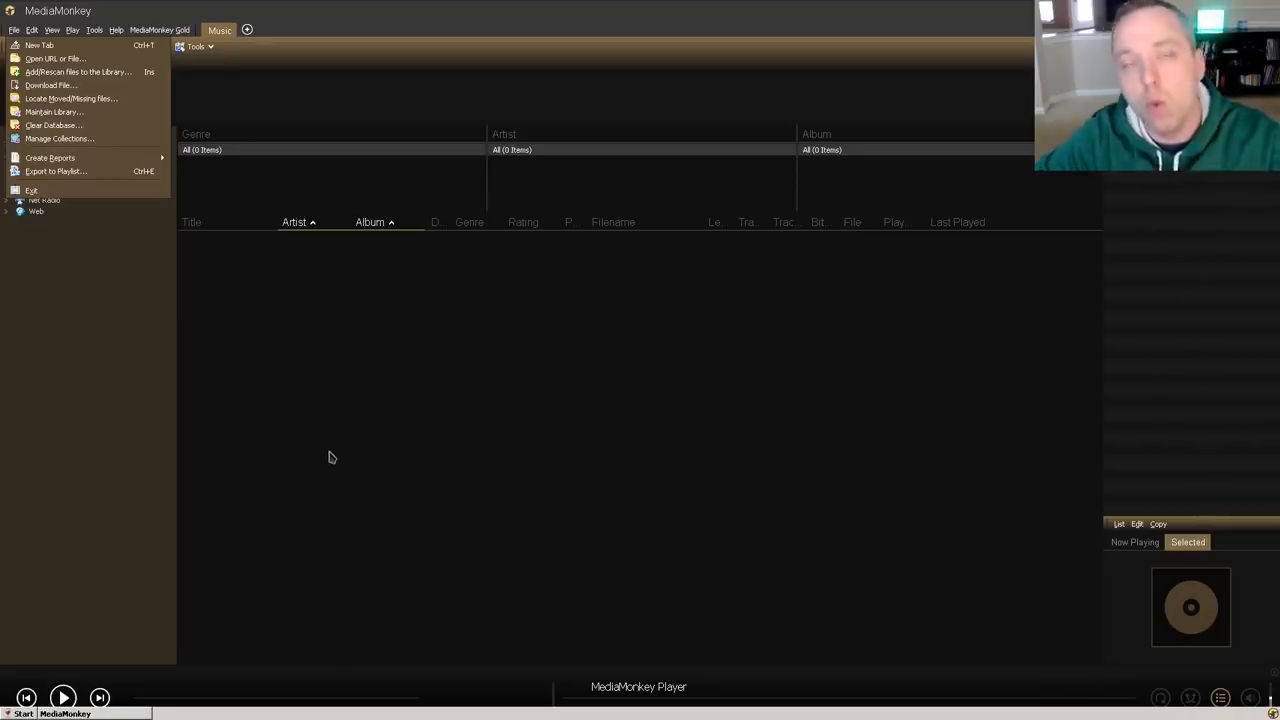
{"action": "mouse_move", "coordinate": [337, 454]}
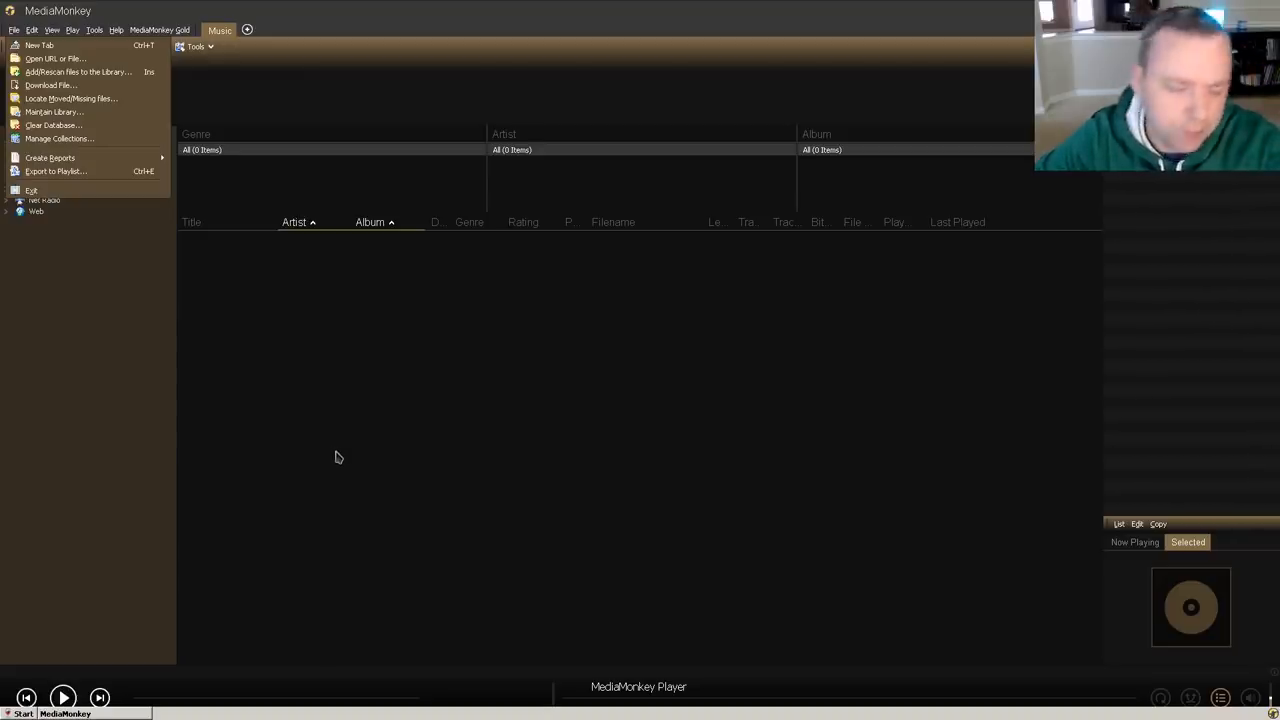
{"action": "mouse_move", "coordinate": [377, 465]}
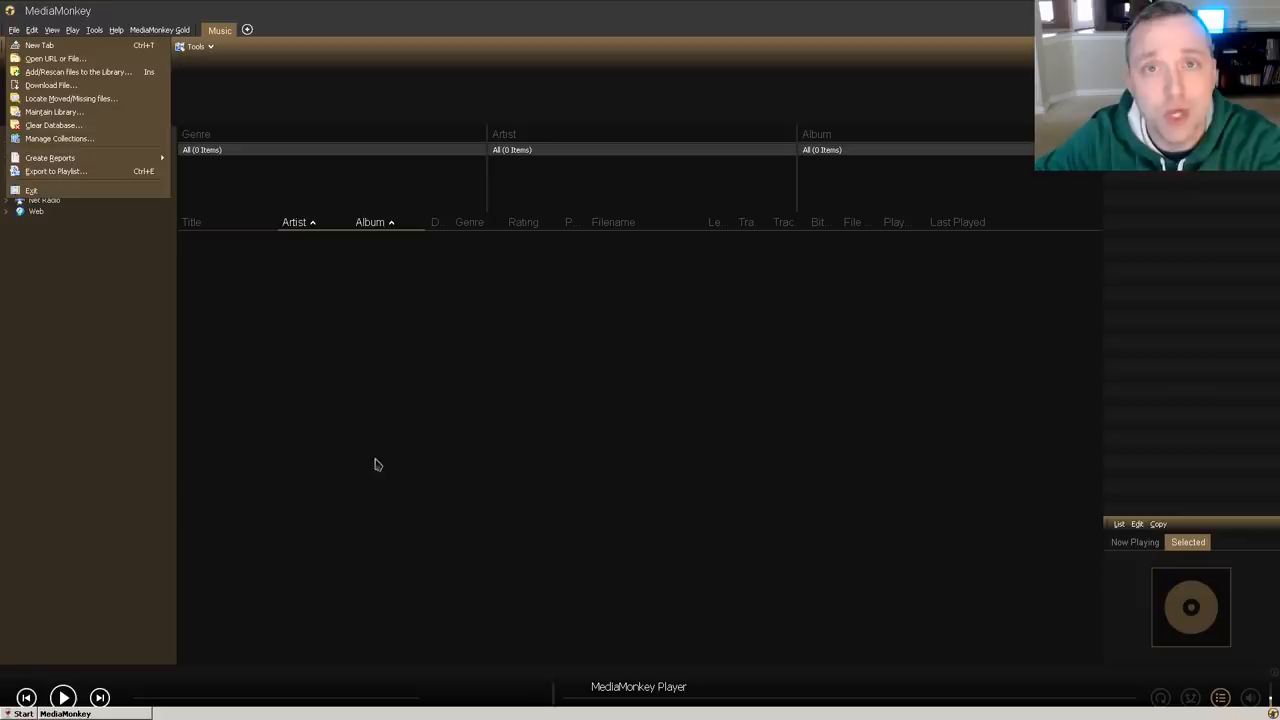